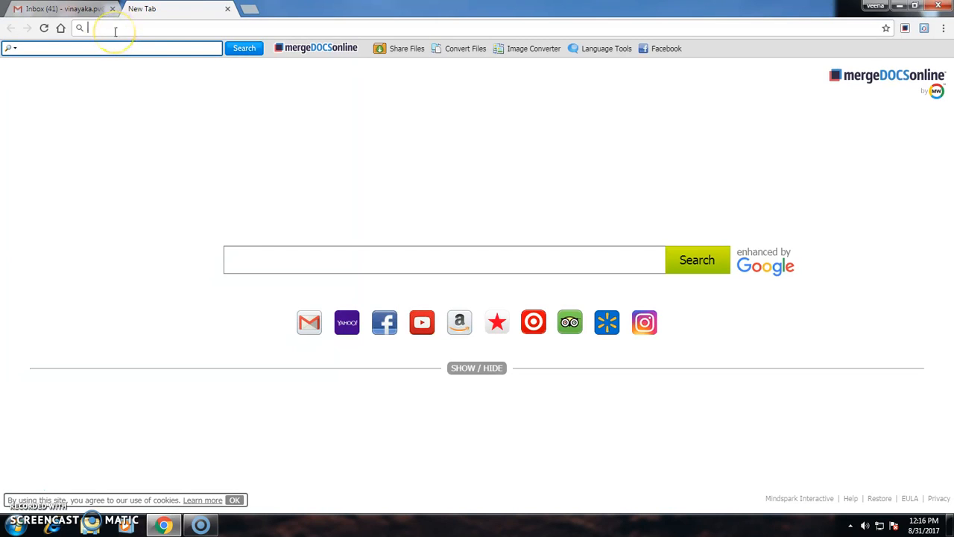
Load the WordPress.com homepage from the address bar.
type("wordpress.com")
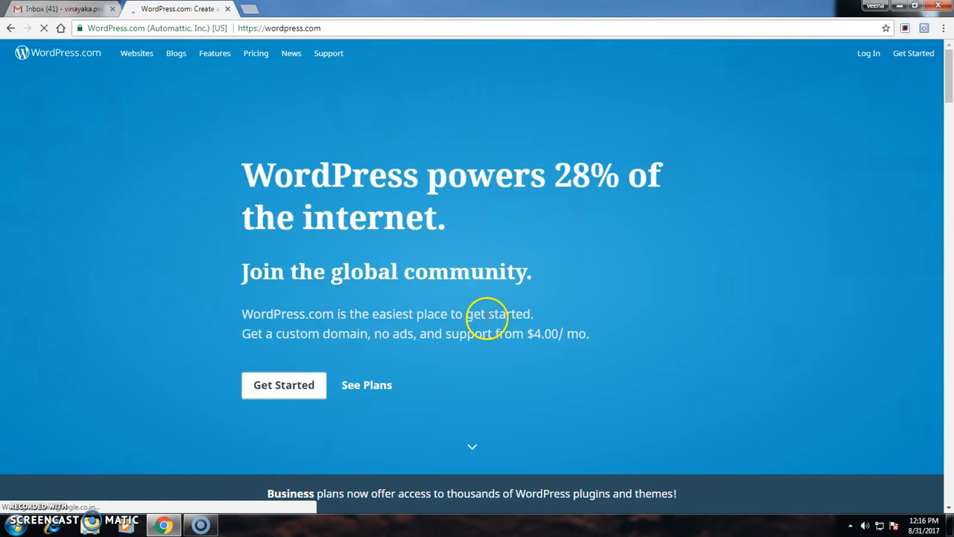
mouse_move(549, 135)
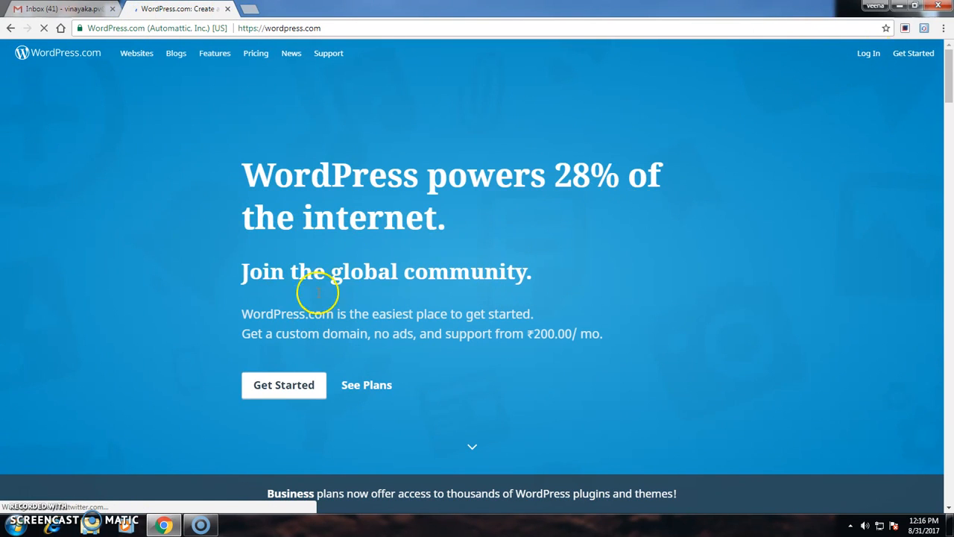
mouse_move(886, 99)
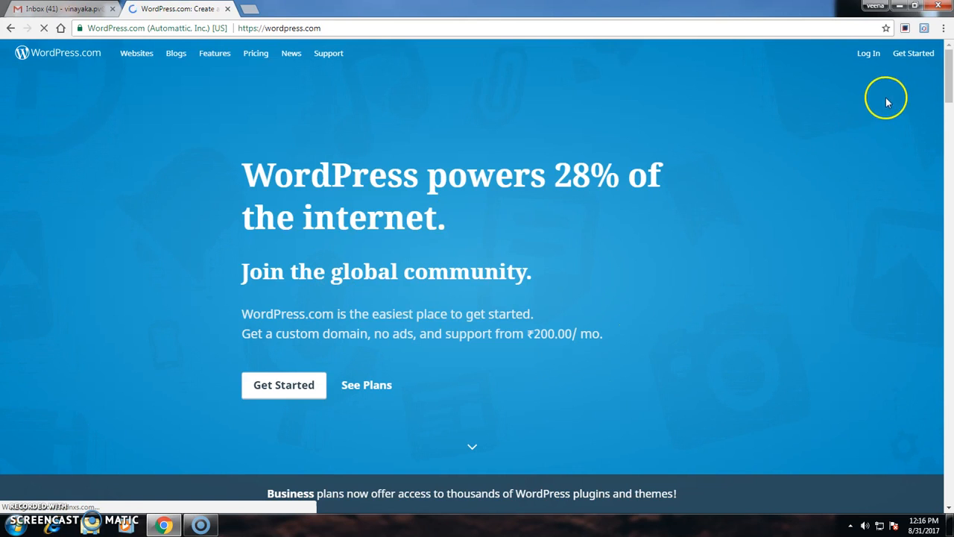
mouse_move(868, 54)
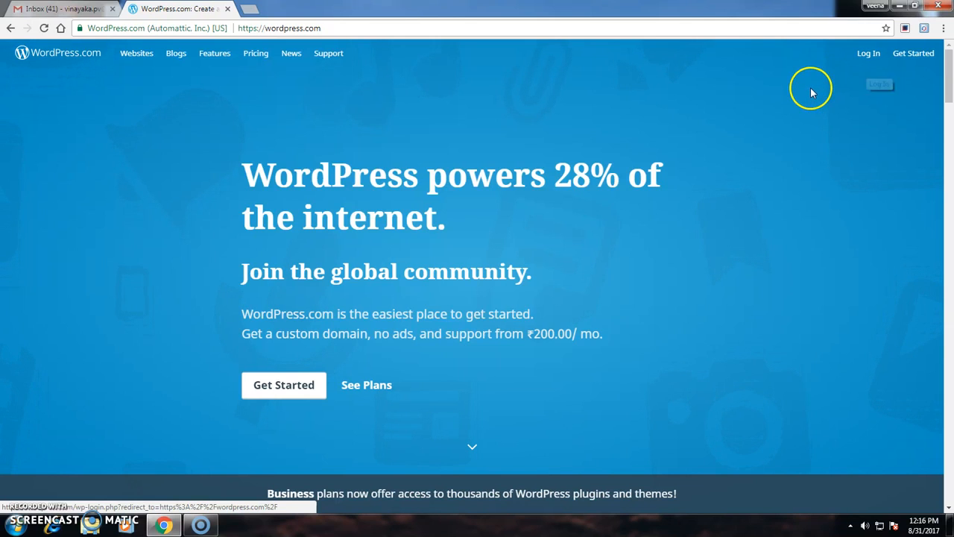
mouse_move(868, 54)
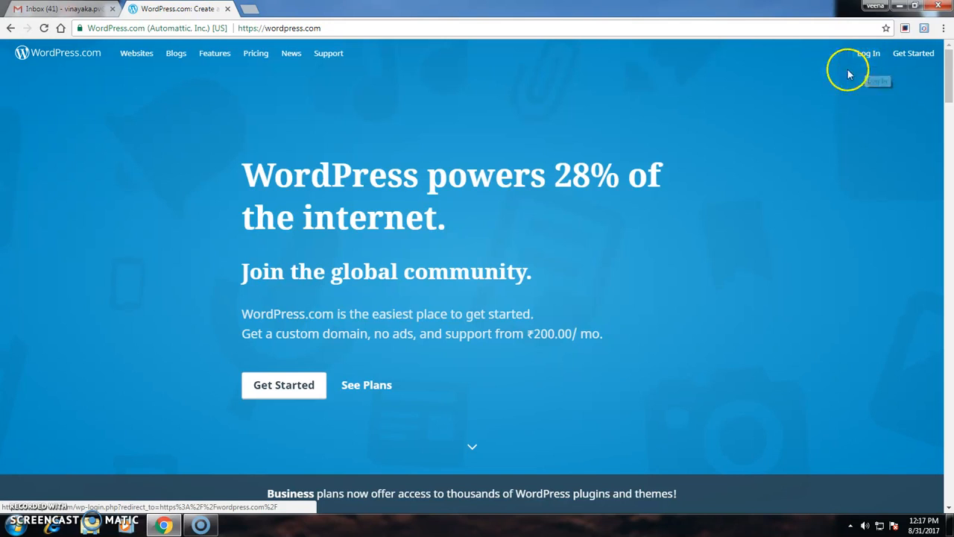
mouse_move(882, 78)
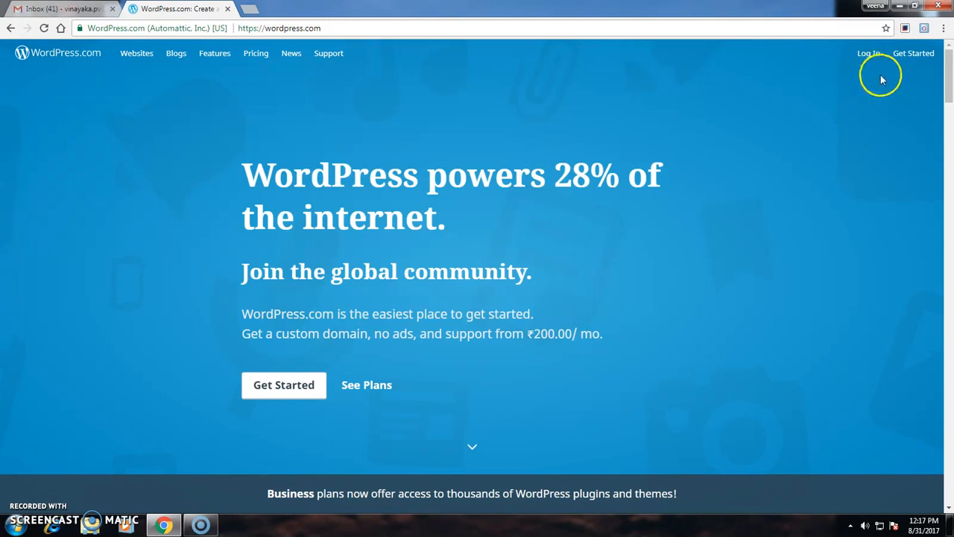
Begin a new site via Get Started and choose Start with a website.
left_click(913, 53)
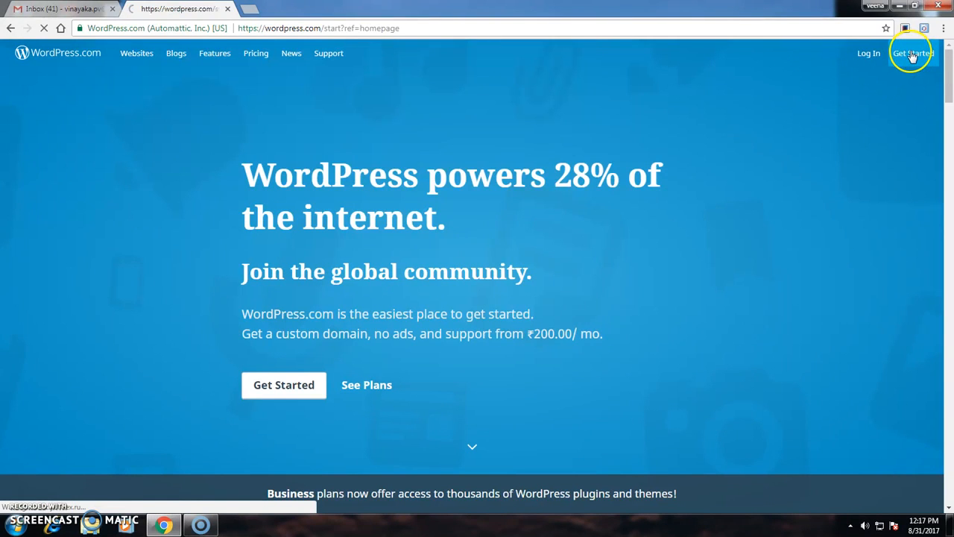
left_click(912, 53)
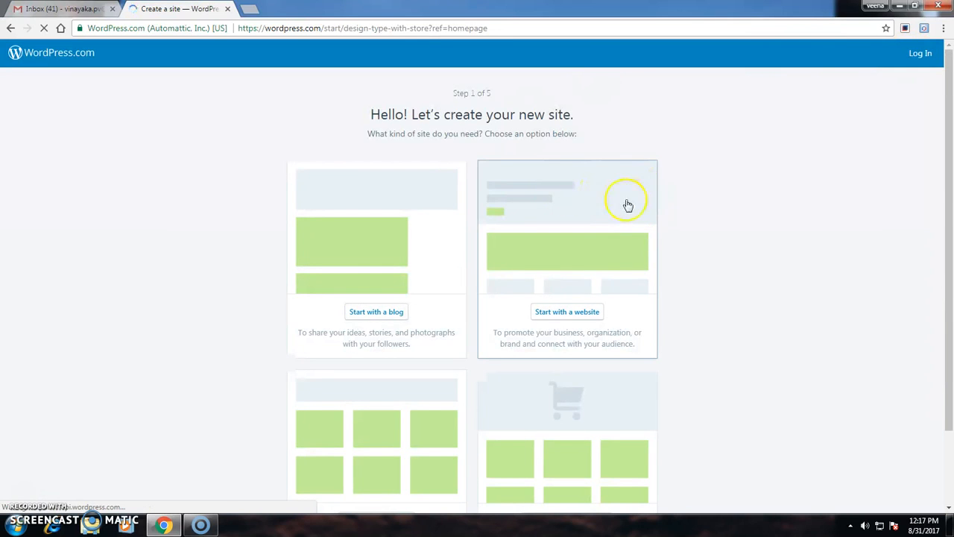
mouse_move(730, 225)
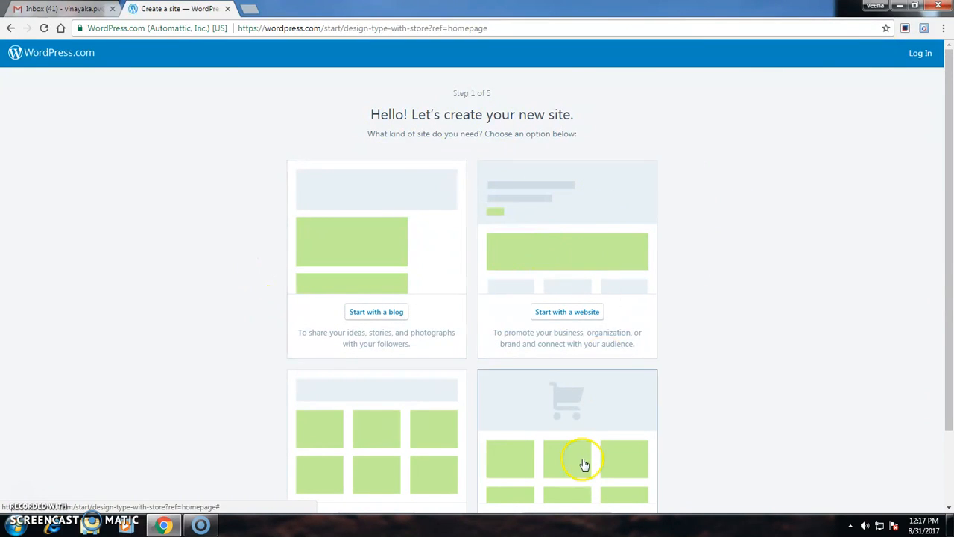
mouse_move(589, 313)
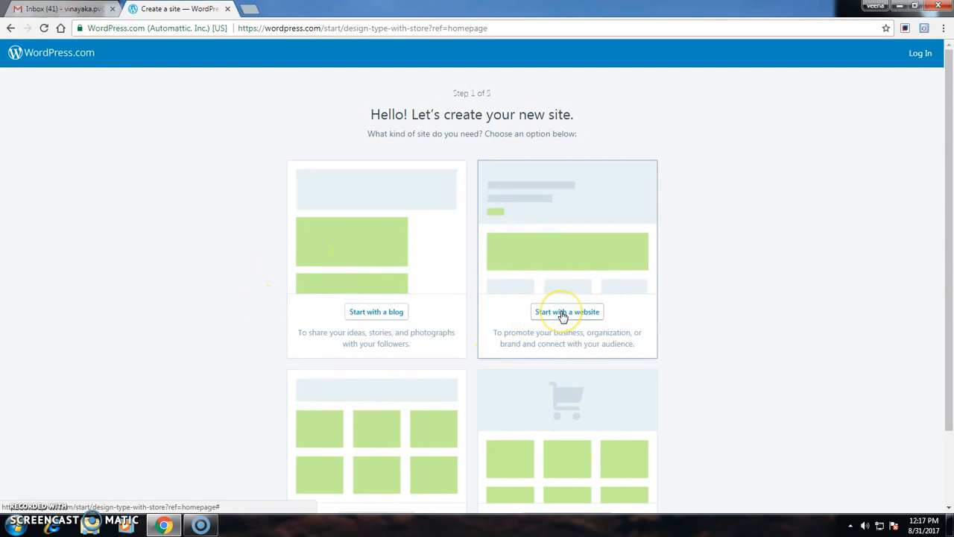
left_click(566, 311)
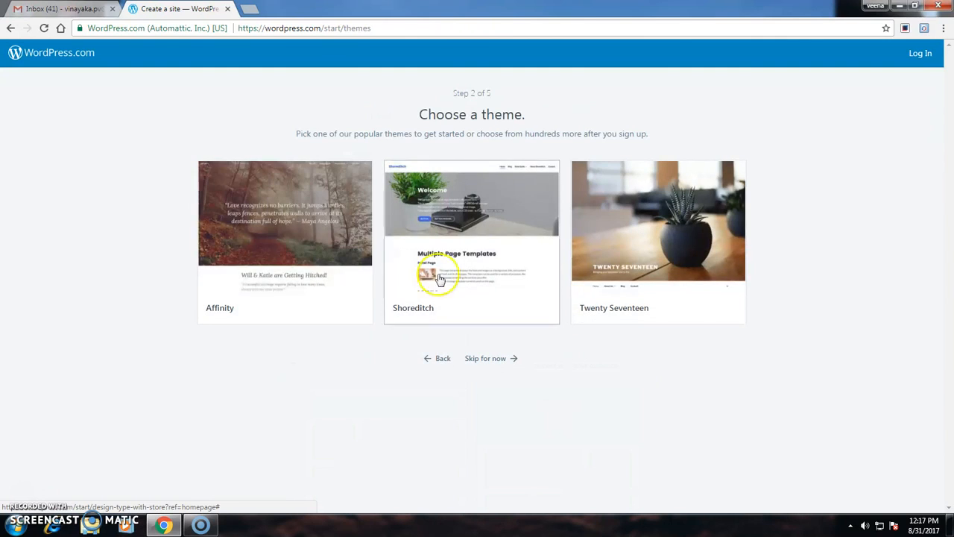
mouse_move(590, 216)
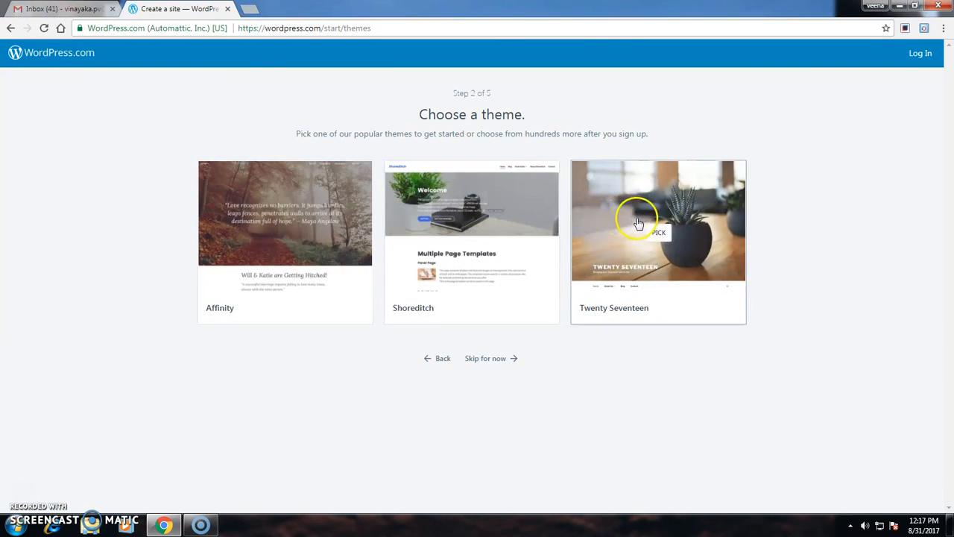
mouse_move(310, 220)
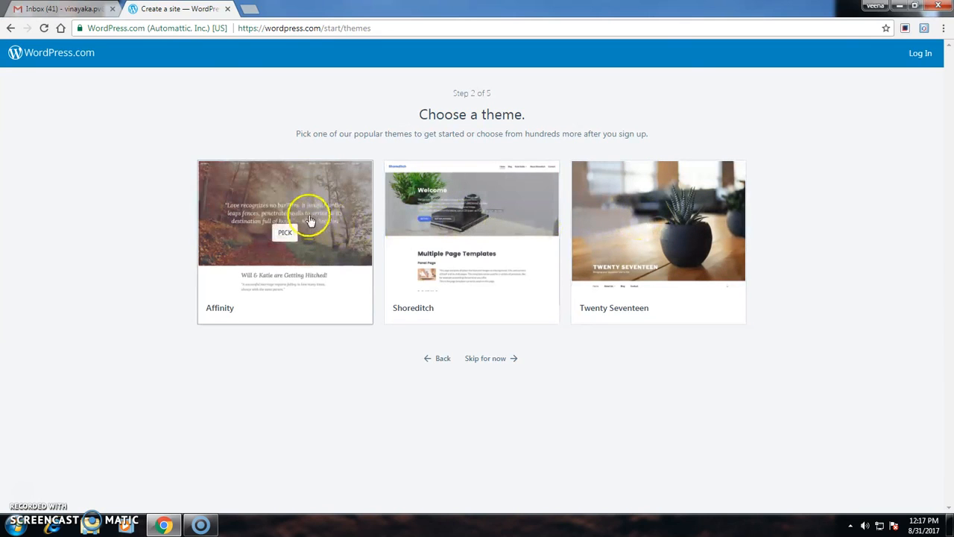
mouse_move(325, 242)
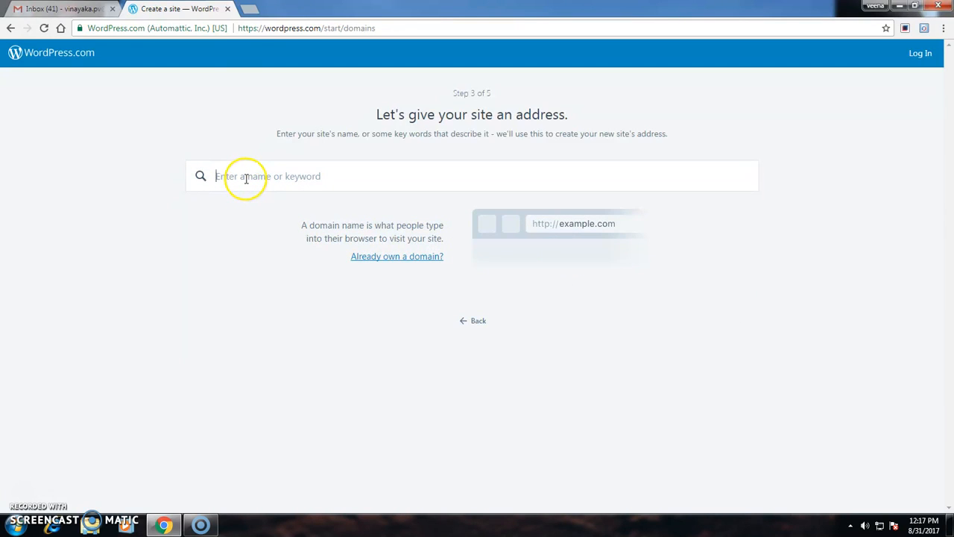
Search the site name 'kavija', take the free wordpress.com address and the Free plan.
type("vinaya")
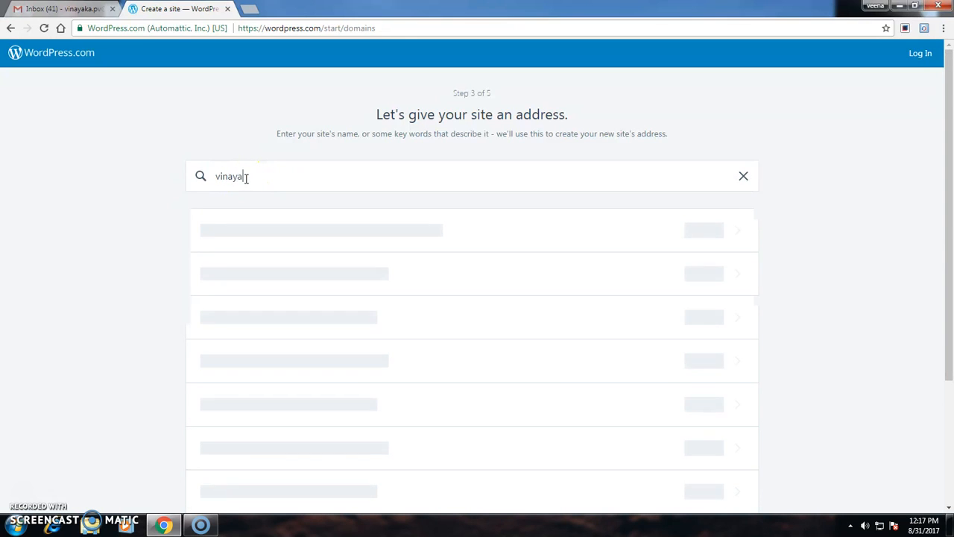
type("kavijapur")
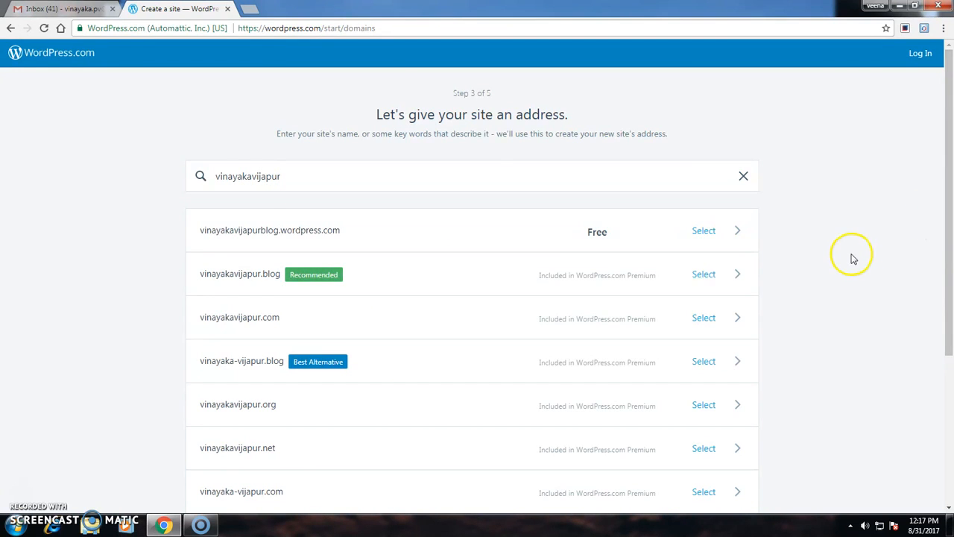
mouse_move(460, 254)
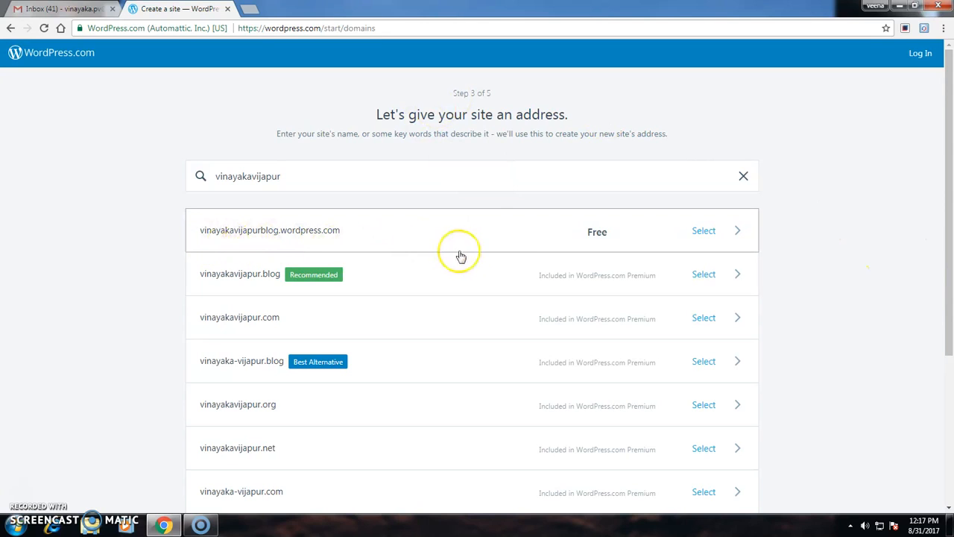
mouse_move(501, 243)
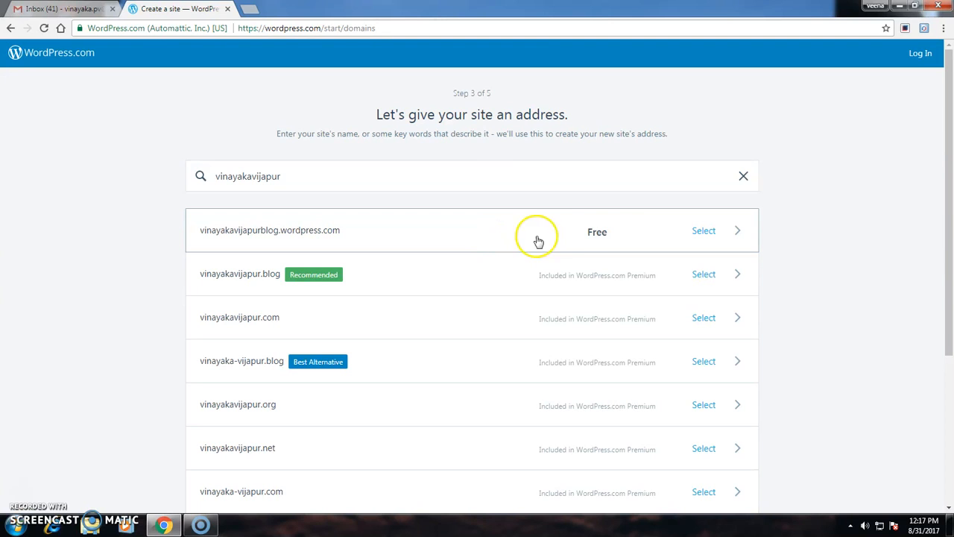
mouse_move(607, 238)
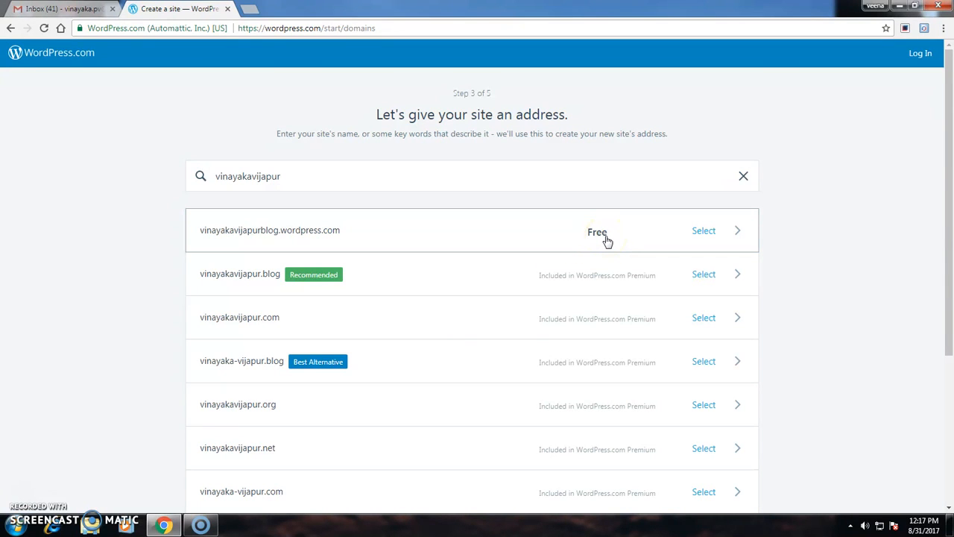
left_click(704, 230)
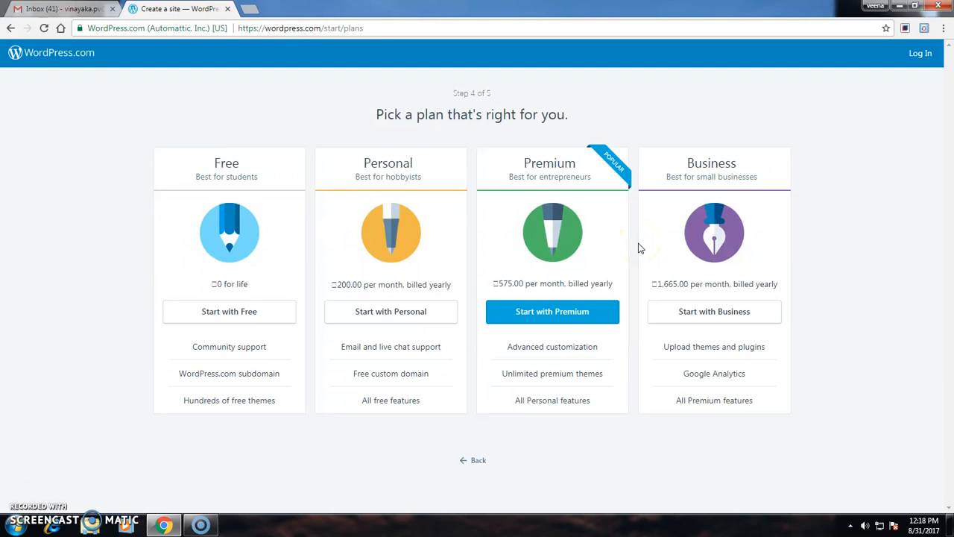
mouse_move(291, 164)
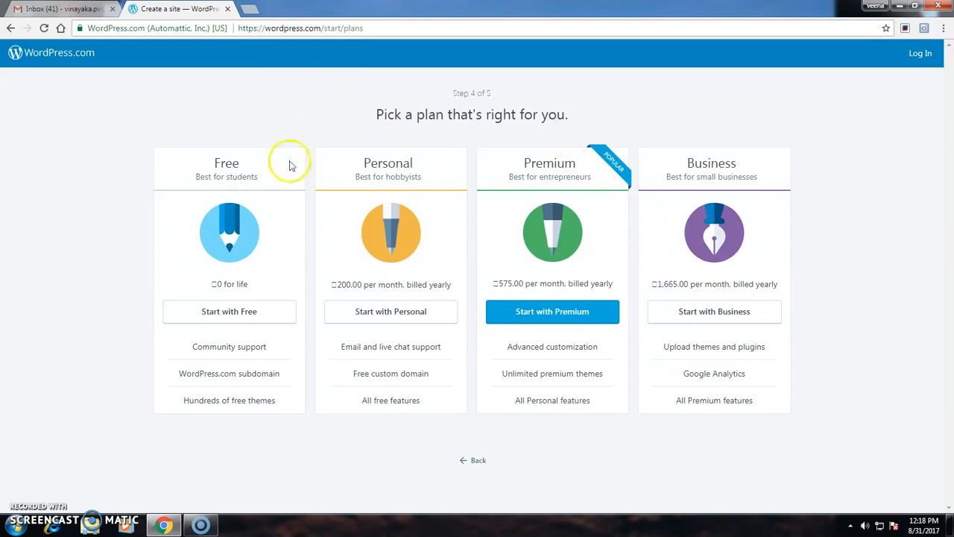
left_click(229, 312)
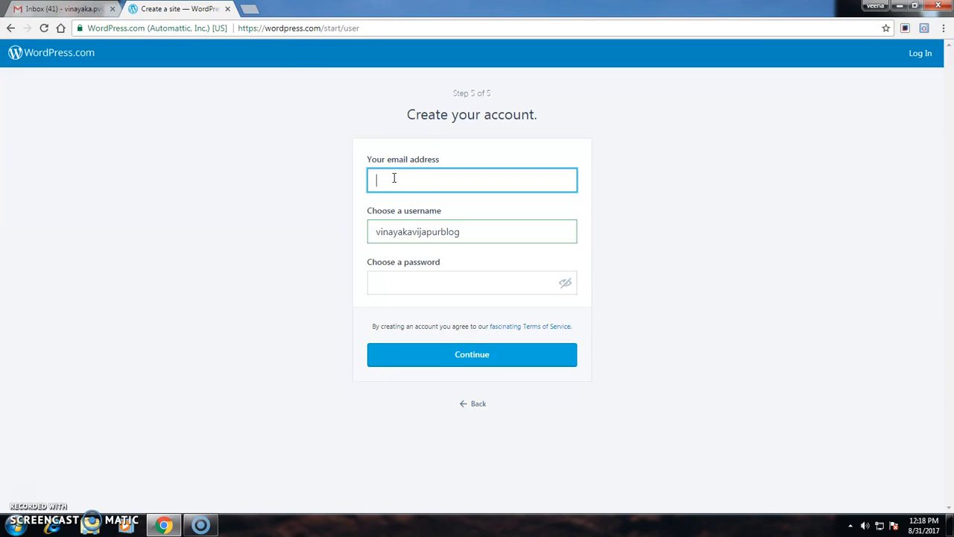
mouse_move(369, 202)
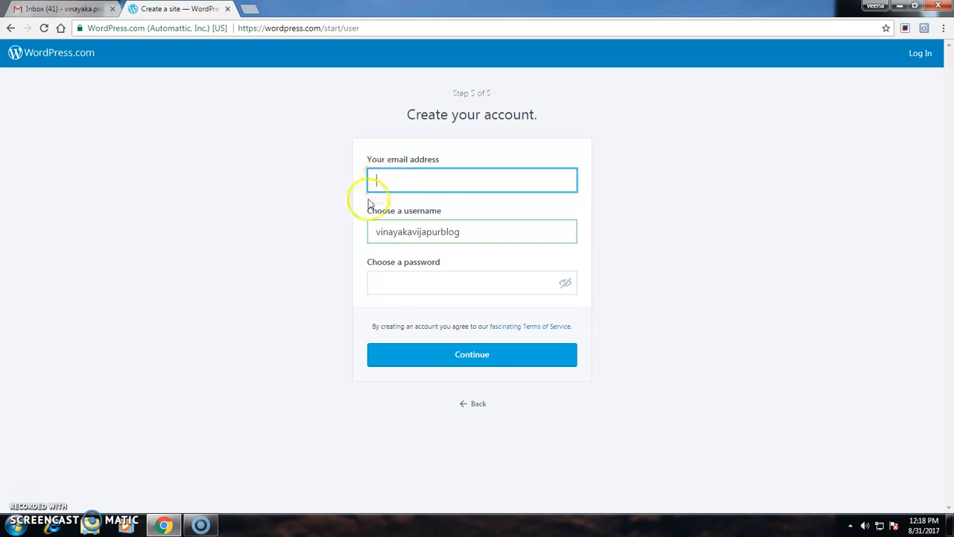
left_click(471, 178)
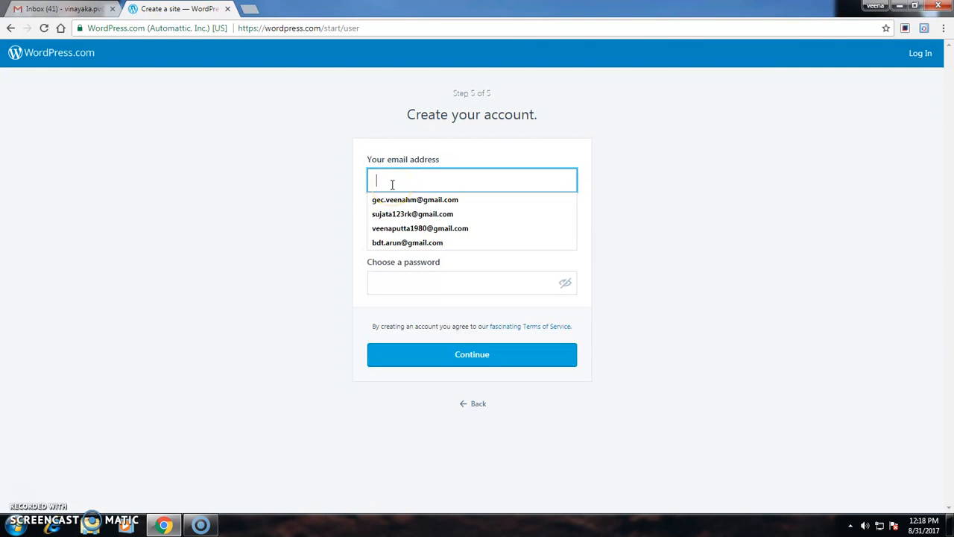
left_click(414, 200)
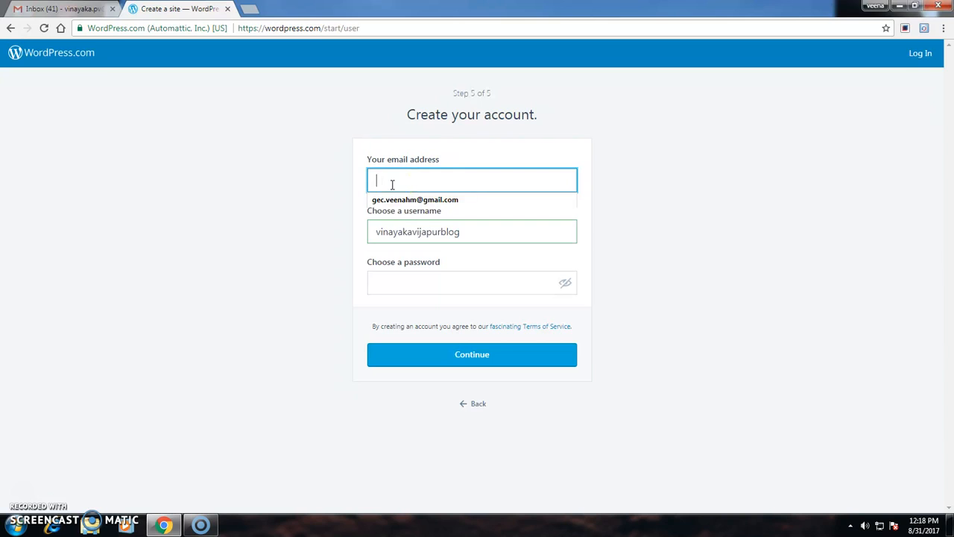
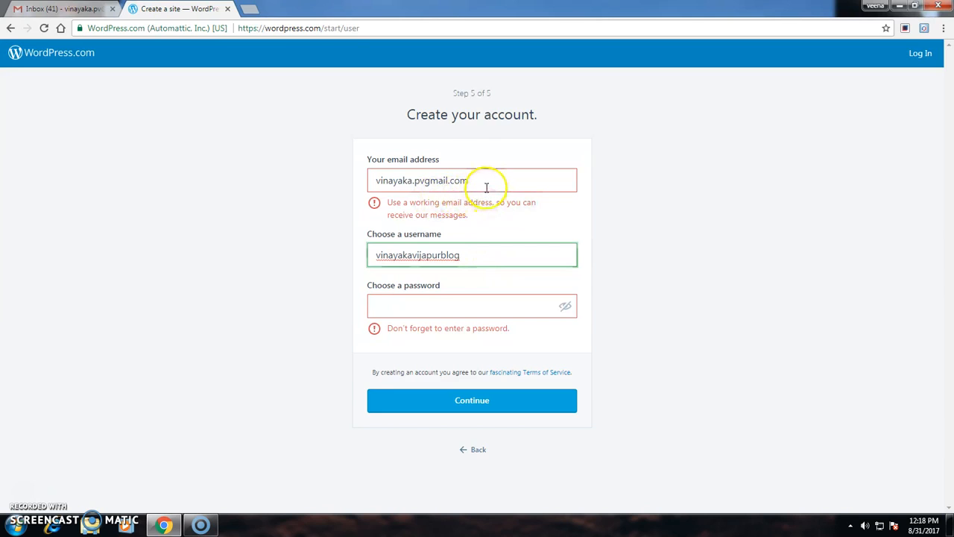
mouse_move(603, 224)
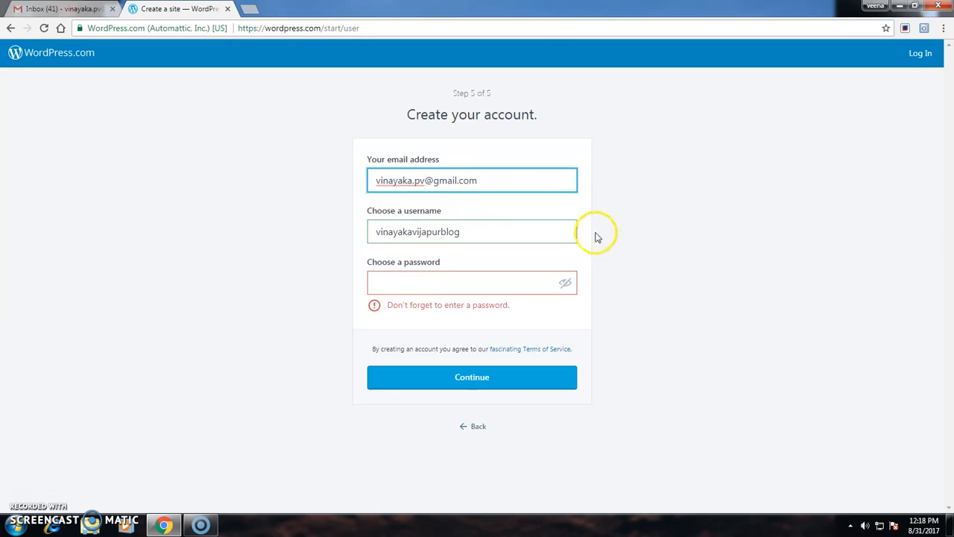
left_click(471, 231)
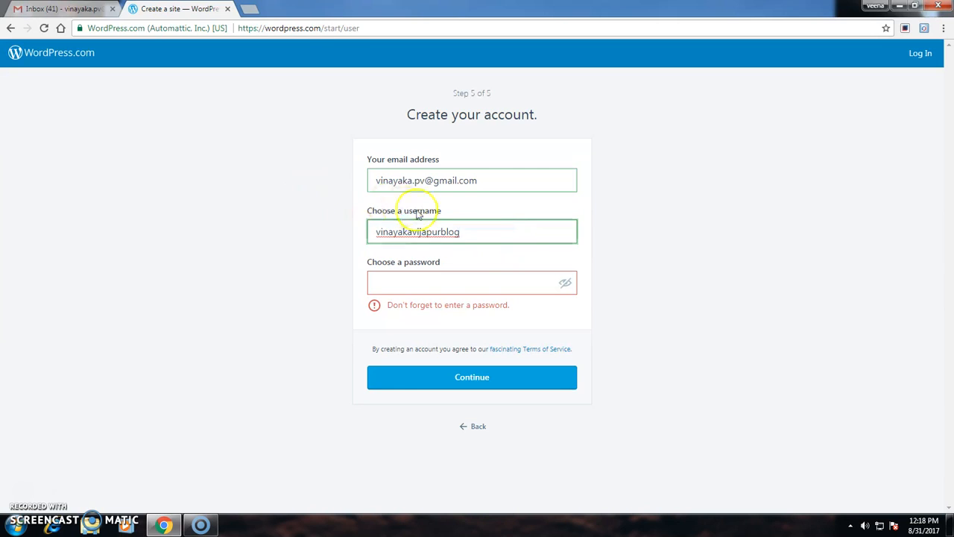
mouse_move(537, 262)
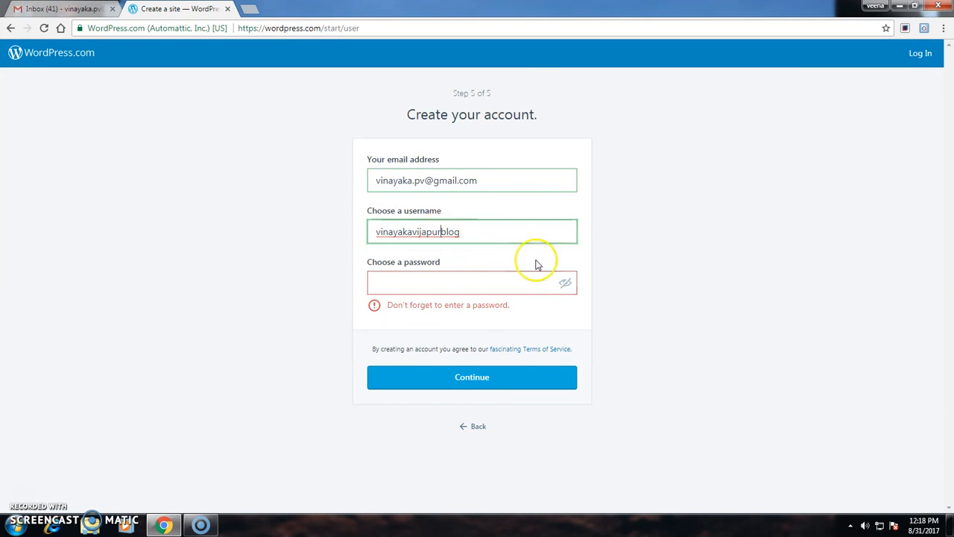
mouse_move(534, 232)
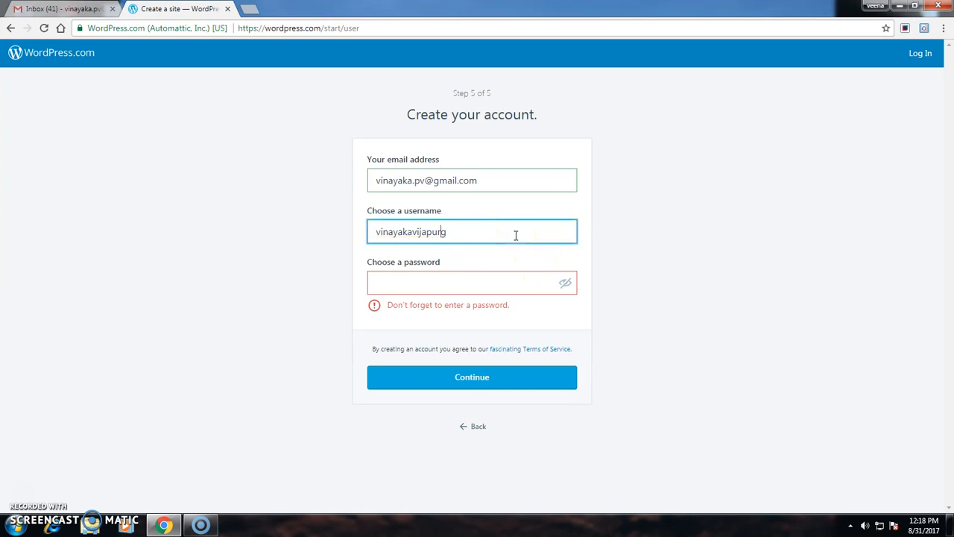
Fix the username until available, enter a password and submit the account details.
left_click(423, 284)
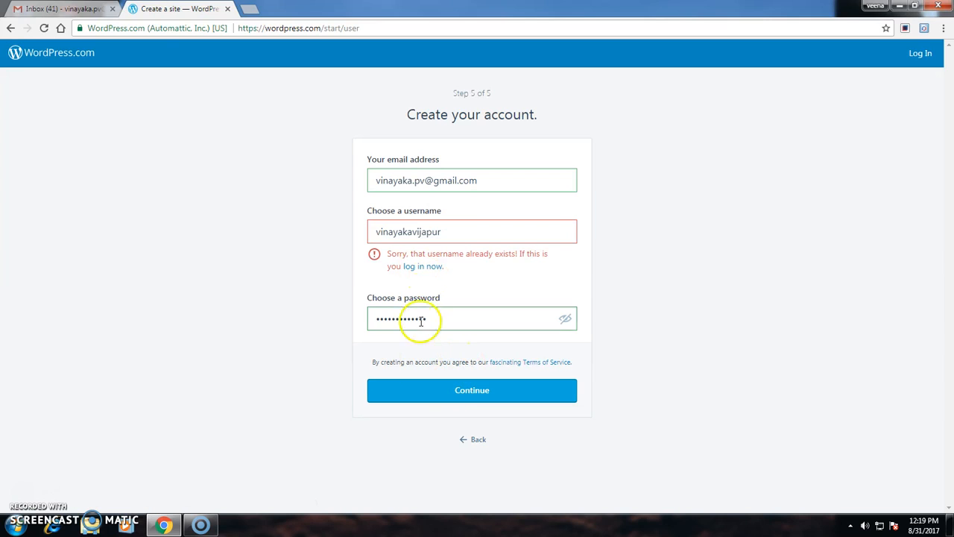
left_click(447, 232)
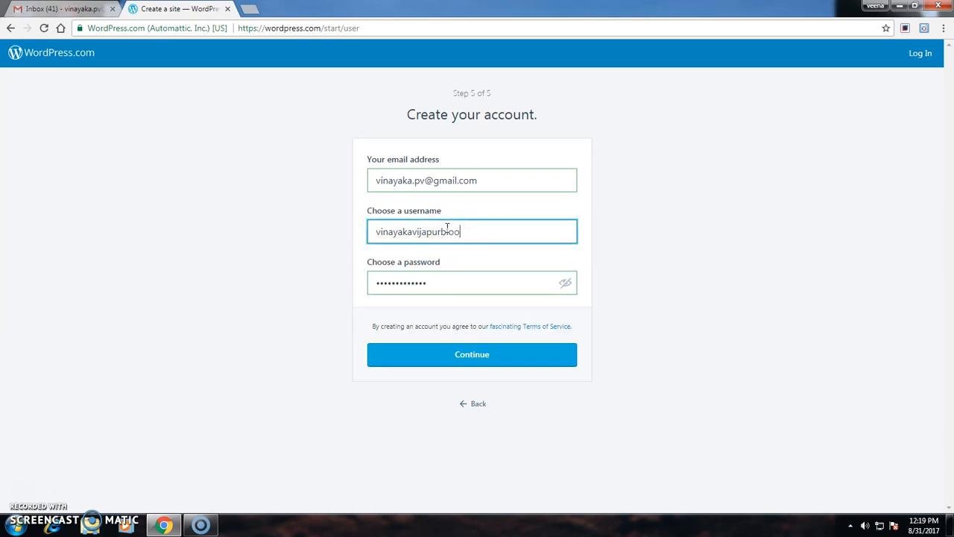
key("backspace")
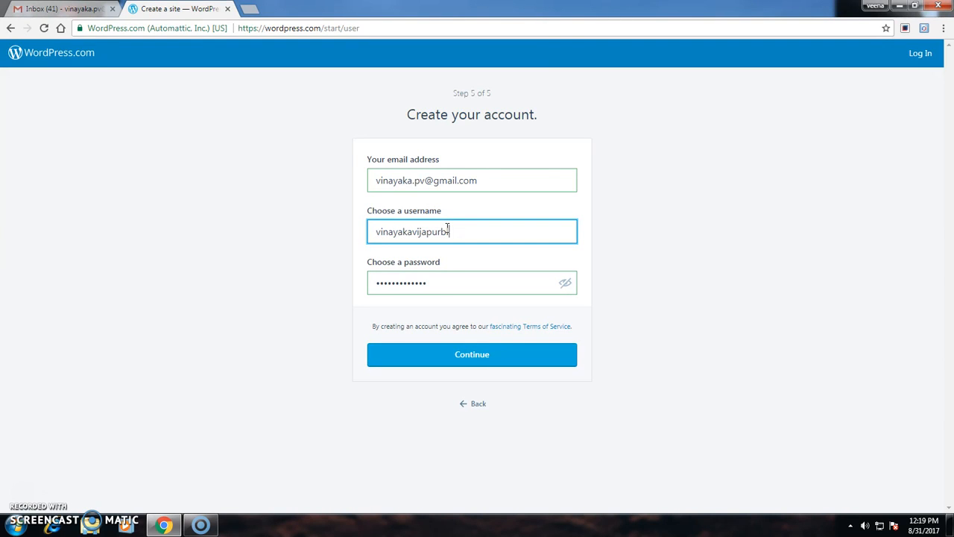
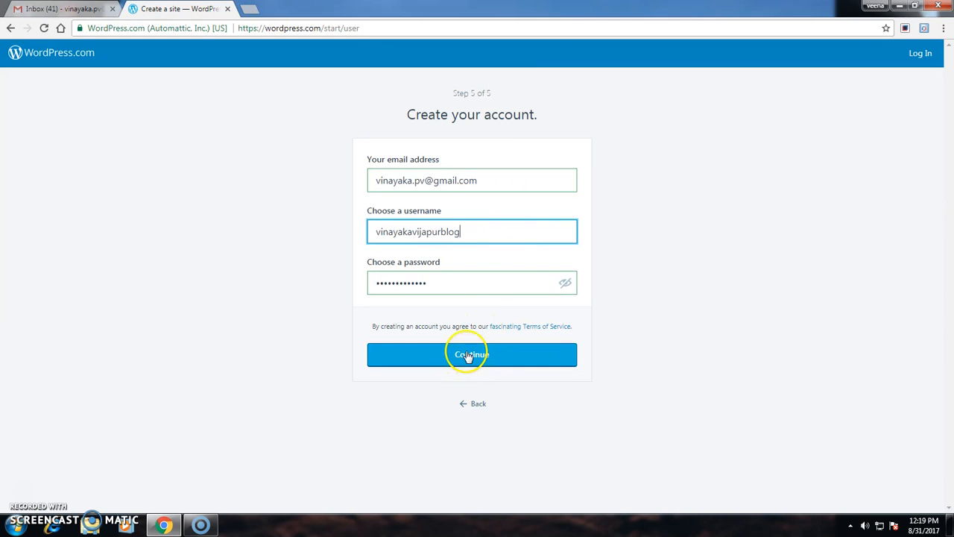
left_click(471, 355)
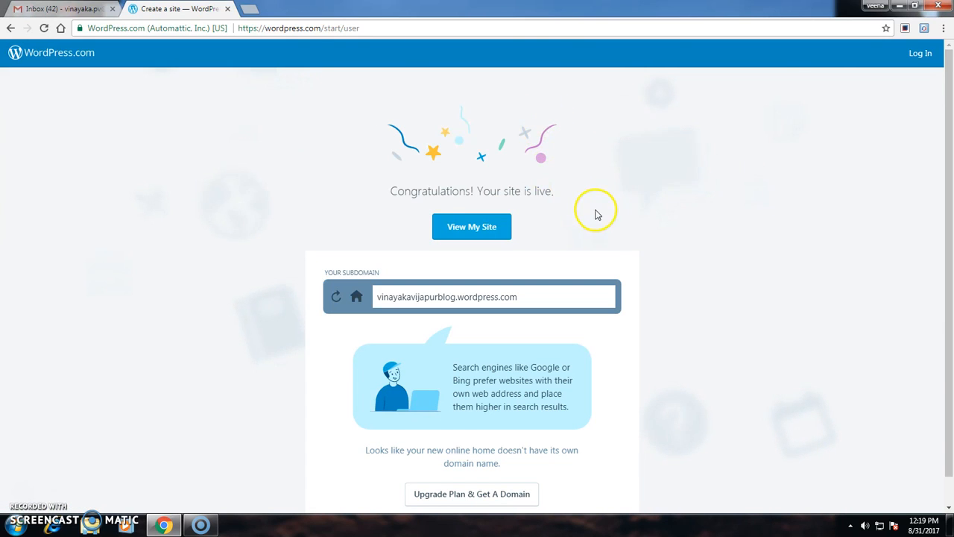
View the newly created site and step through the welcome tour tips.
left_click(471, 227)
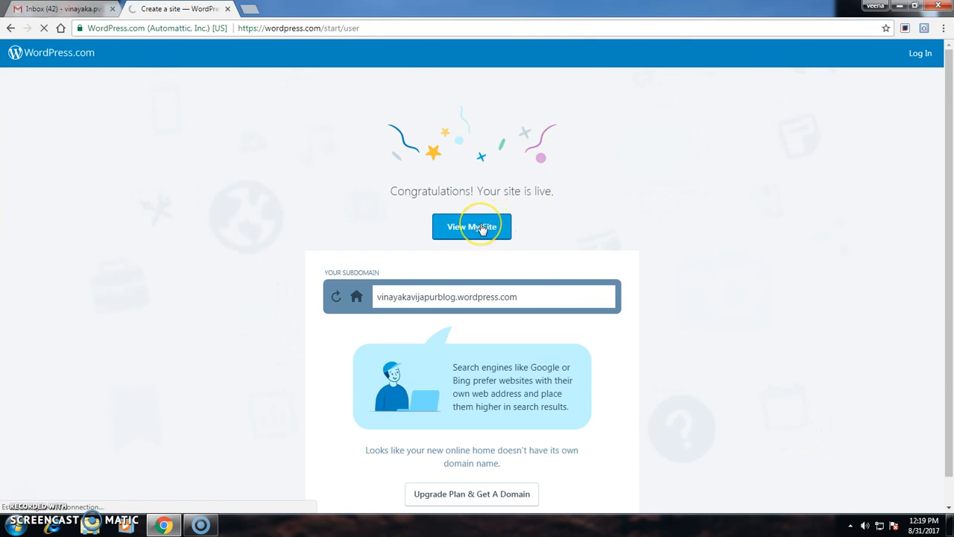
left_click(471, 227)
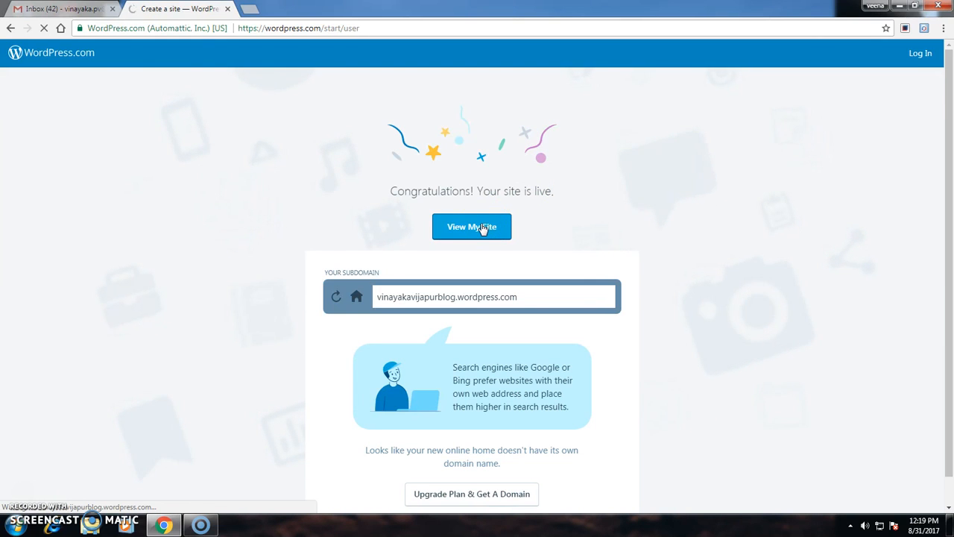
left_click(471, 227)
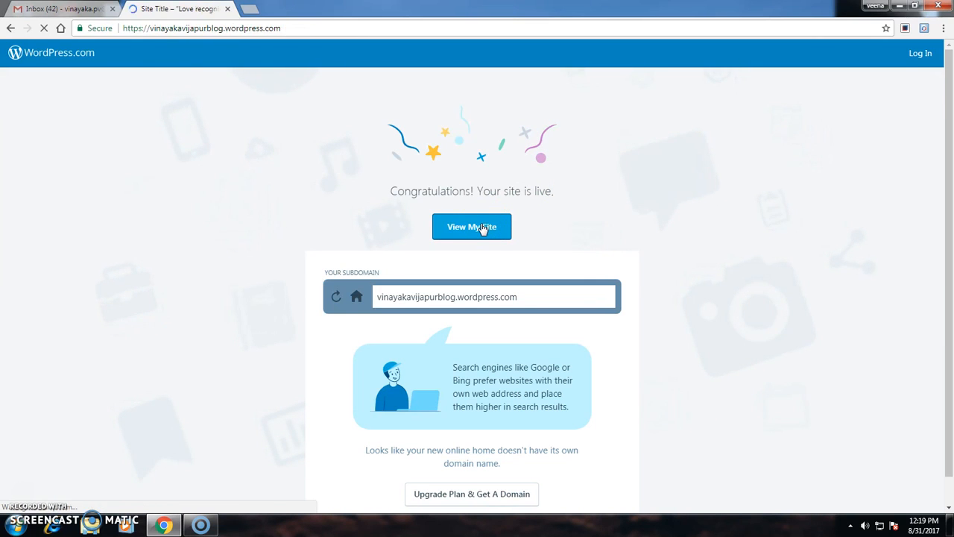
left_click(472, 227)
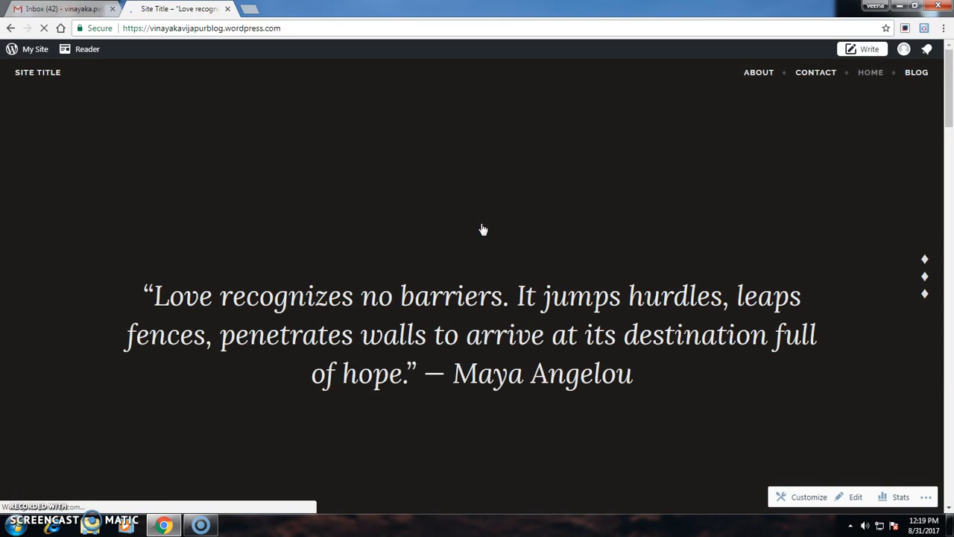
left_click(28, 47)
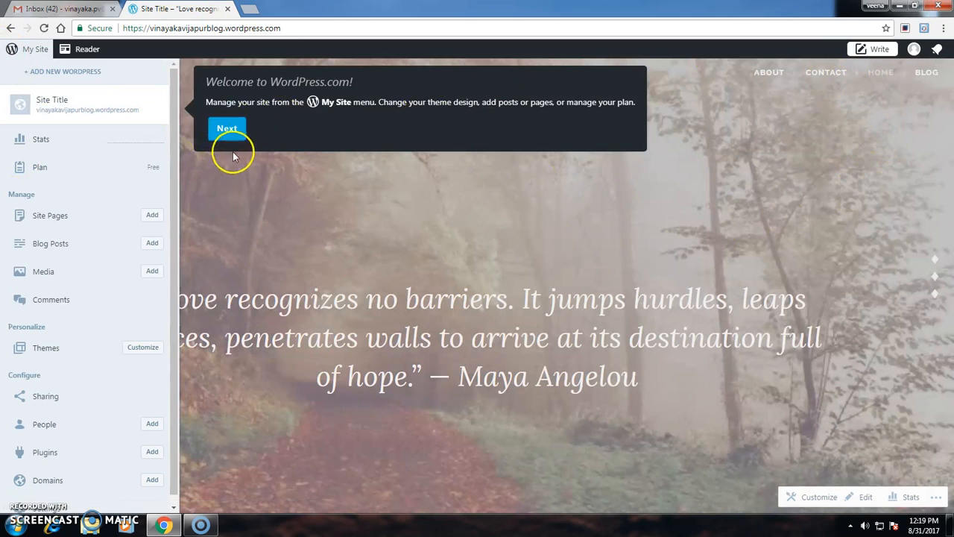
mouse_move(223, 119)
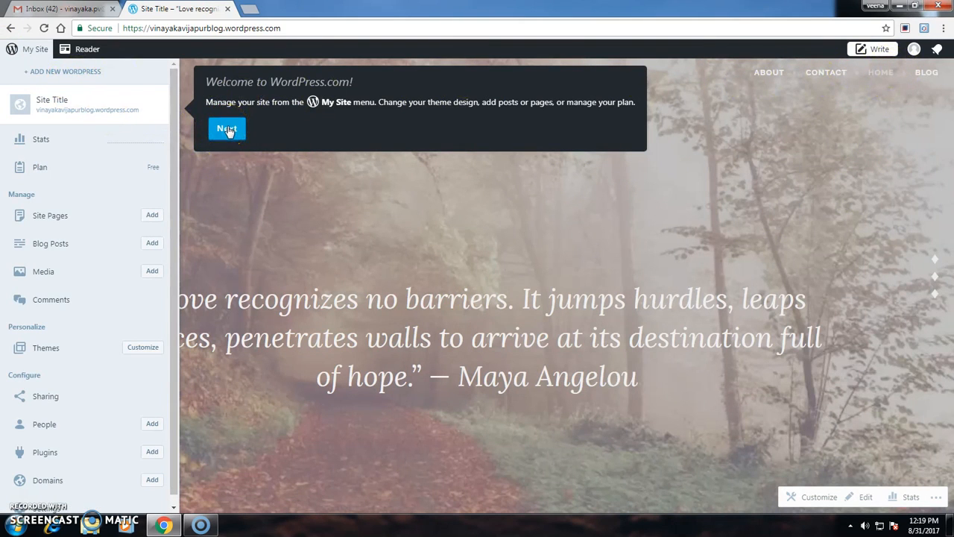
left_click(226, 128)
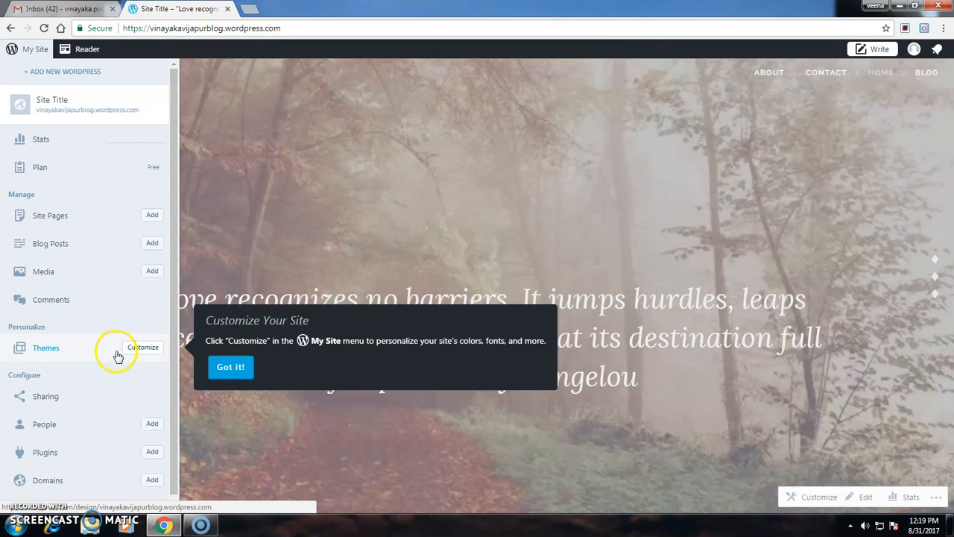
mouse_move(98, 352)
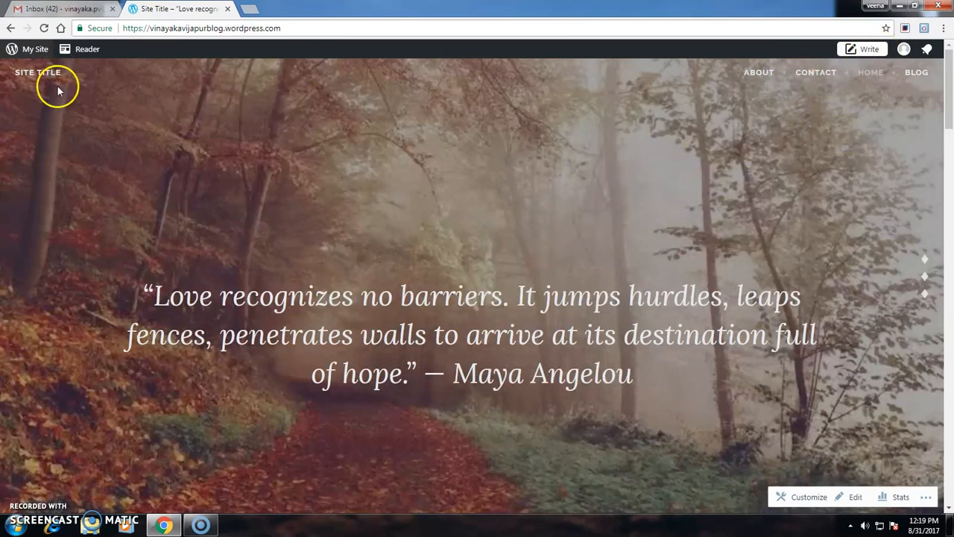
mouse_move(307, 122)
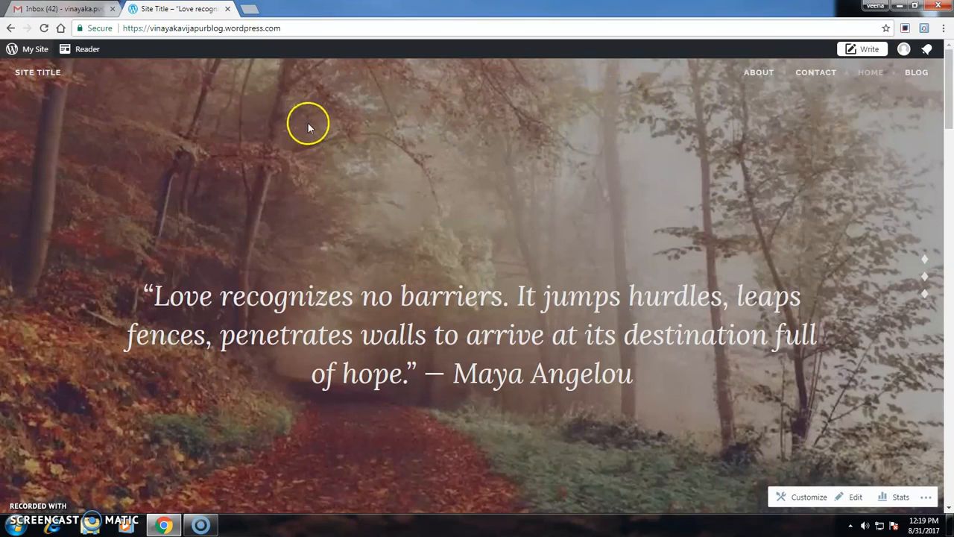
mouse_move(864, 71)
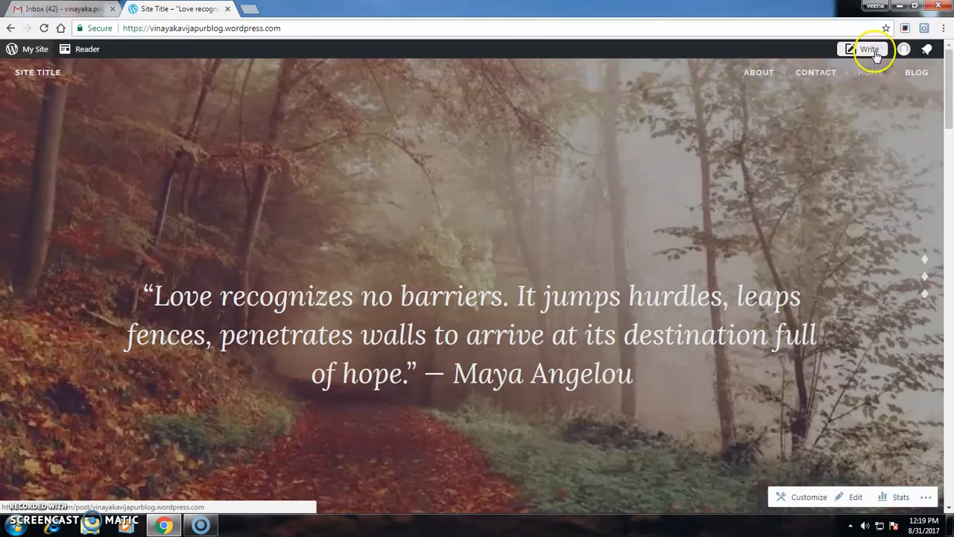
Start a new blog post from the Write button in the top bar.
left_click(867, 48)
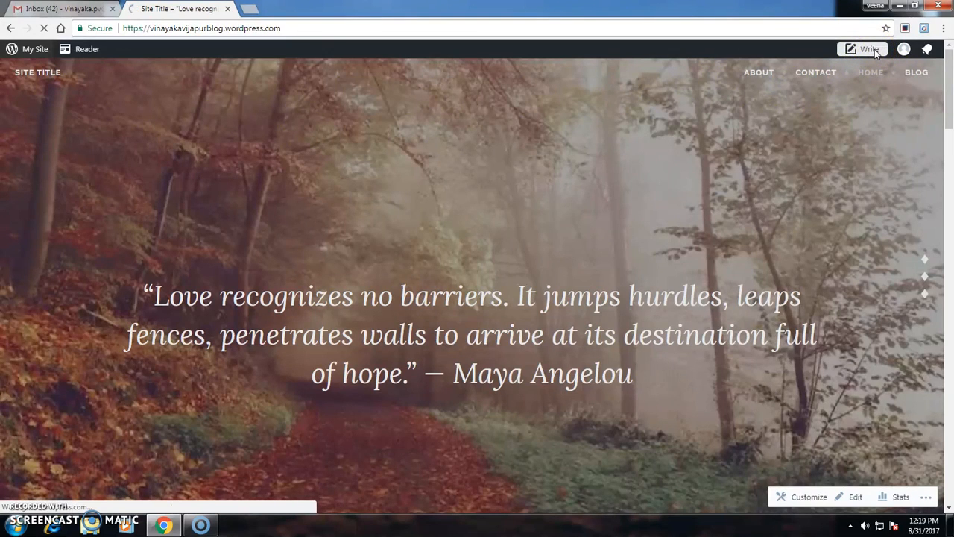
left_click(862, 49)
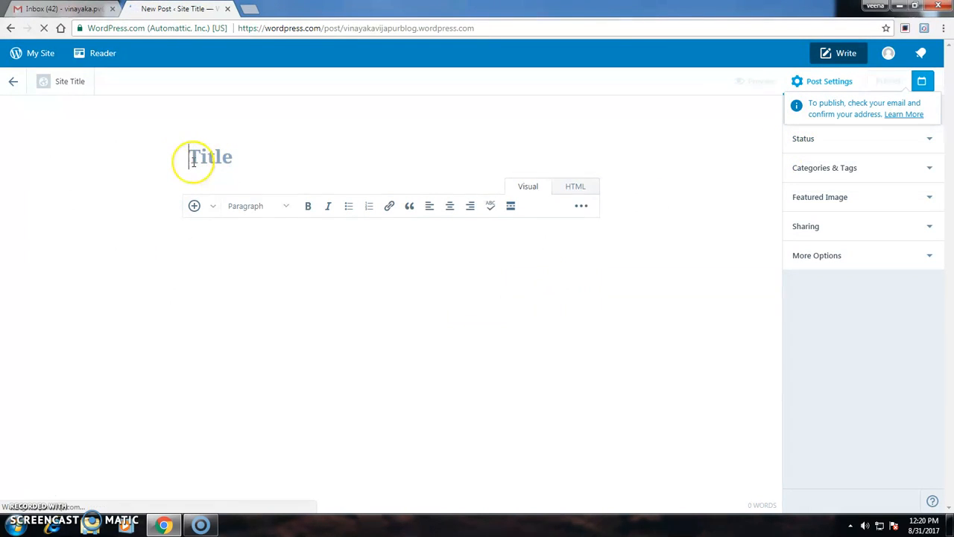
Title the post 'Jnanashree', dismiss the writing tip and preview the site.
type("Jnana")
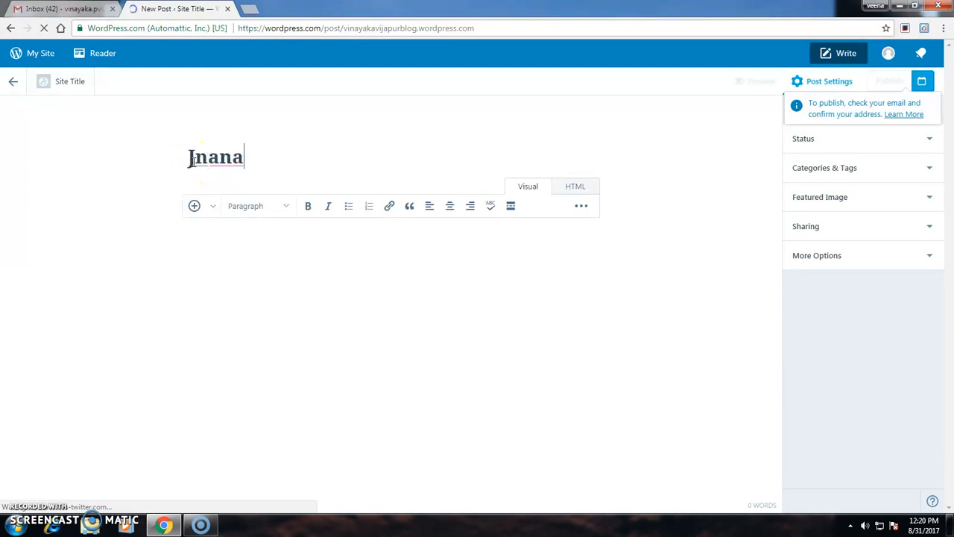
type("shree")
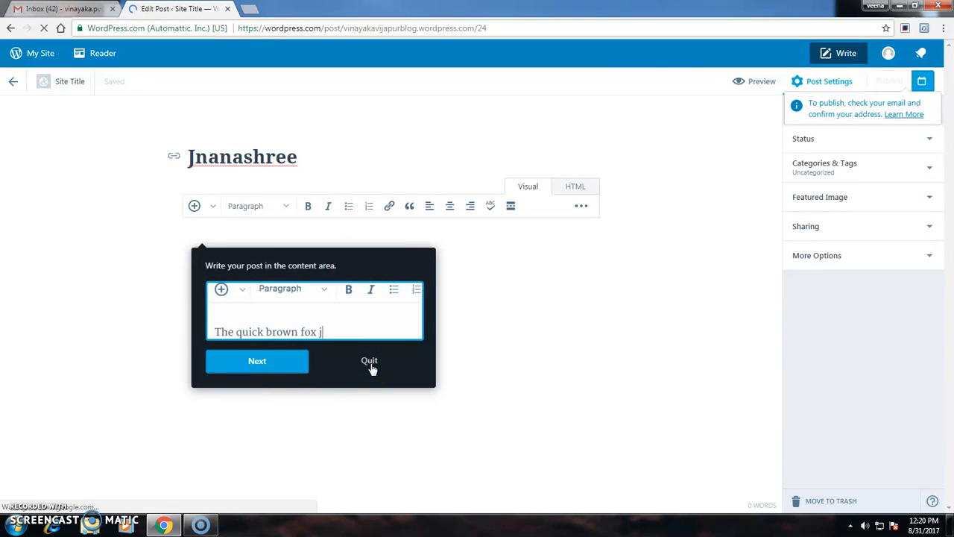
left_click(370, 361)
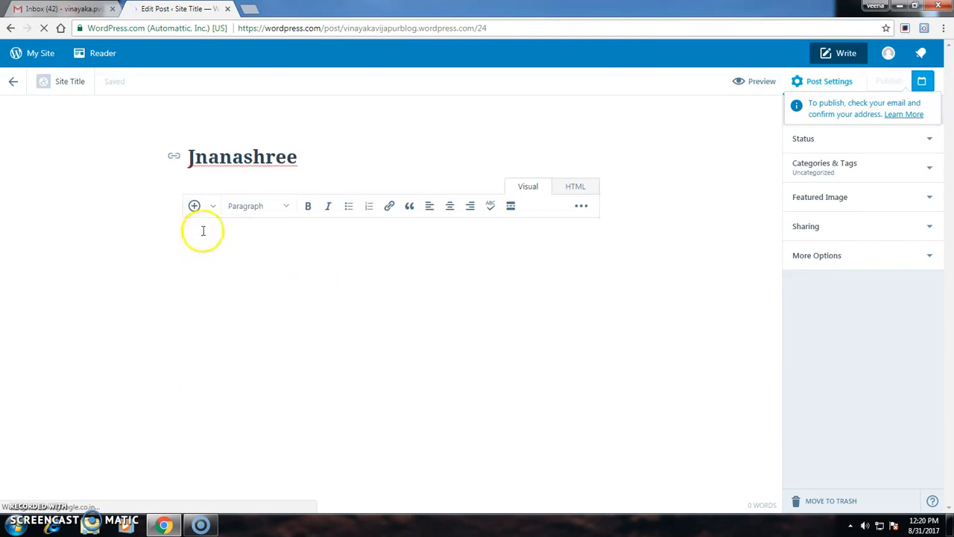
mouse_move(70, 80)
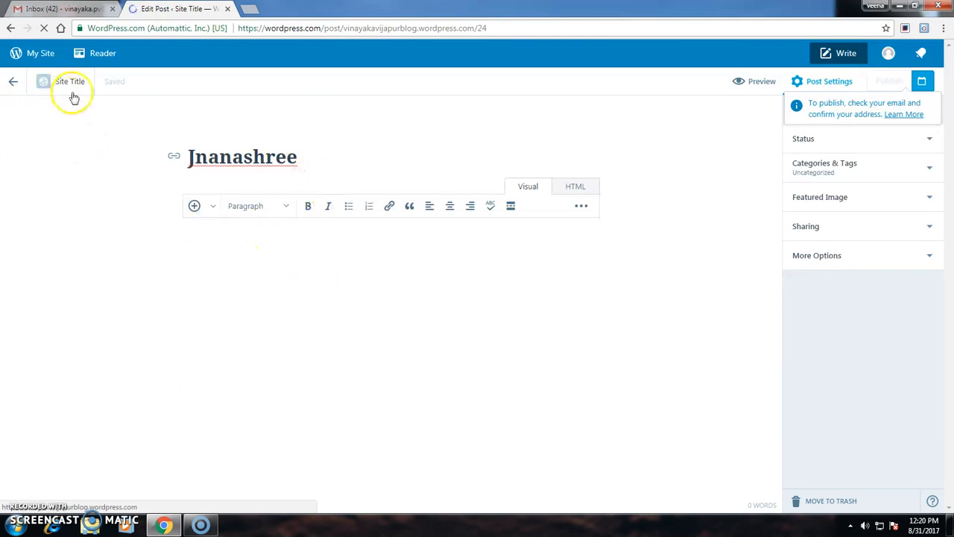
left_click(761, 80)
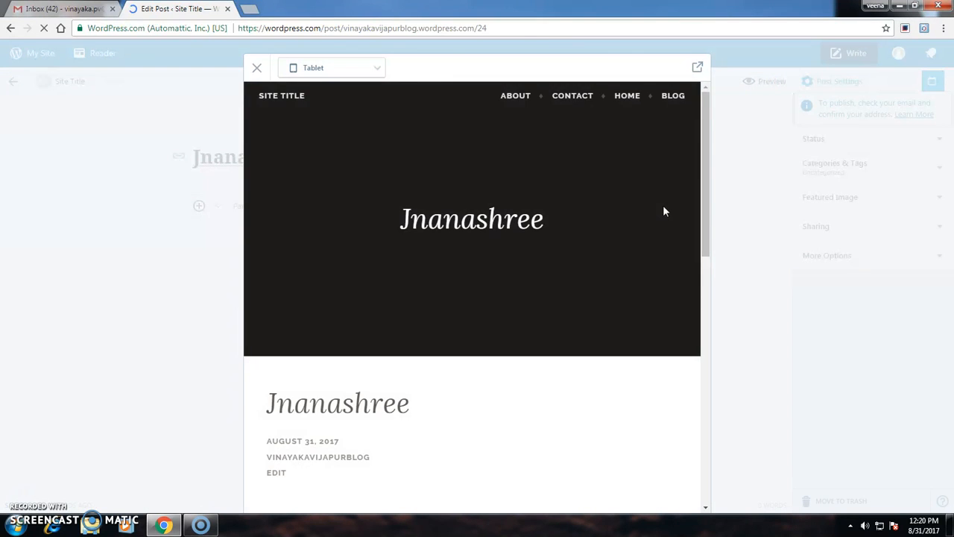
mouse_move(595, 246)
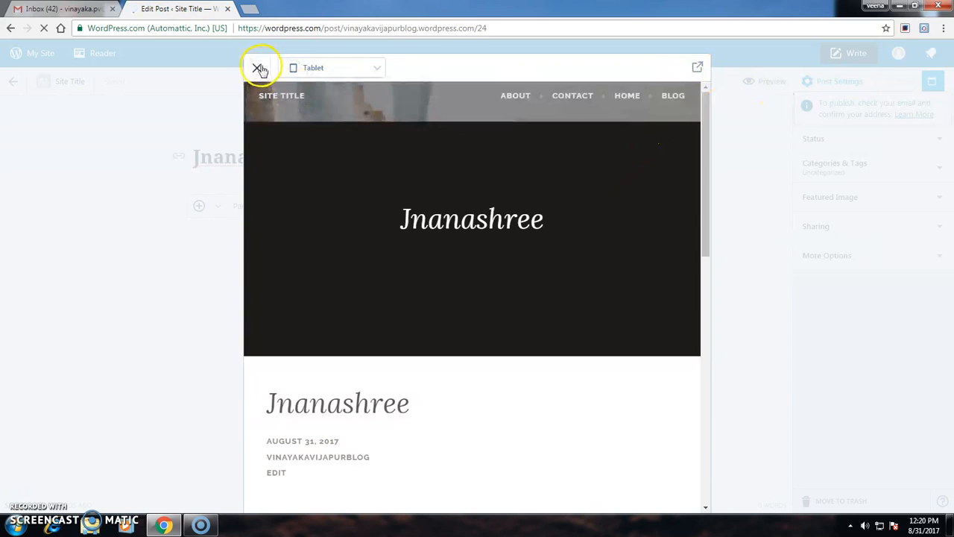
left_click(256, 67)
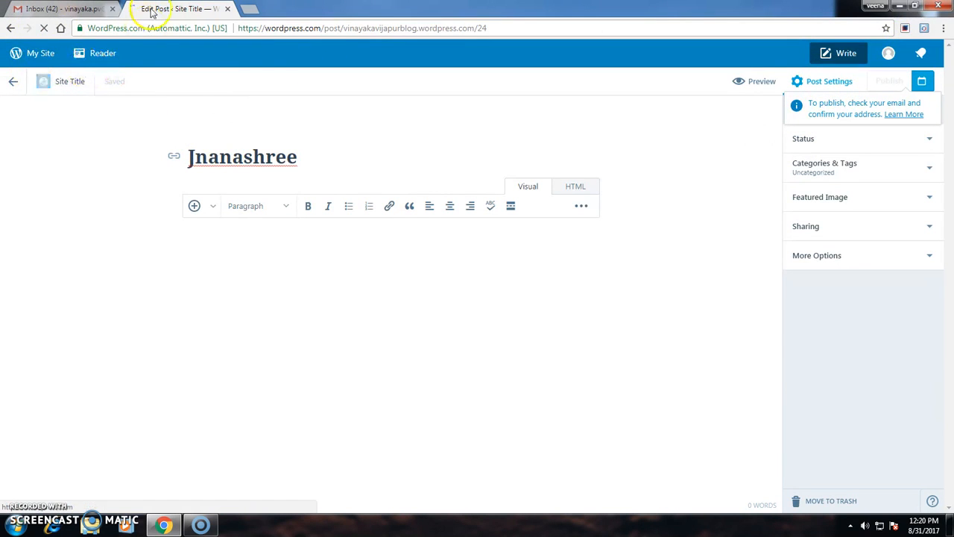
Open the WordPress.com Activate email in Gmail and confirm the email address.
left_click(59, 9)
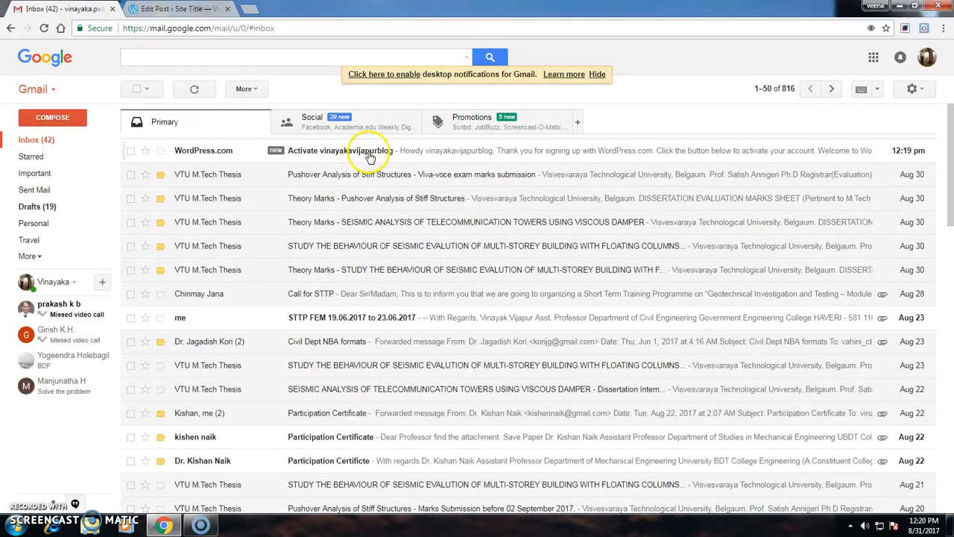
mouse_move(492, 281)
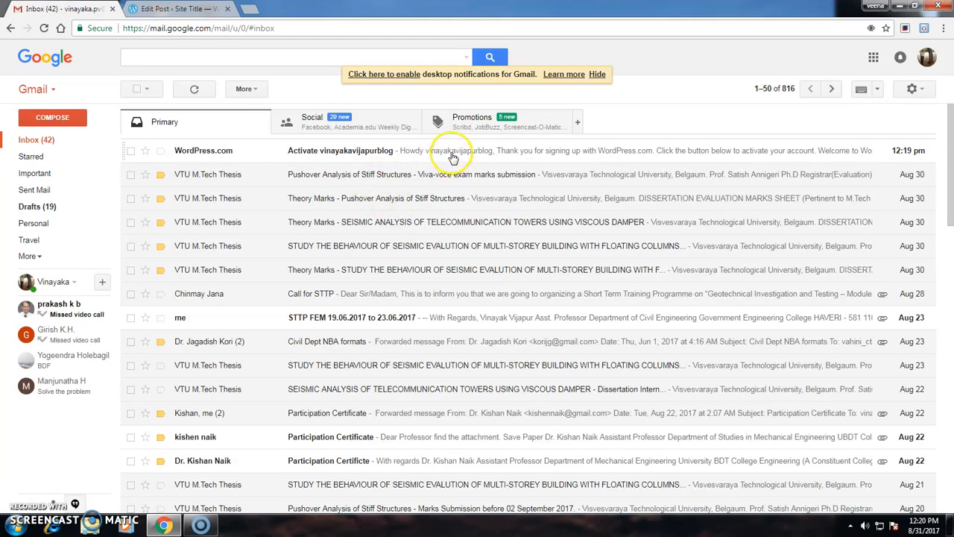
left_click(340, 149)
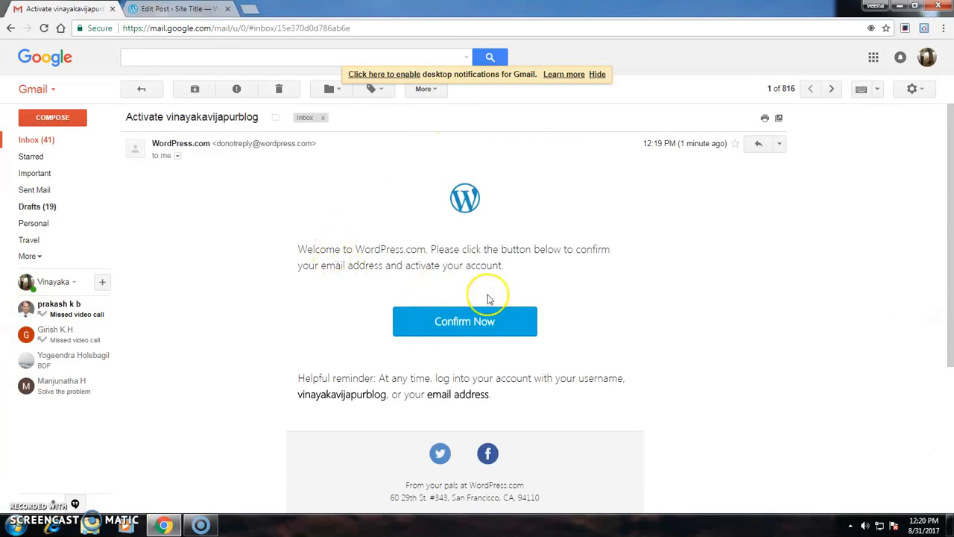
left_click(466, 322)
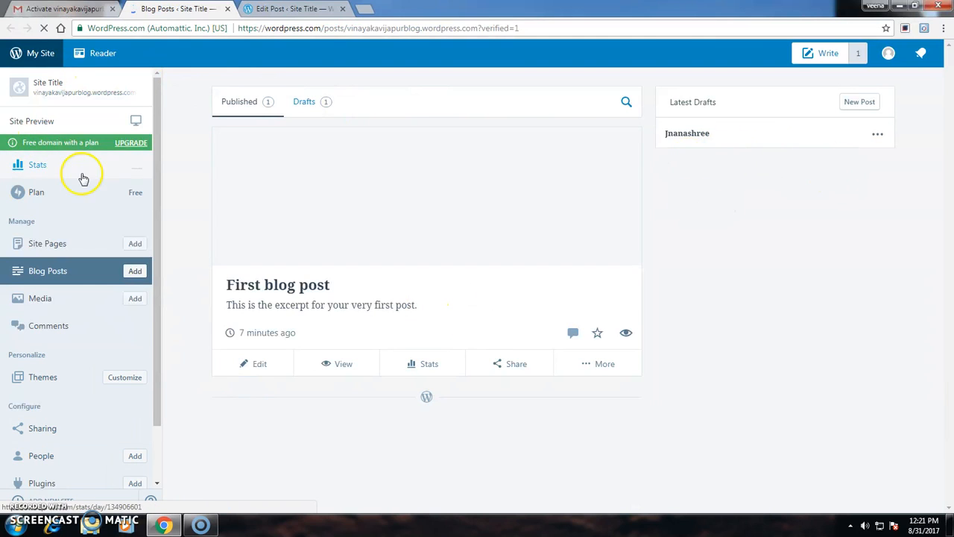
mouse_move(83, 414)
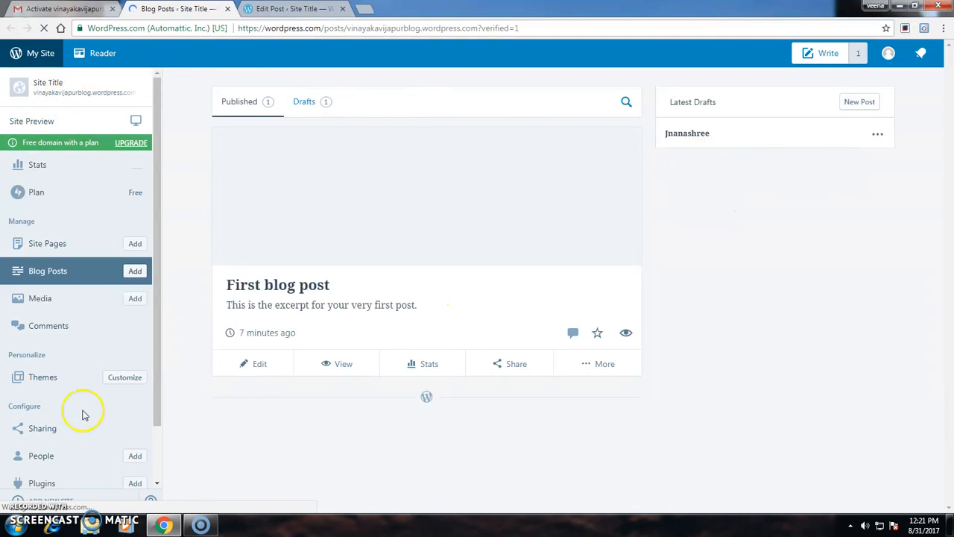
mouse_move(289, 358)
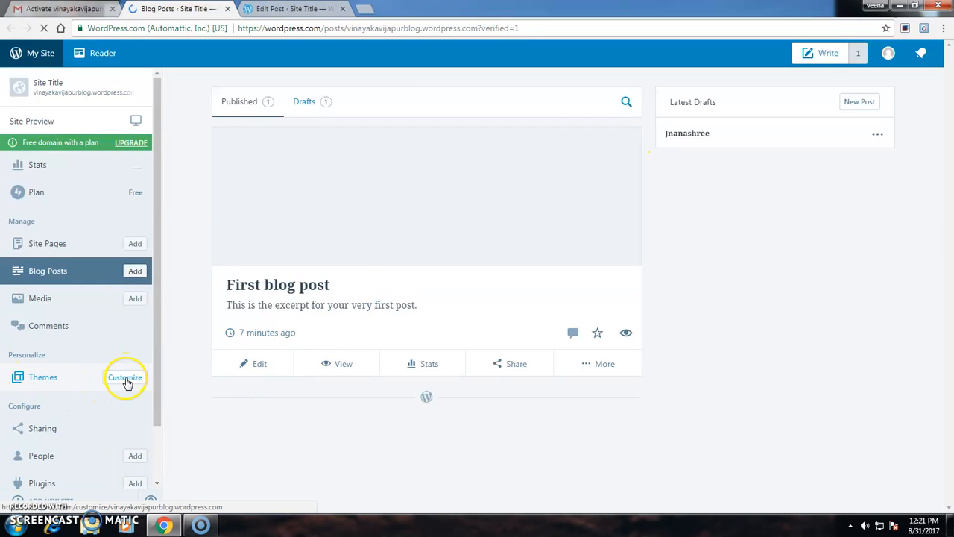
Open the site customizer from Customize beside Themes in My Site.
left_click(125, 377)
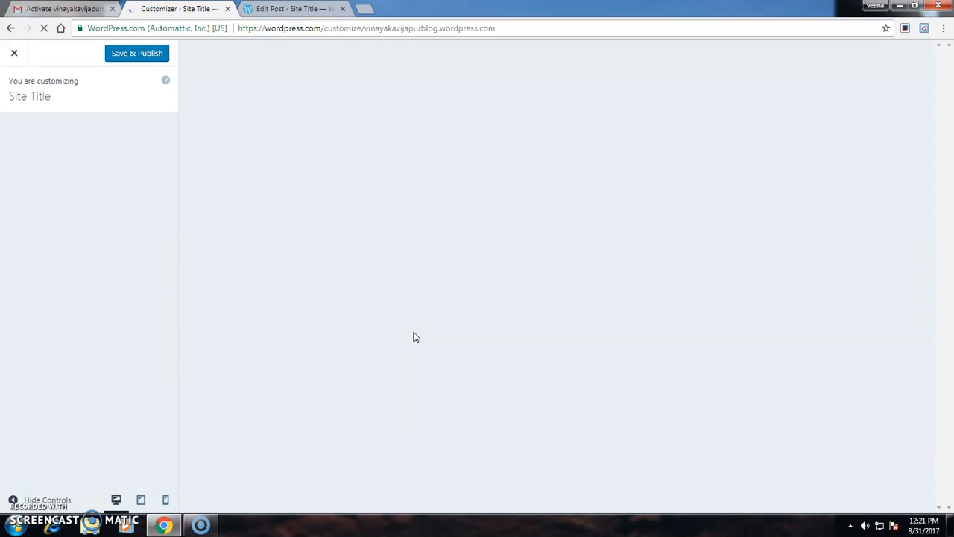
Dismiss the customizer intro tip and open the site title's Site Identity settings.
left_click(137, 53)
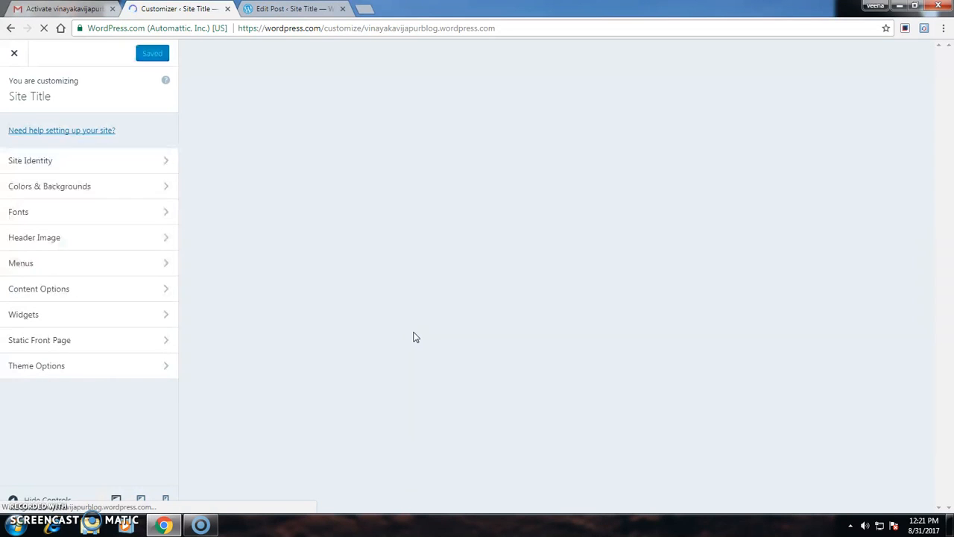
left_click(89, 262)
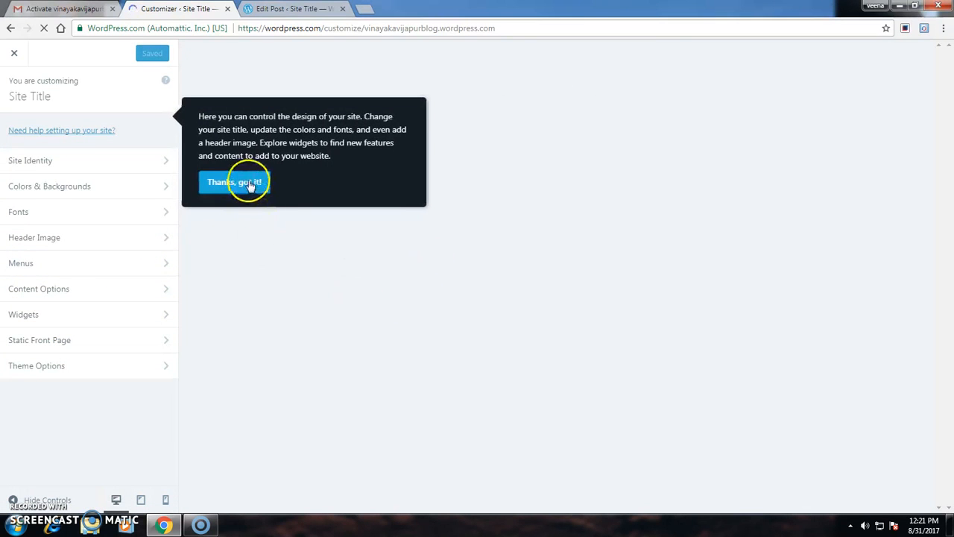
left_click(234, 182)
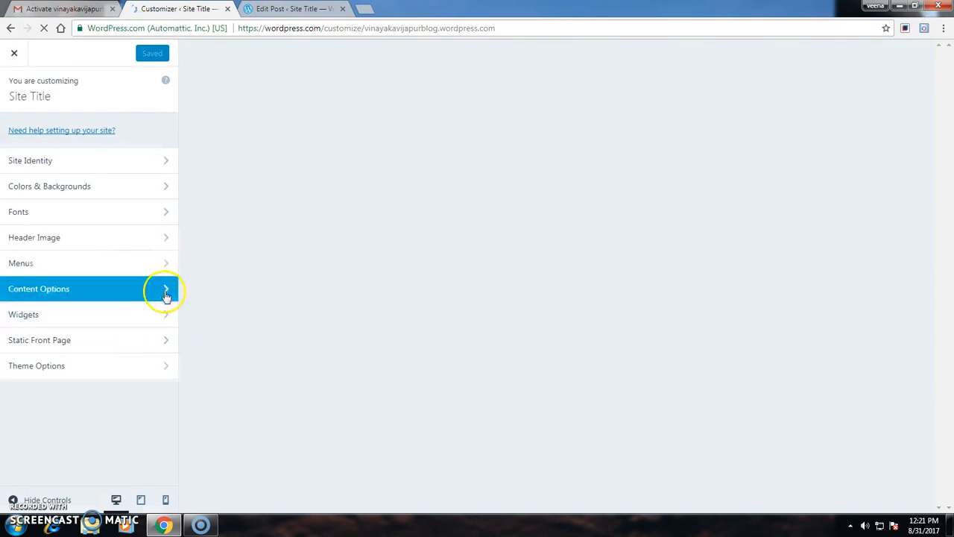
mouse_move(166, 263)
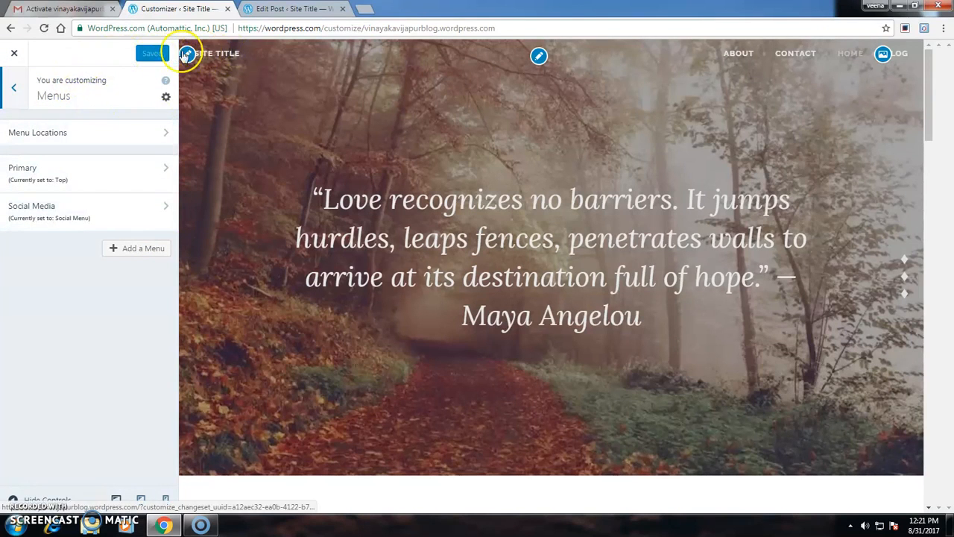
left_click(152, 54)
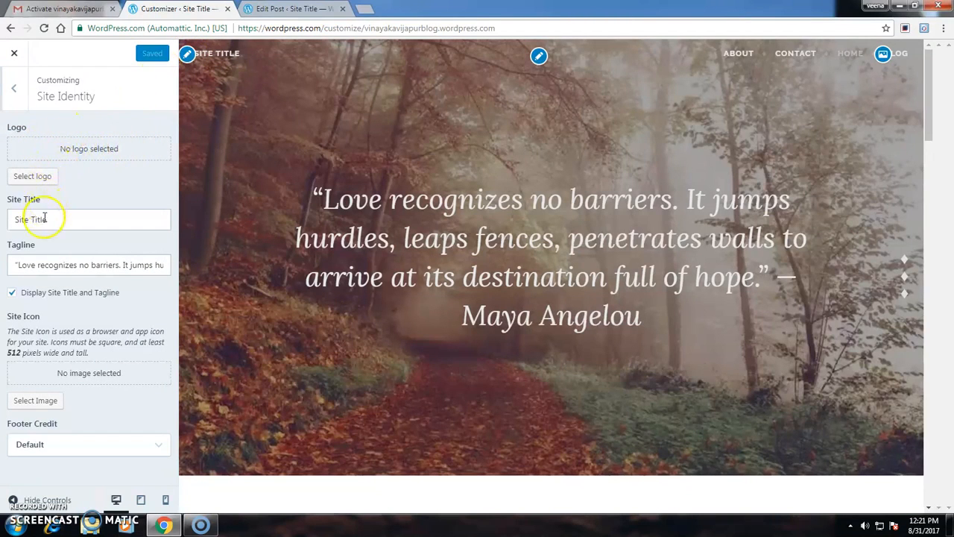
Change the Site Title to Jnanashree and publish it.
left_click(89, 219)
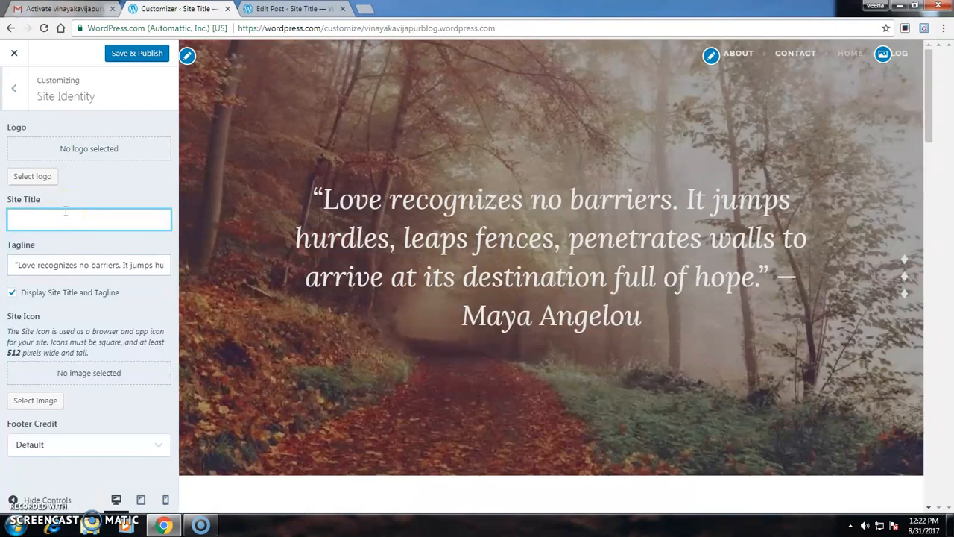
type("Jnanashree")
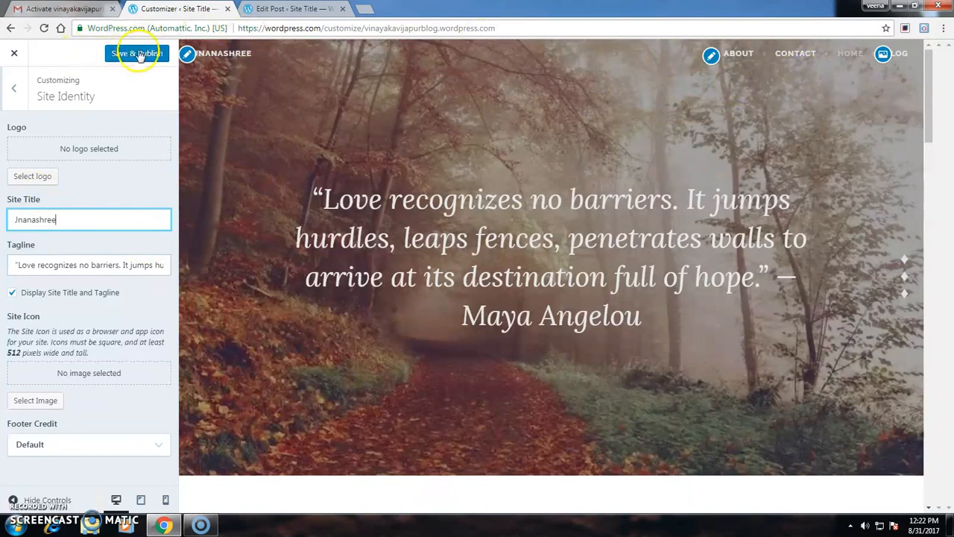
left_click(137, 53)
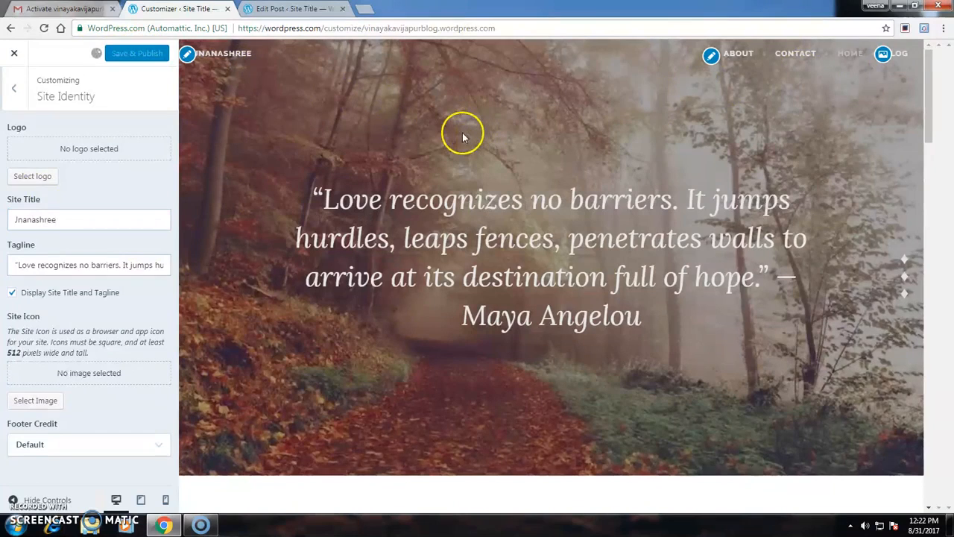
left_click(137, 54)
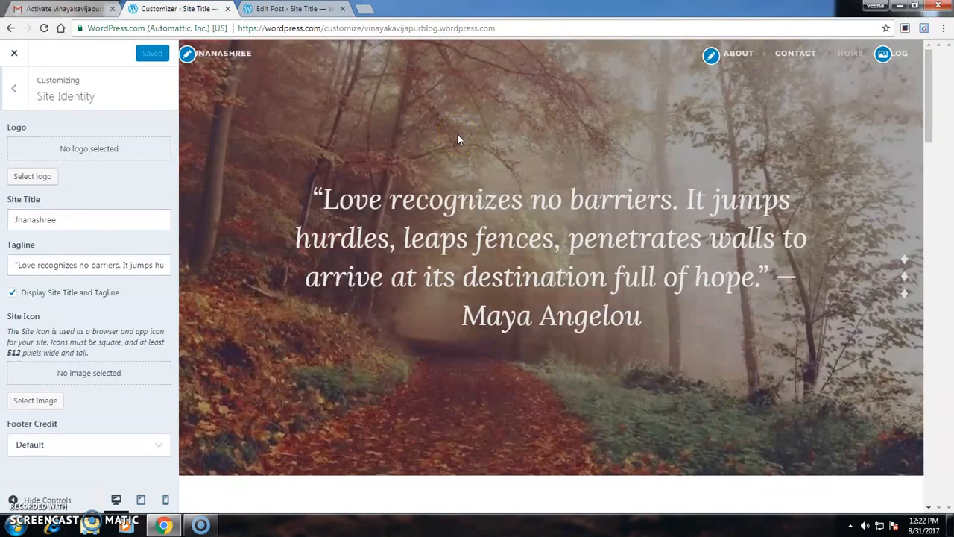
mouse_move(721, 58)
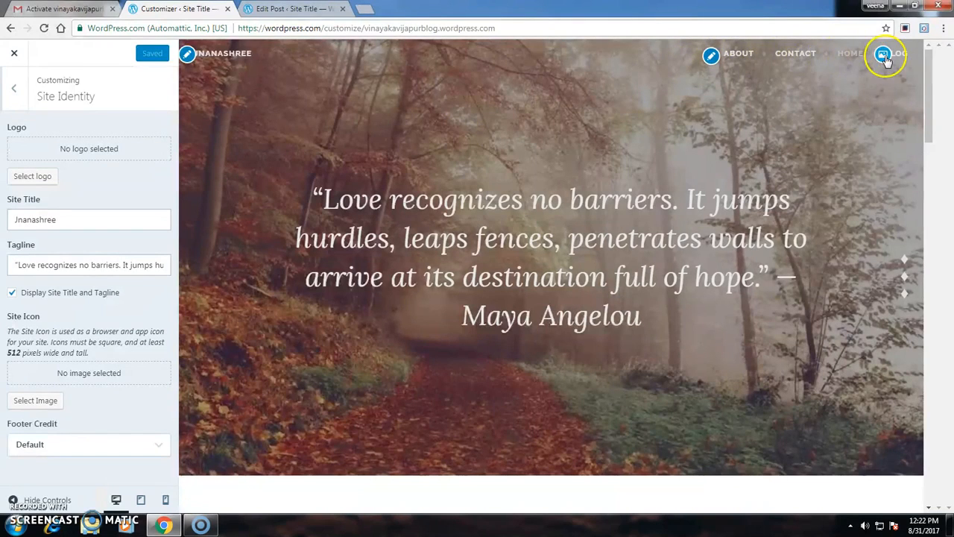
mouse_move(710, 57)
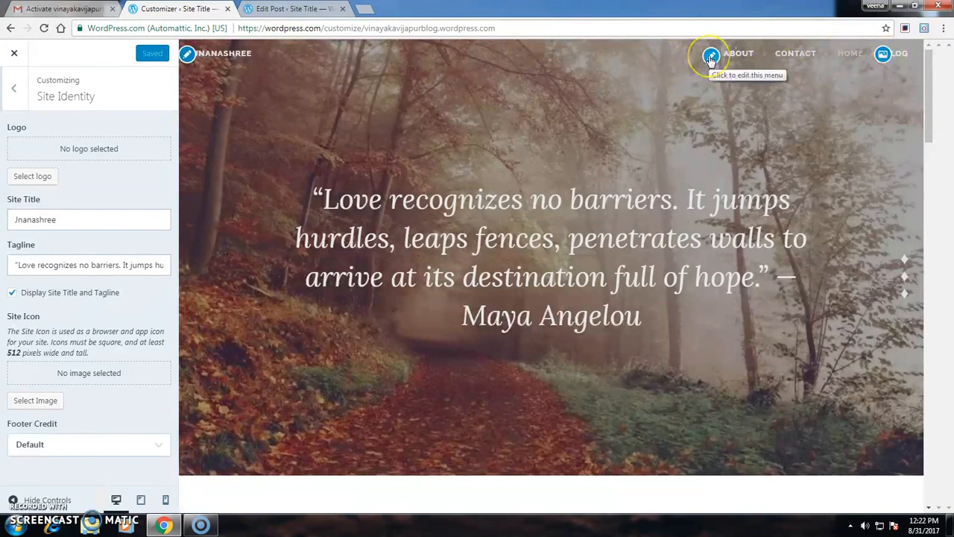
Open the Primary menu for editing and show the pages available to add.
left_click(710, 56)
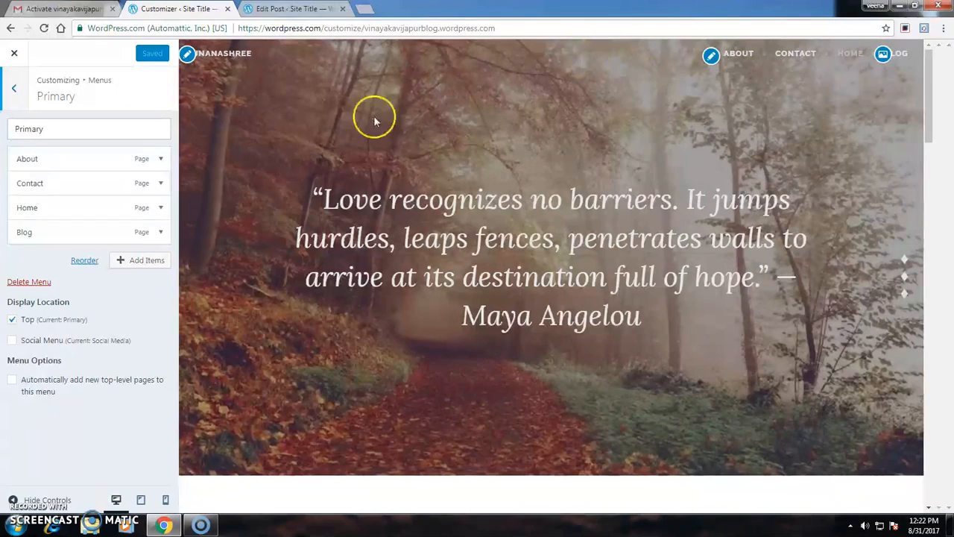
mouse_move(164, 217)
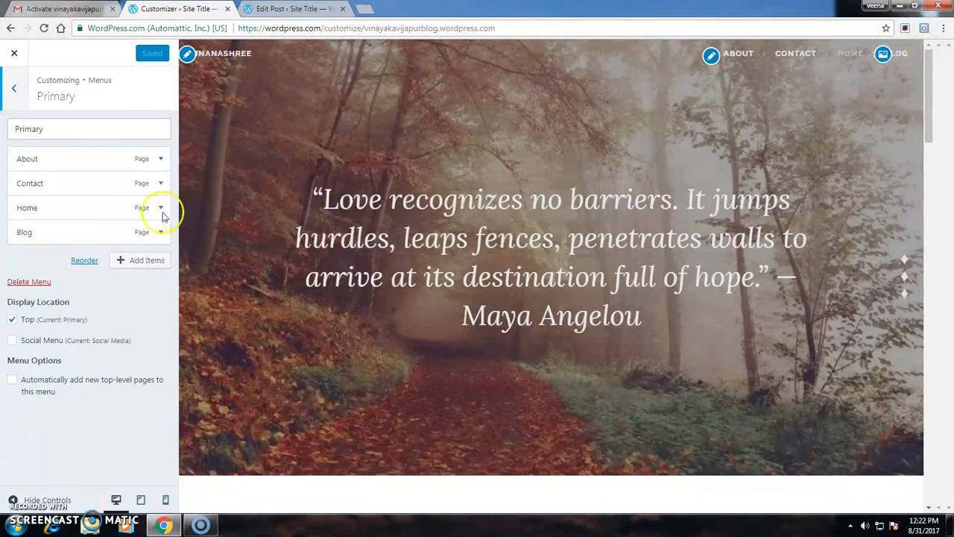
mouse_move(237, 207)
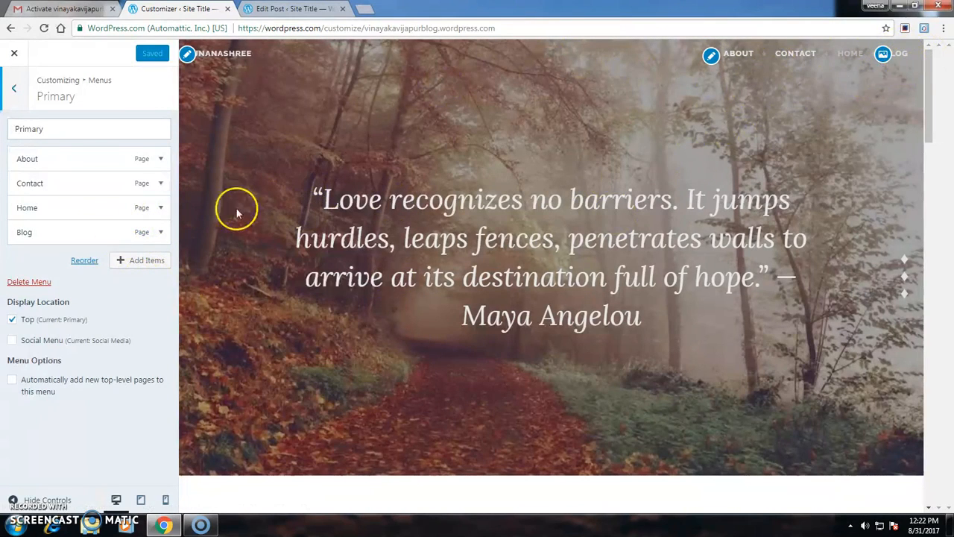
left_click(146, 260)
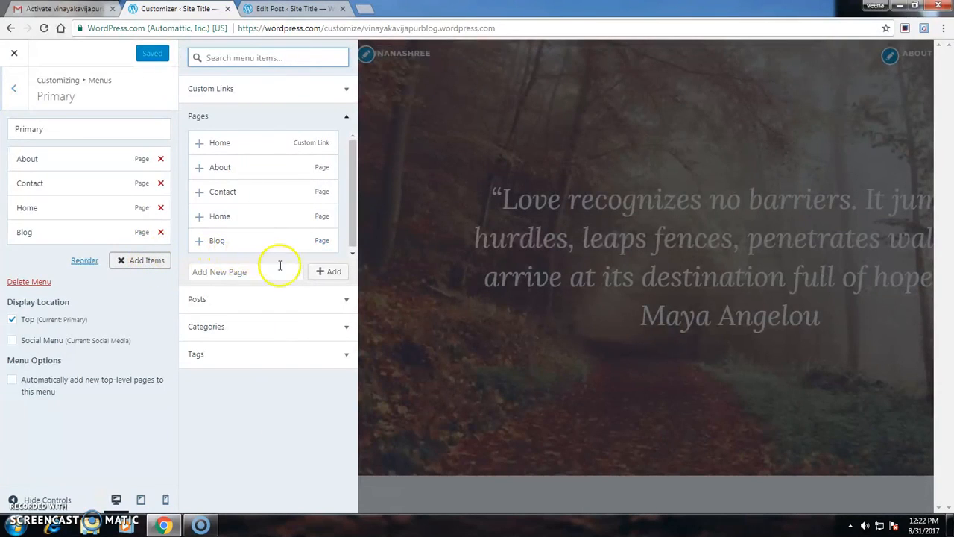
Add a new Publications page to the Primary menu.
left_click(246, 271)
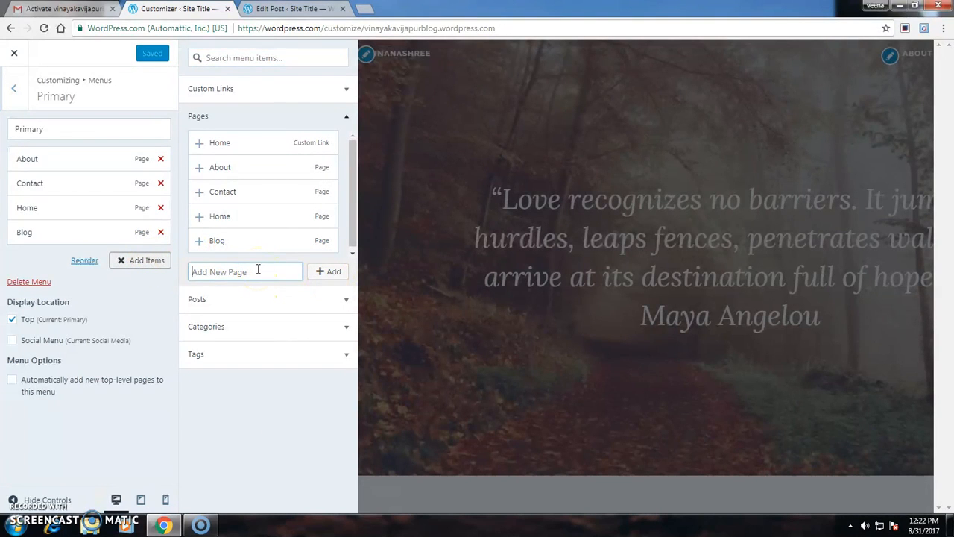
type("Publications")
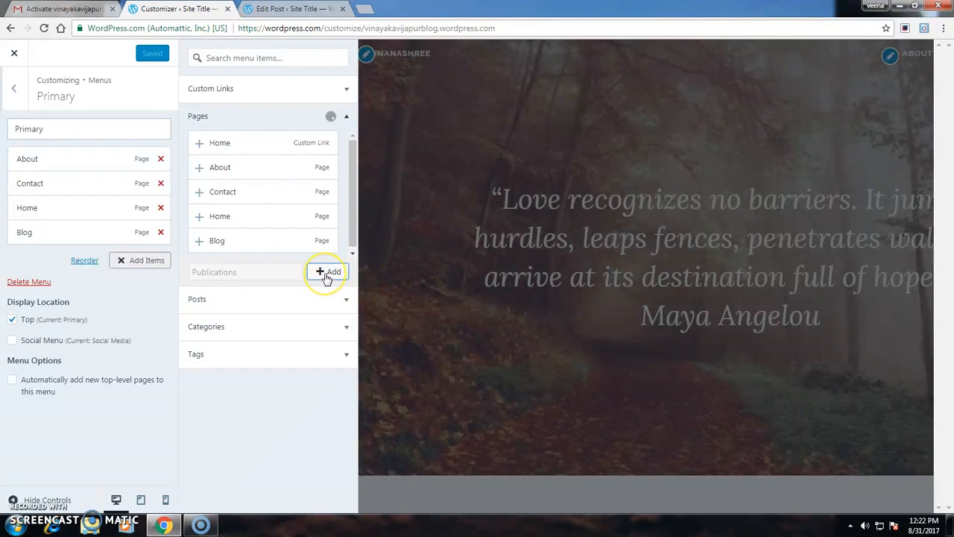
left_click(328, 271)
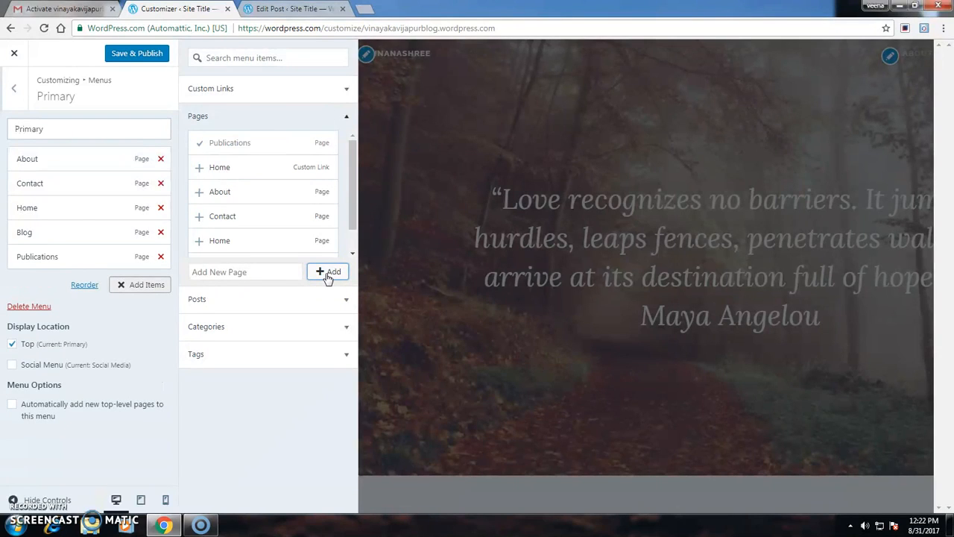
Add a new Research Activity page to the menu and publish the updated menu.
type("R")
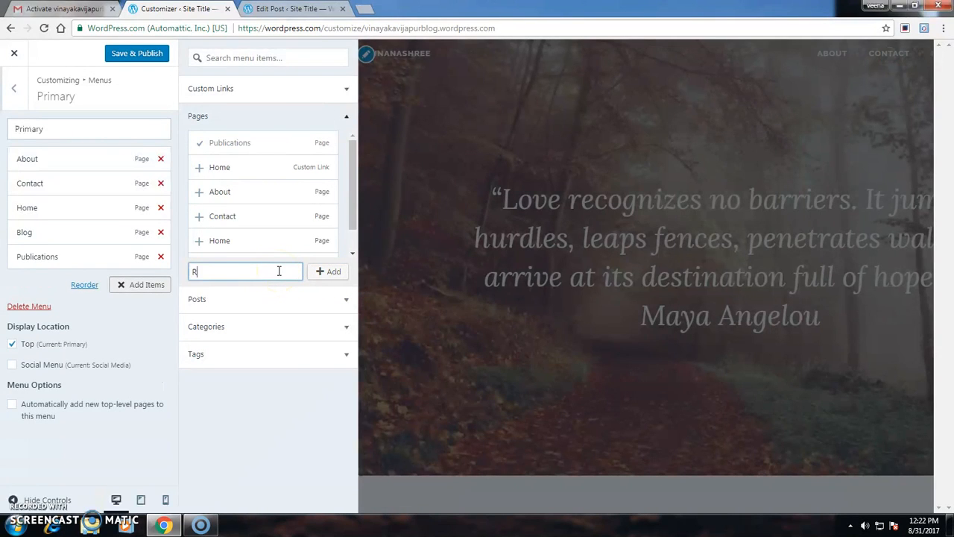
type("ese")
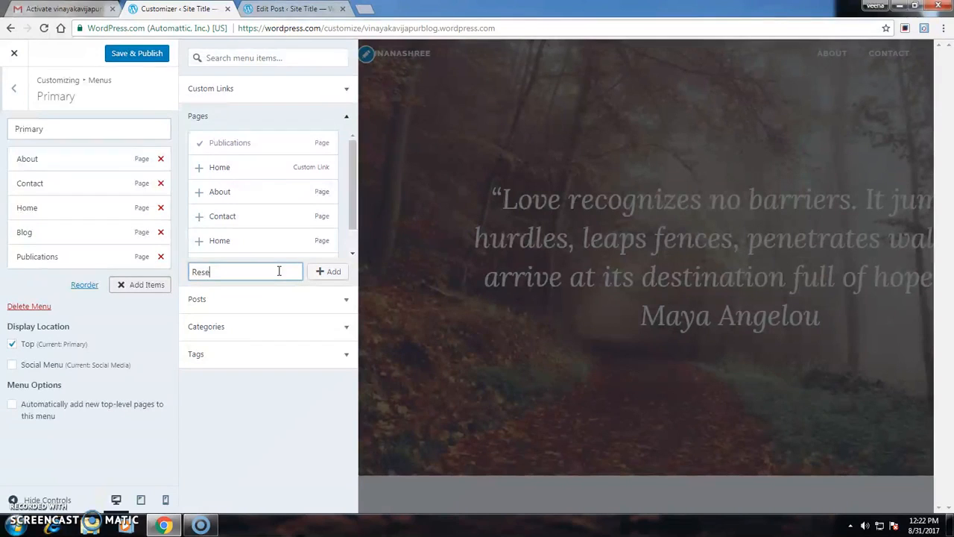
type("arch")
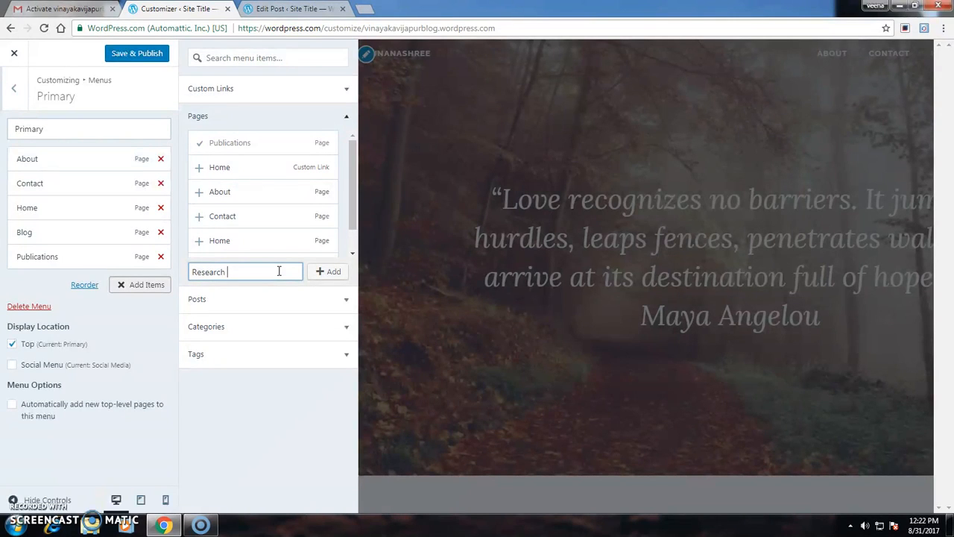
type("Activity")
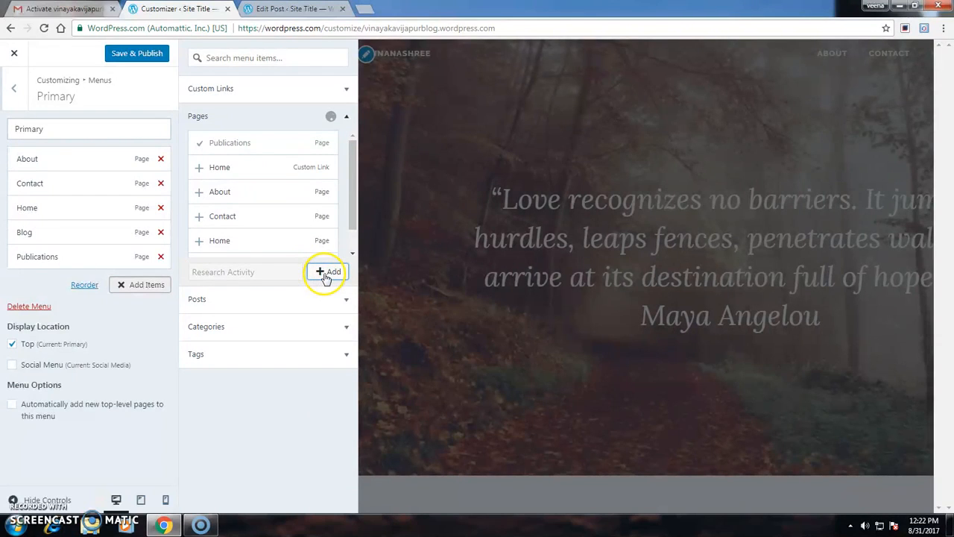
left_click(326, 271)
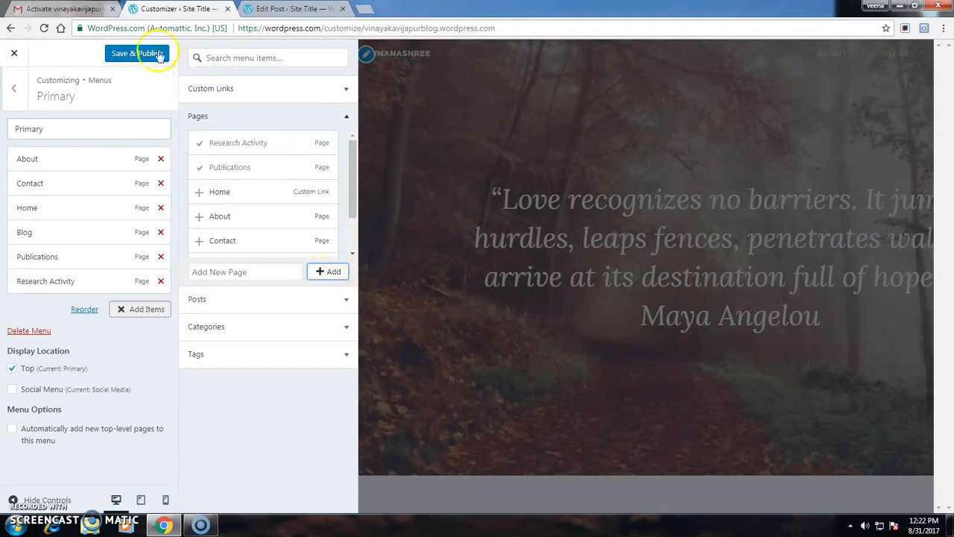
left_click(137, 54)
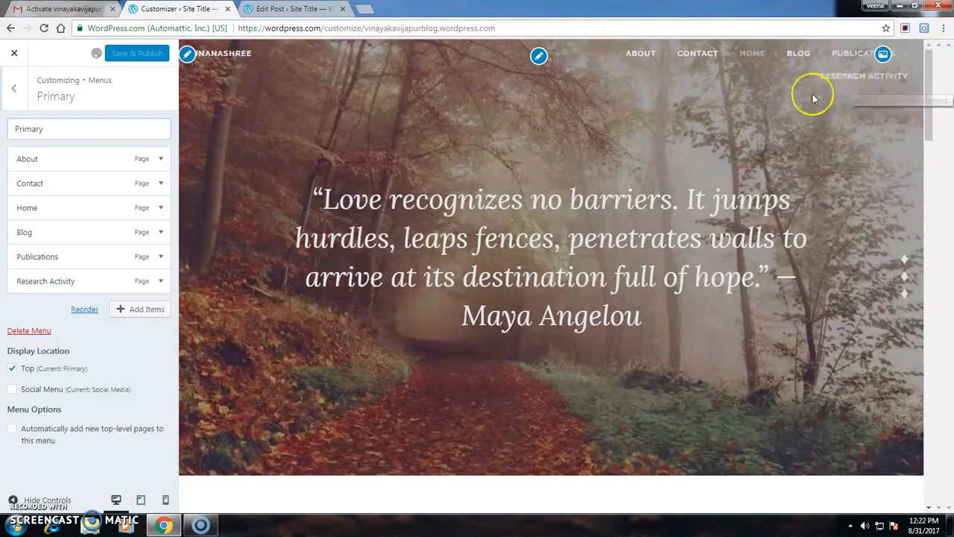
Load the site's About page from the preview's navigation menu.
left_click(137, 54)
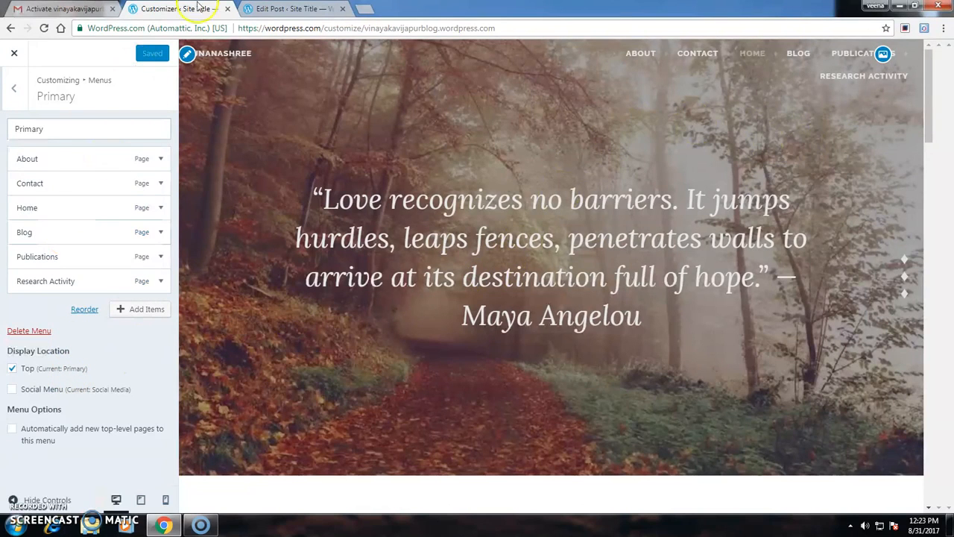
mouse_move(641, 54)
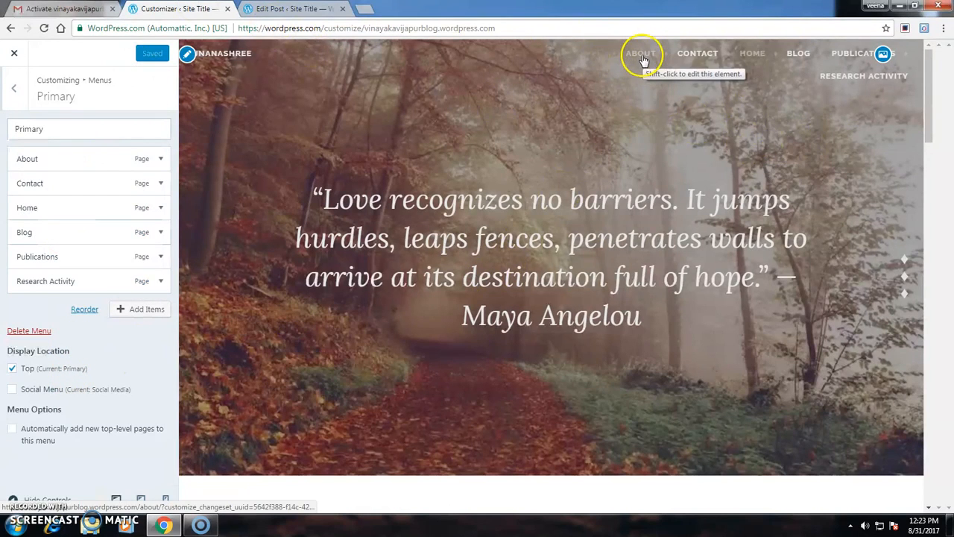
left_click(640, 54)
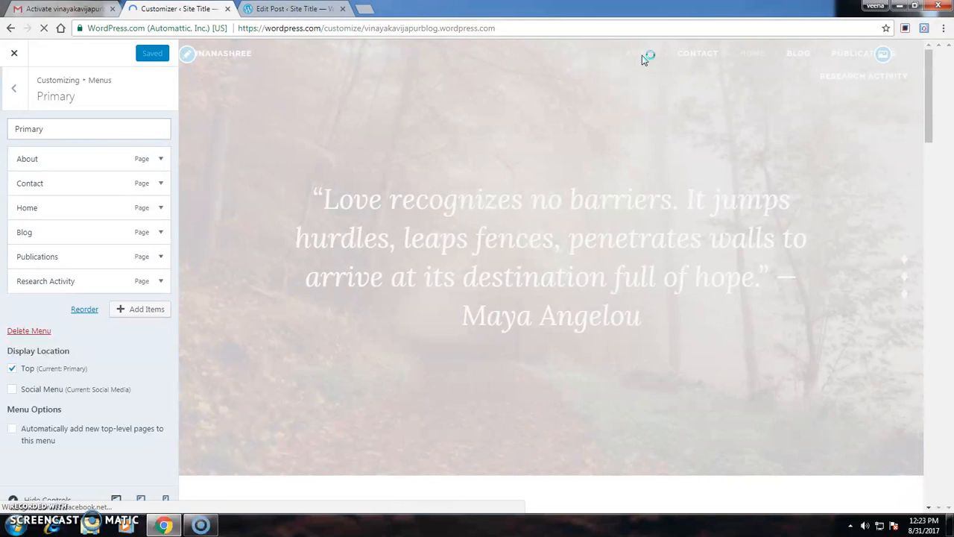
left_click(641, 54)
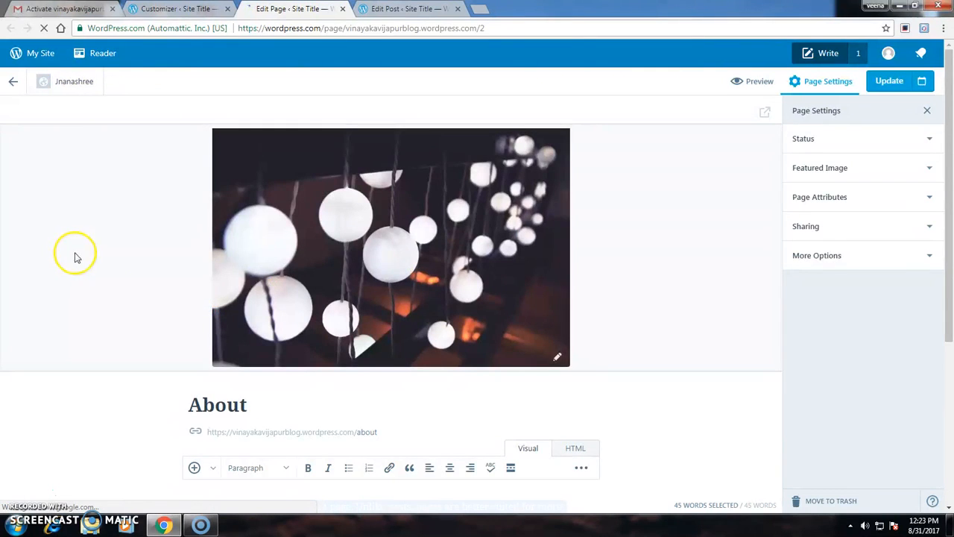
Add "Vinayak Vijapur" to the About page body, update it and preview the page.
type("v")
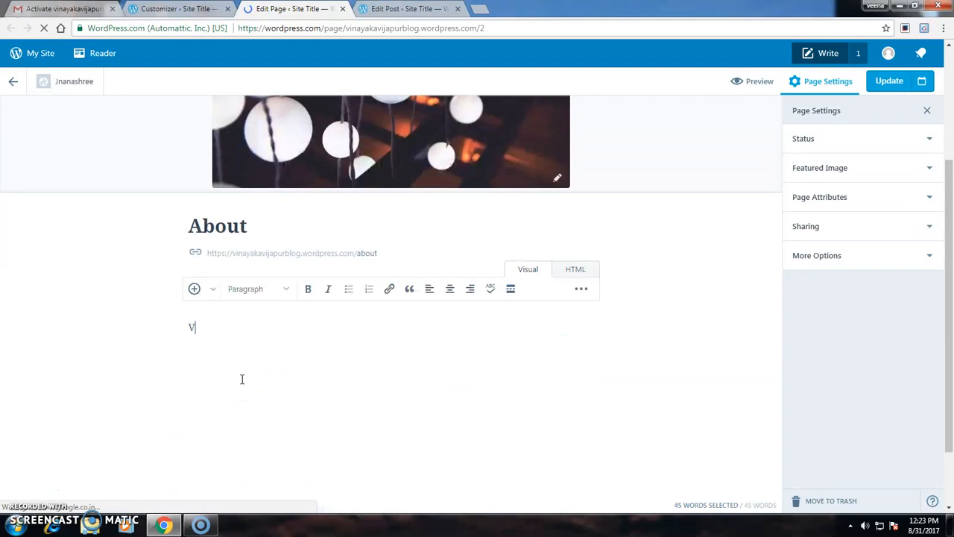
type("Vinayak V")
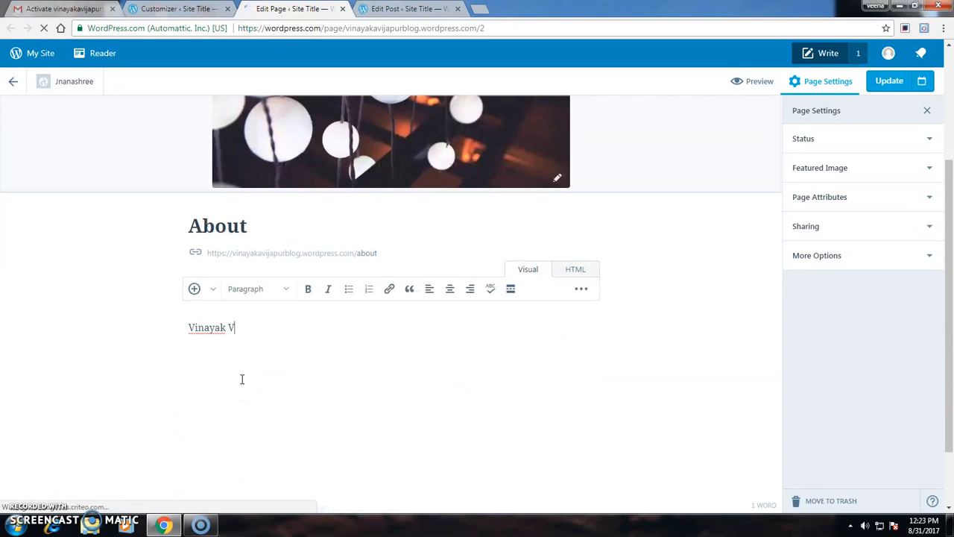
type("ijapur")
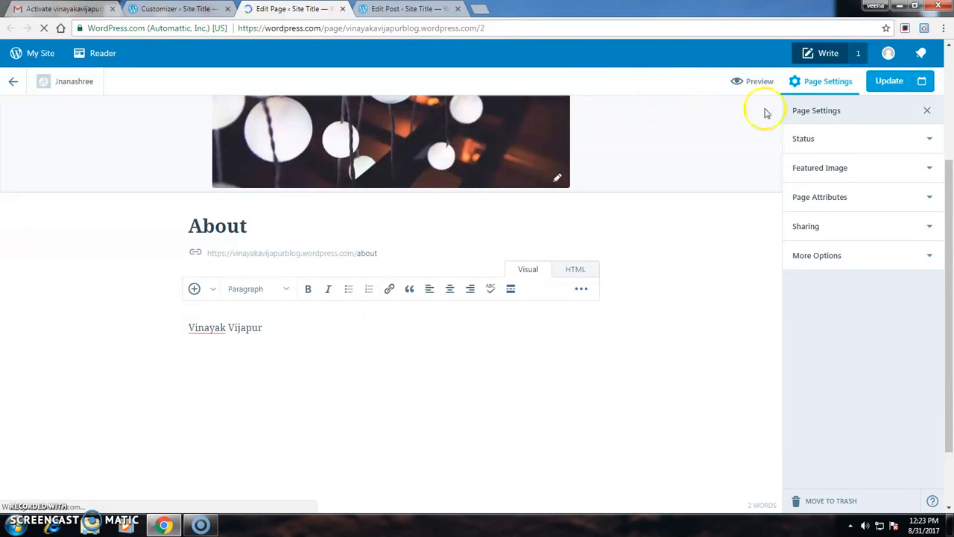
left_click(889, 81)
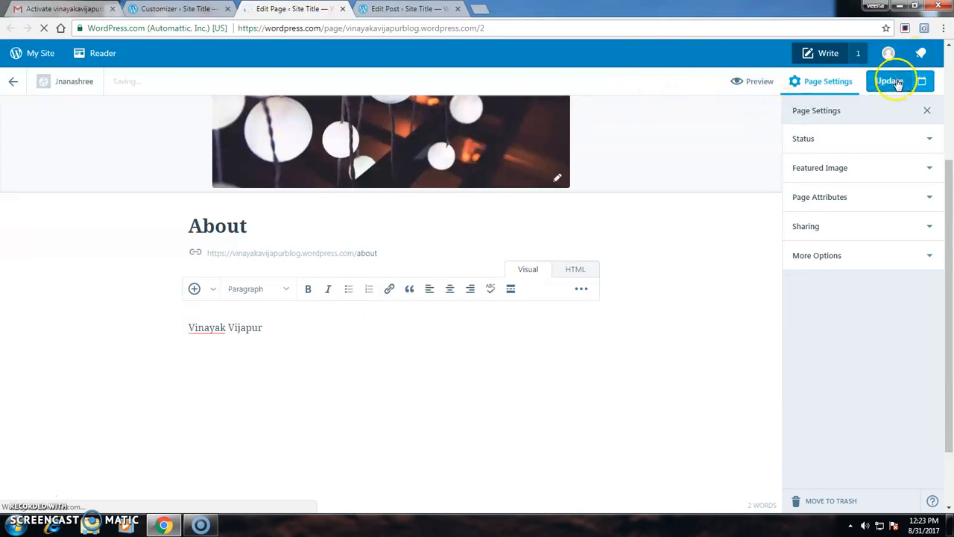
mouse_move(524, 283)
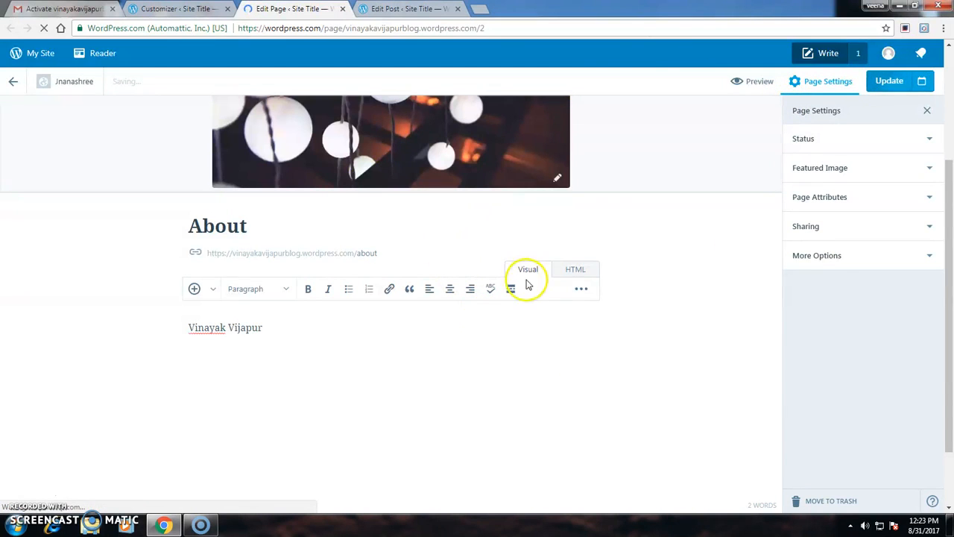
mouse_move(483, 138)
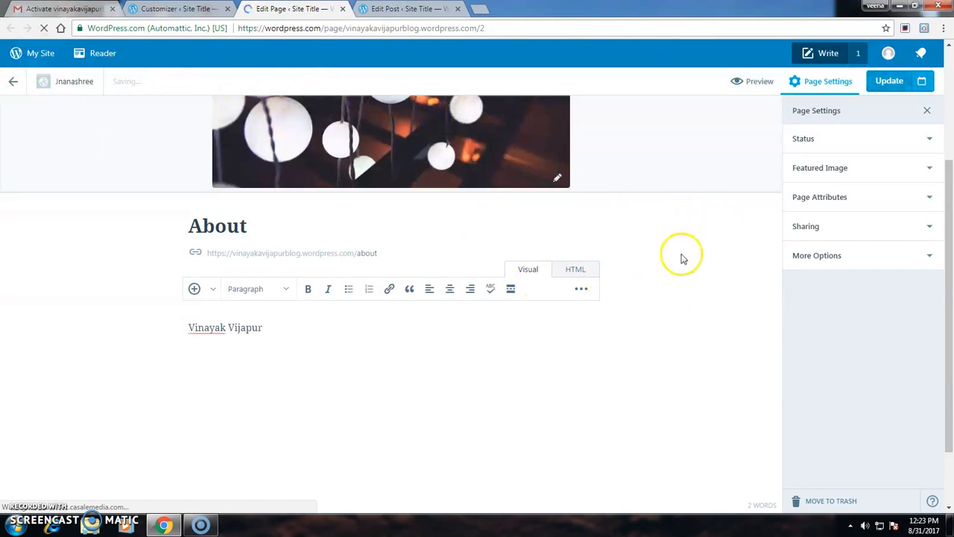
left_click(889, 81)
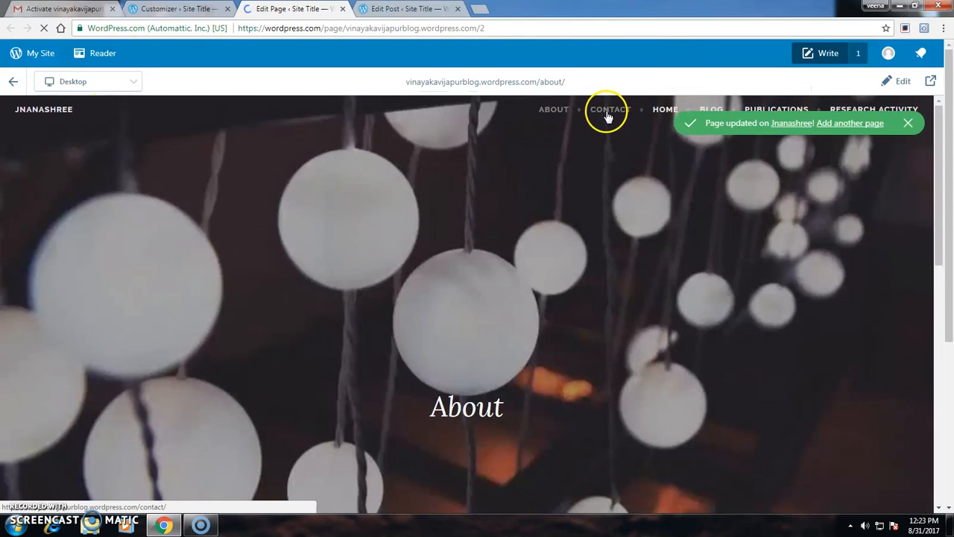
Go to the site's Contact page and bring the contact form into view.
left_click(608, 109)
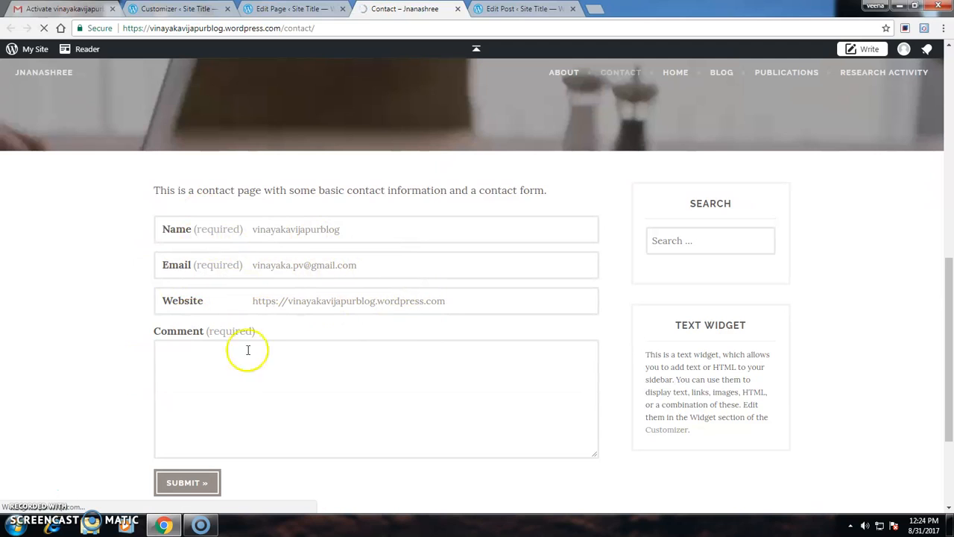
scroll("down", 3)
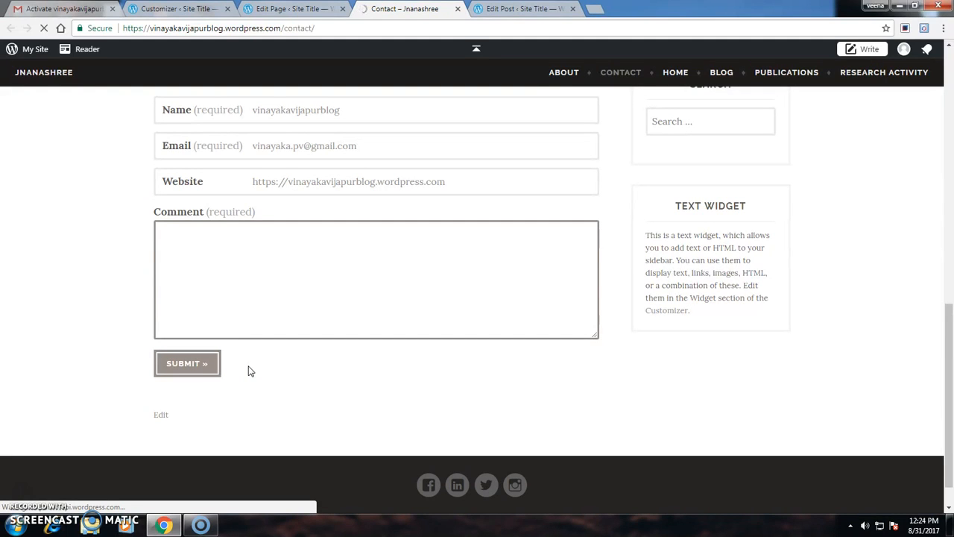
Submit the comment "Please contact my Email id" through the contact form.
type("Plea")
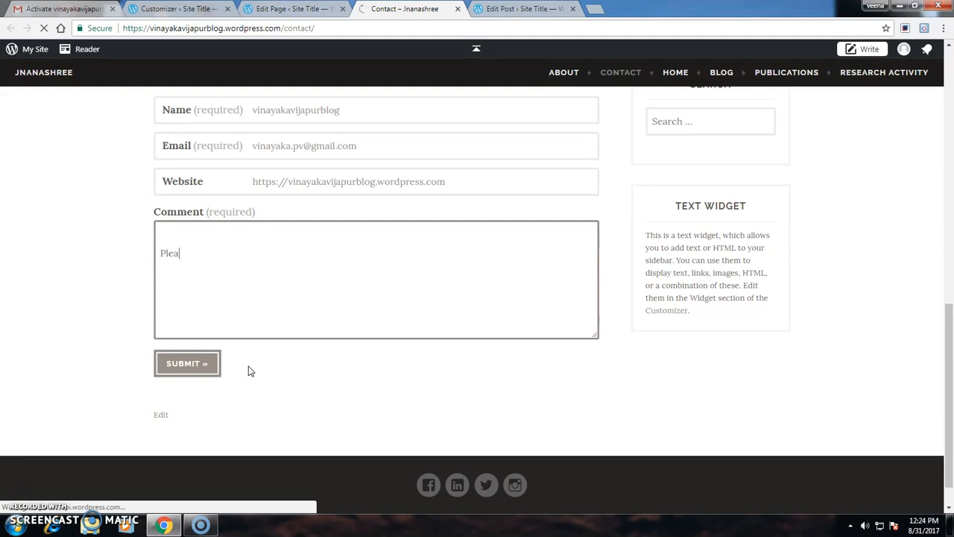
type("se contact me through")
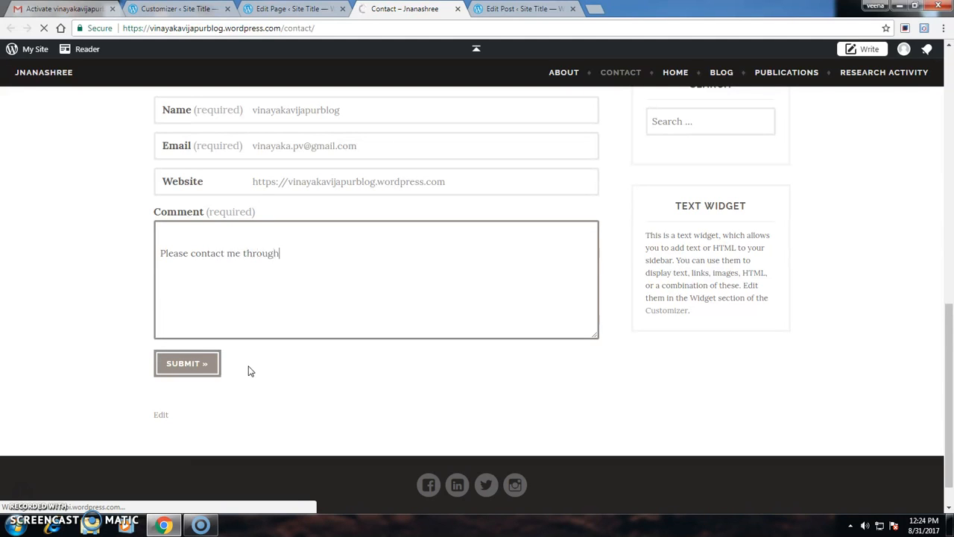
type("my")
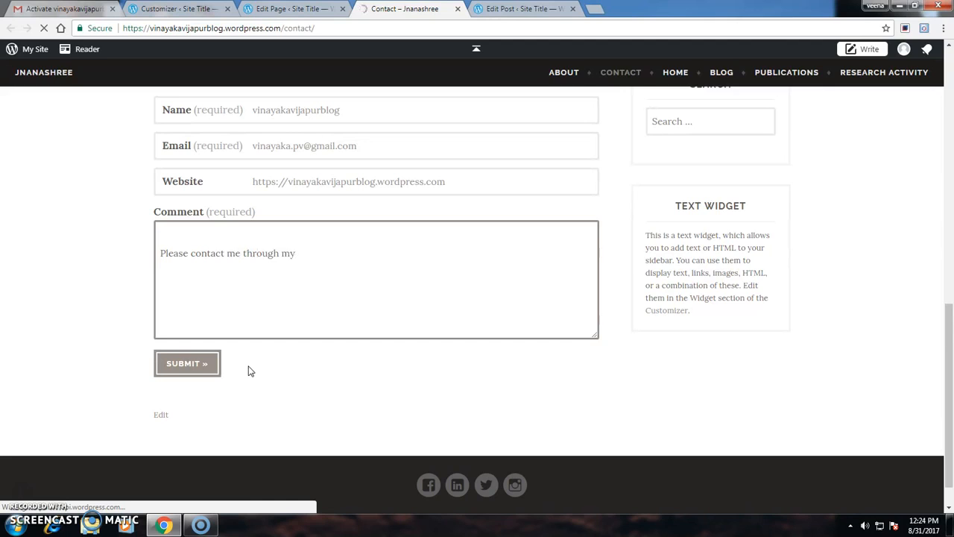
type("E")
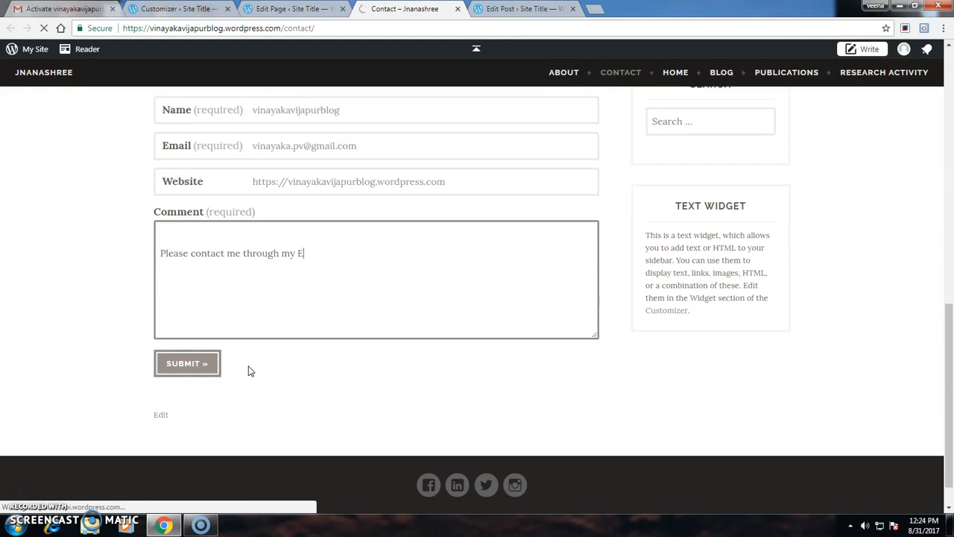
type("mail id")
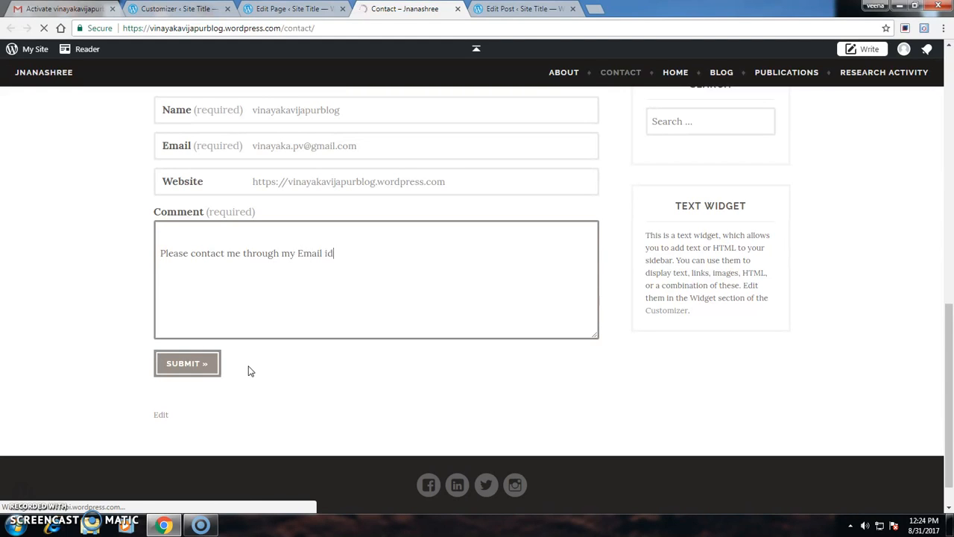
left_click(186, 364)
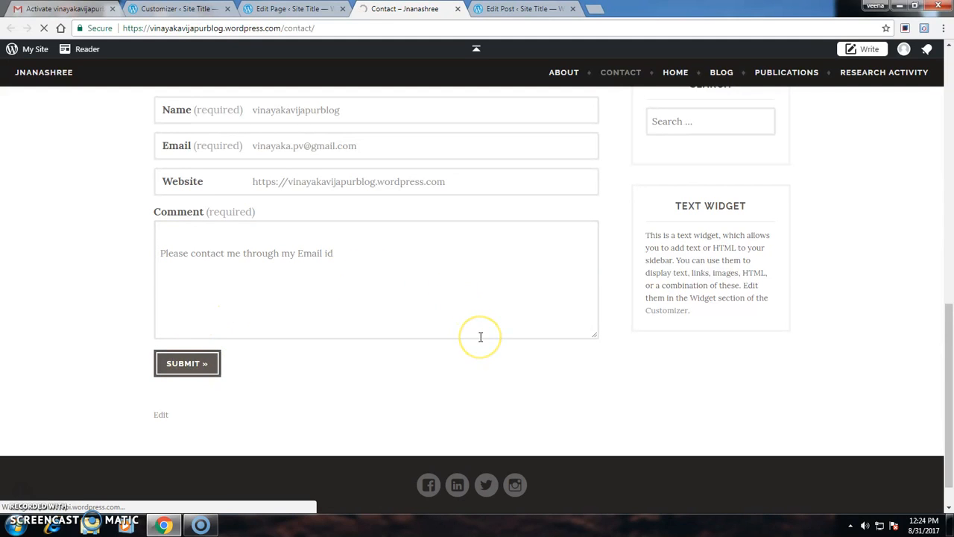
left_click(186, 364)
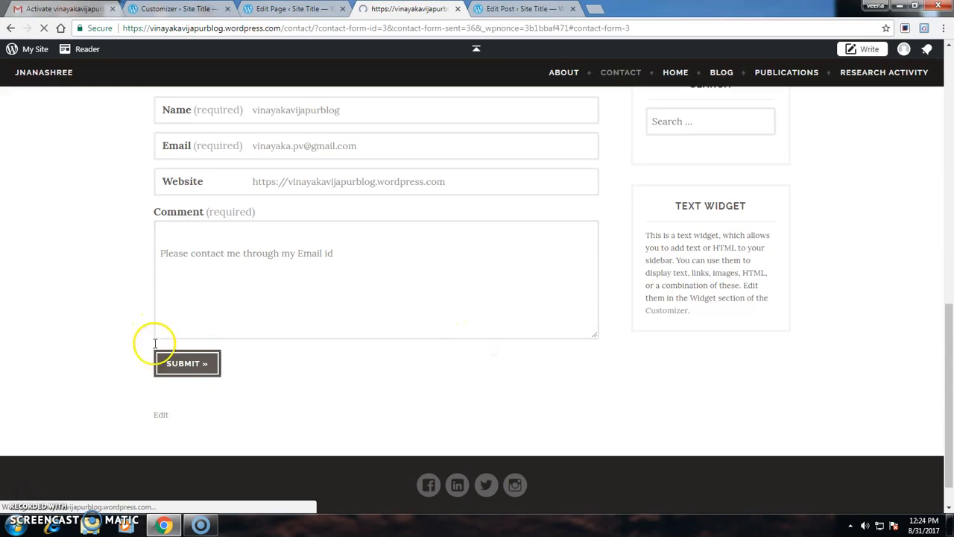
left_click(188, 364)
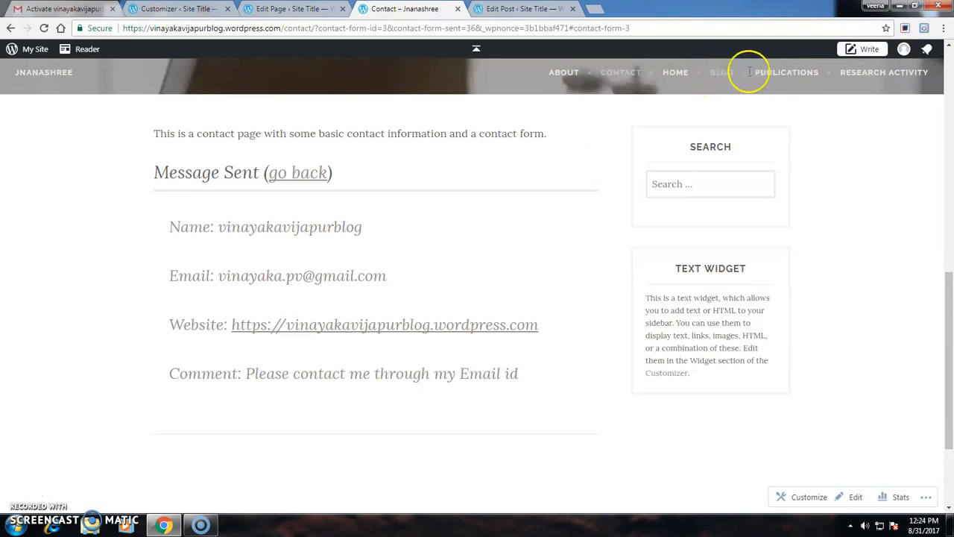
View the live Publications page and look through it.
left_click(787, 71)
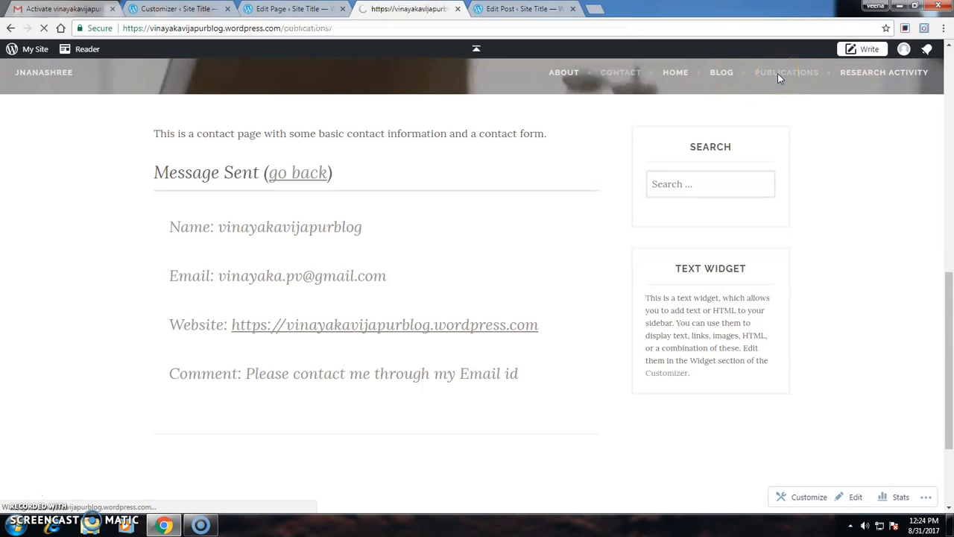
left_click(788, 72)
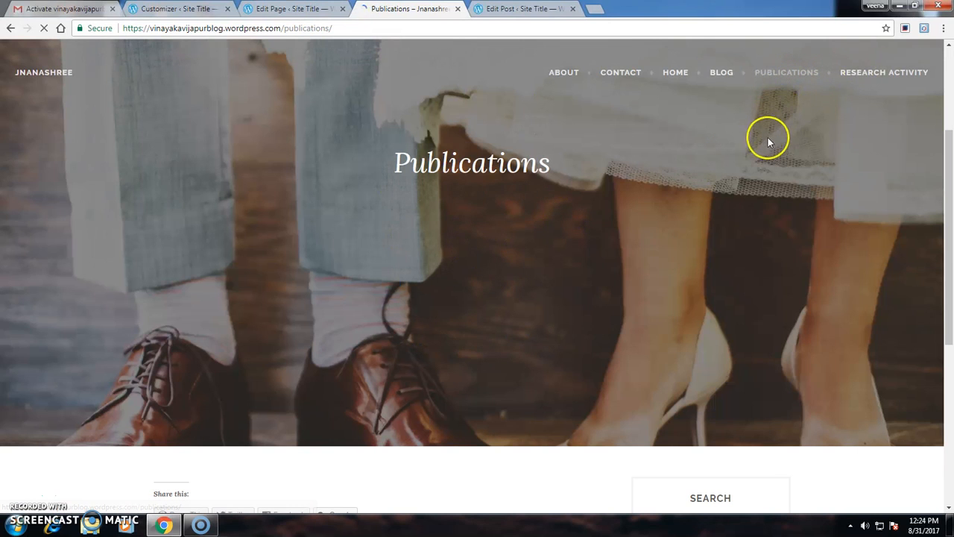
scroll("down", 3)
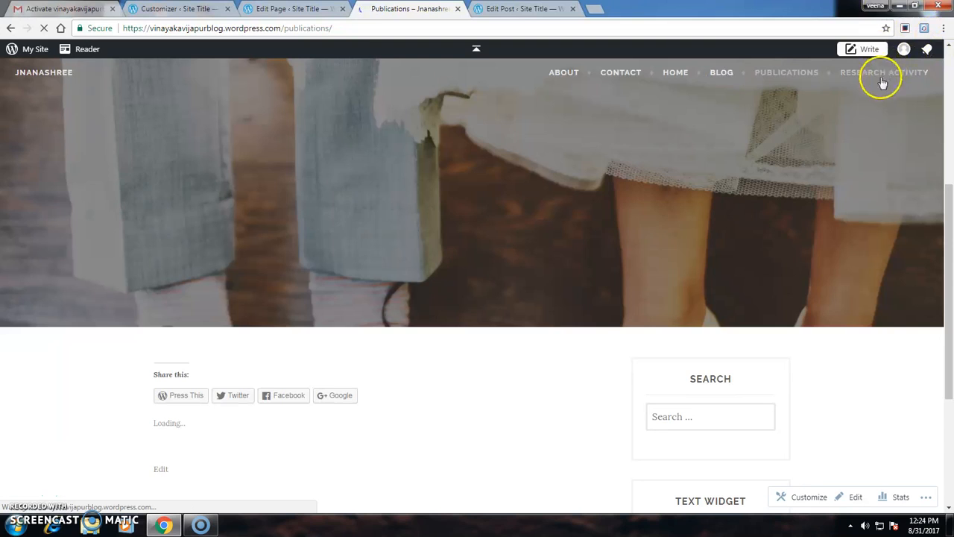
Look through the Research Activity page, then bring up the My Site management options.
left_click(883, 71)
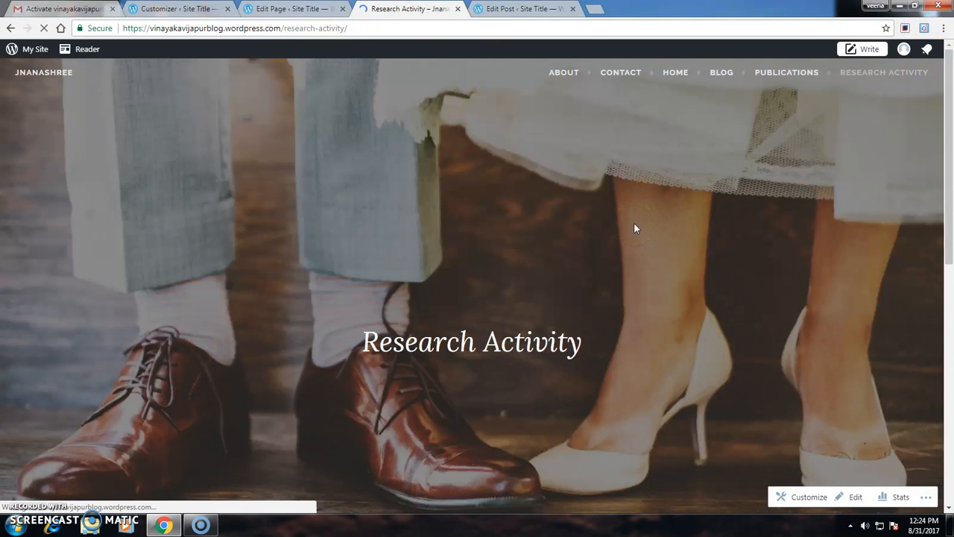
scroll("down", 3)
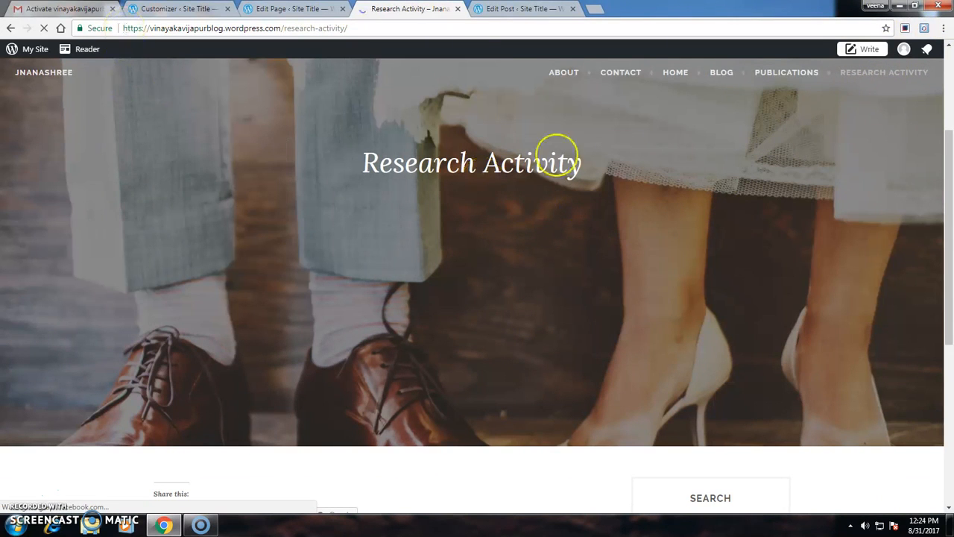
scroll("down", 3)
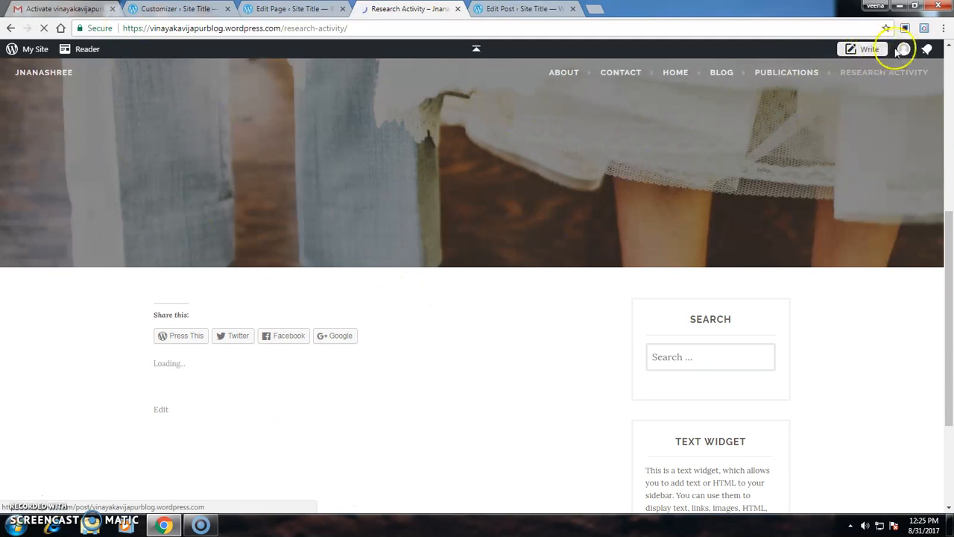
left_click(34, 47)
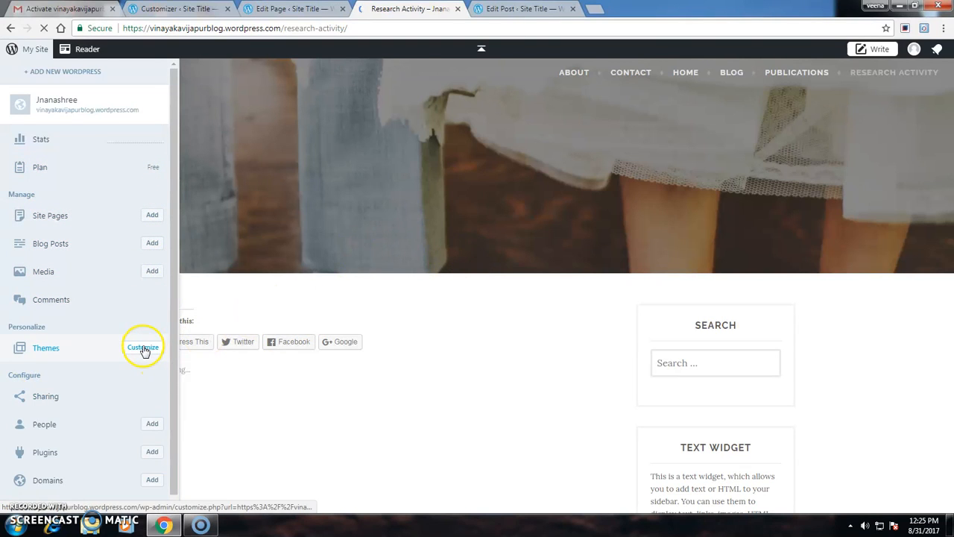
Start customizing the theme and review the Theme Options general settings.
left_click(143, 348)
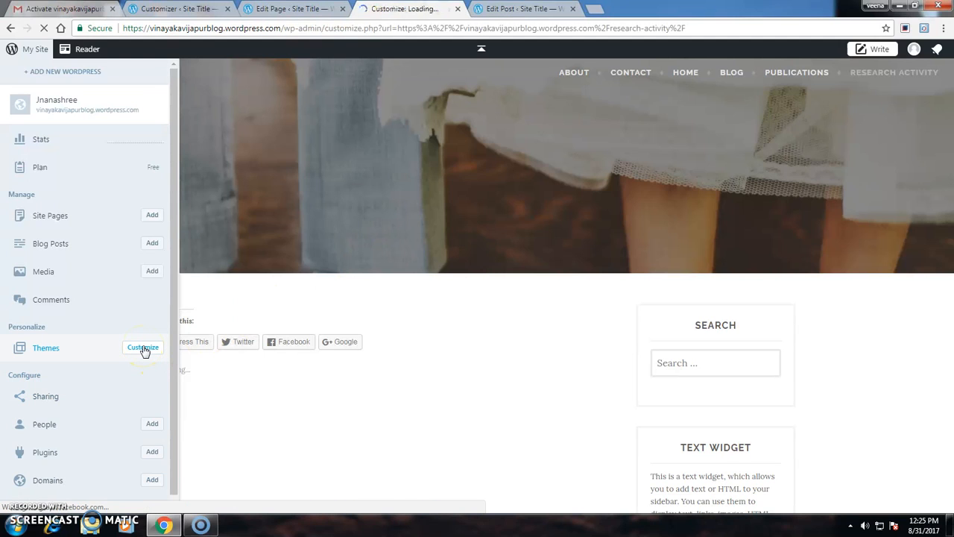
left_click(141, 347)
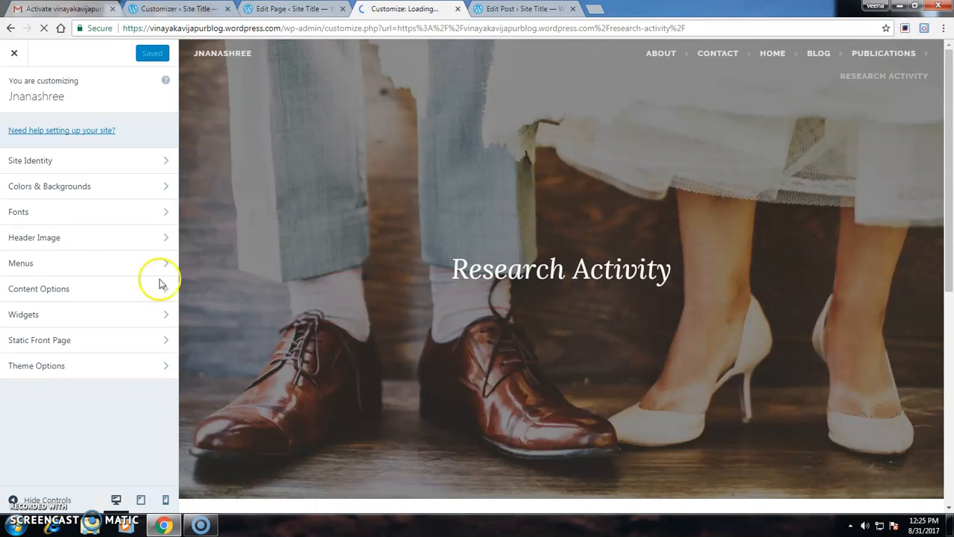
left_click(36, 365)
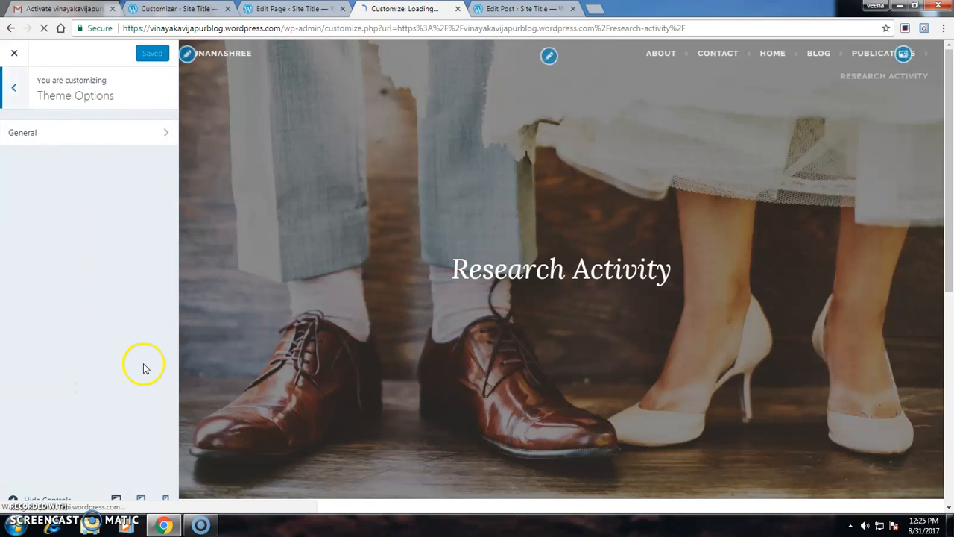
mouse_move(325, 331)
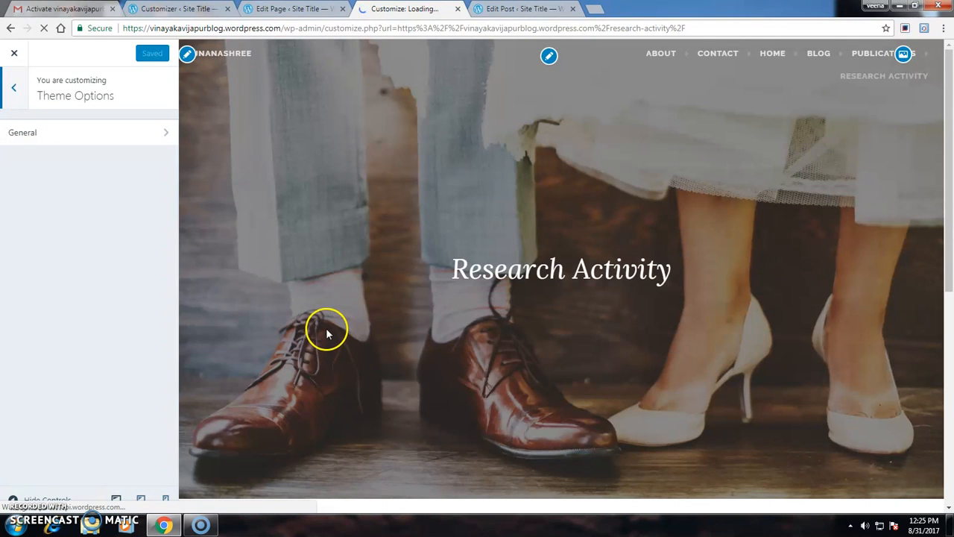
mouse_move(274, 312)
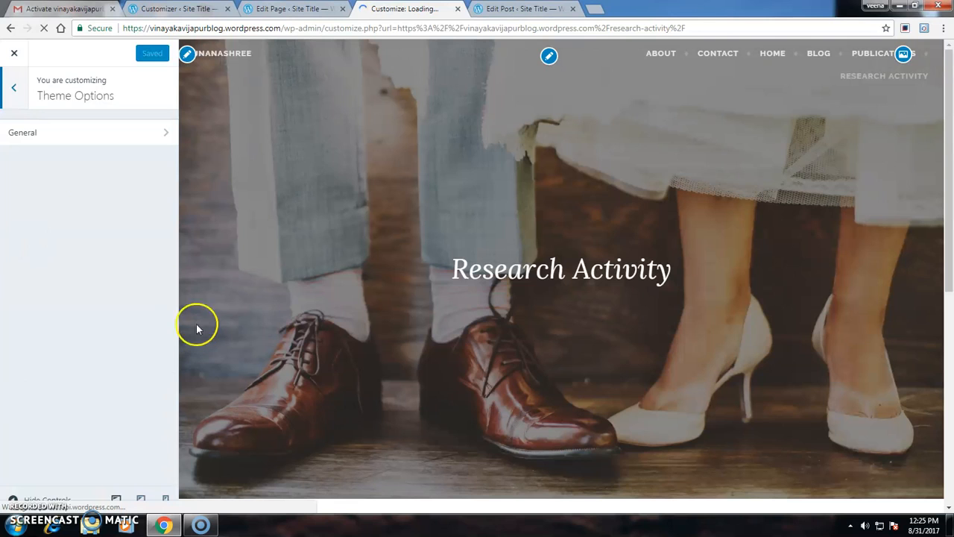
mouse_move(438, 198)
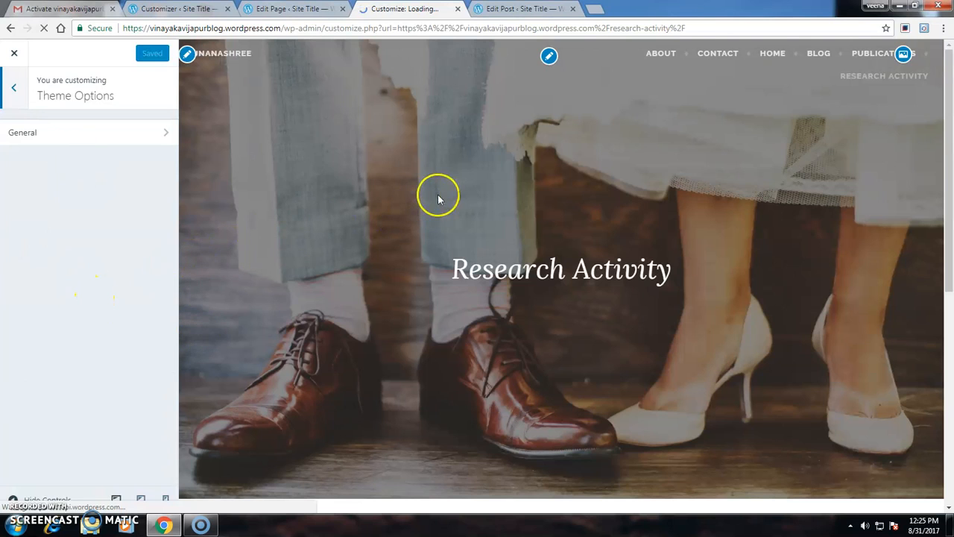
scroll("down", 3)
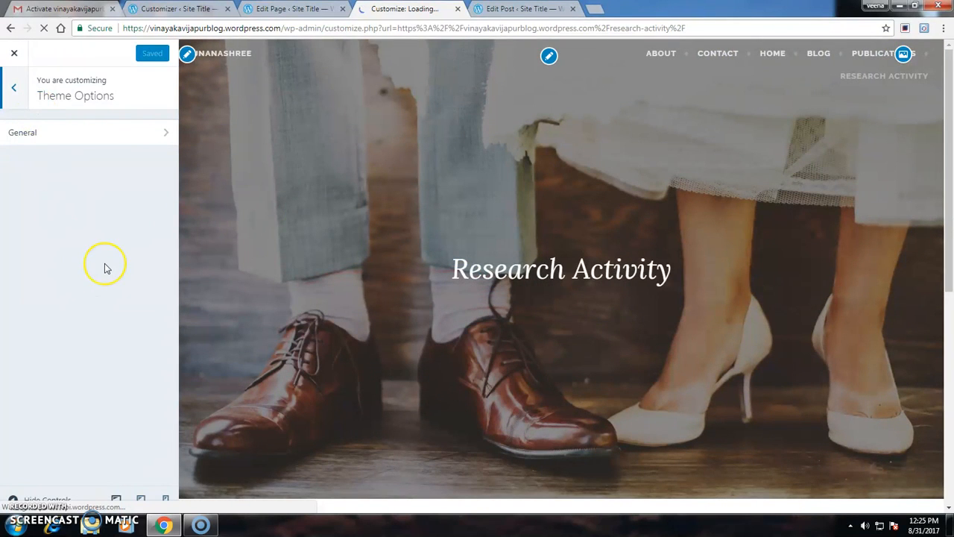
mouse_move(494, 214)
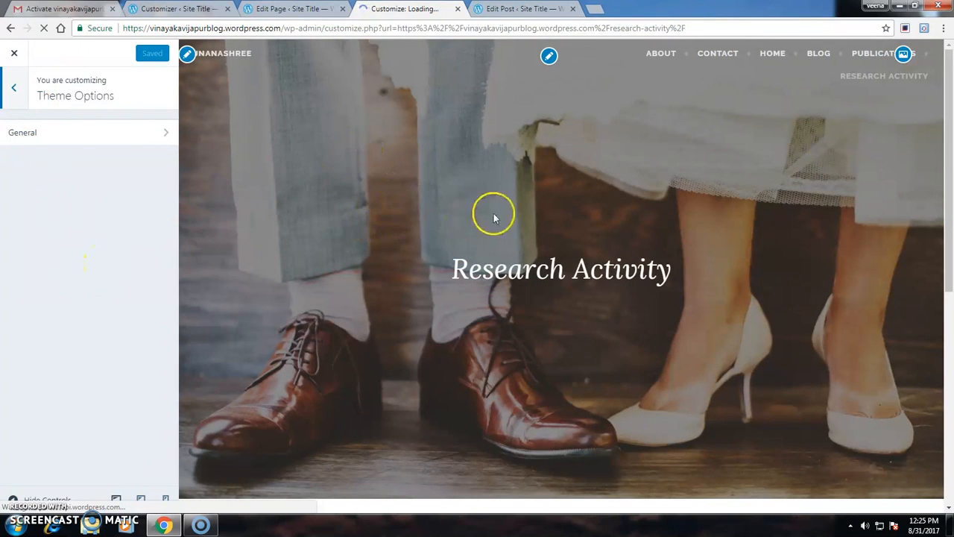
mouse_move(450, 122)
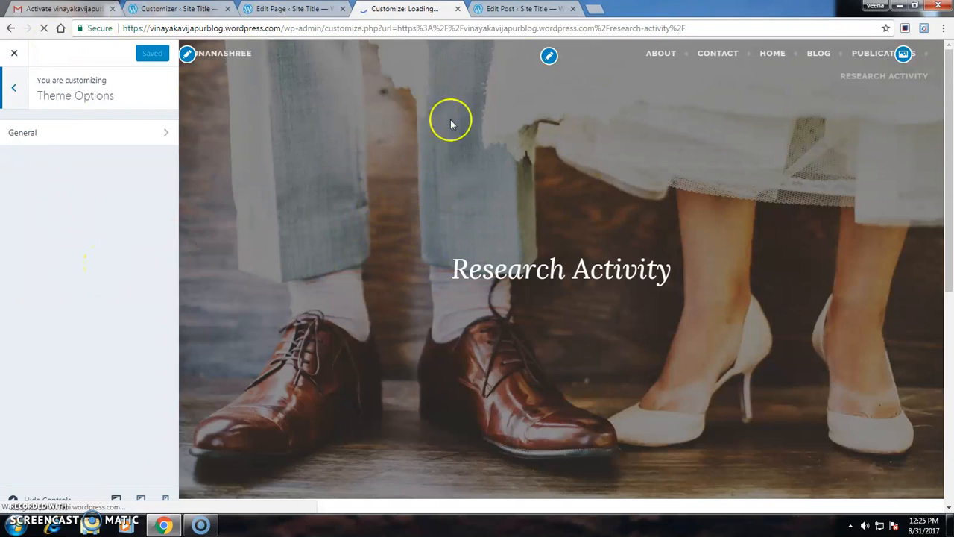
mouse_move(727, 156)
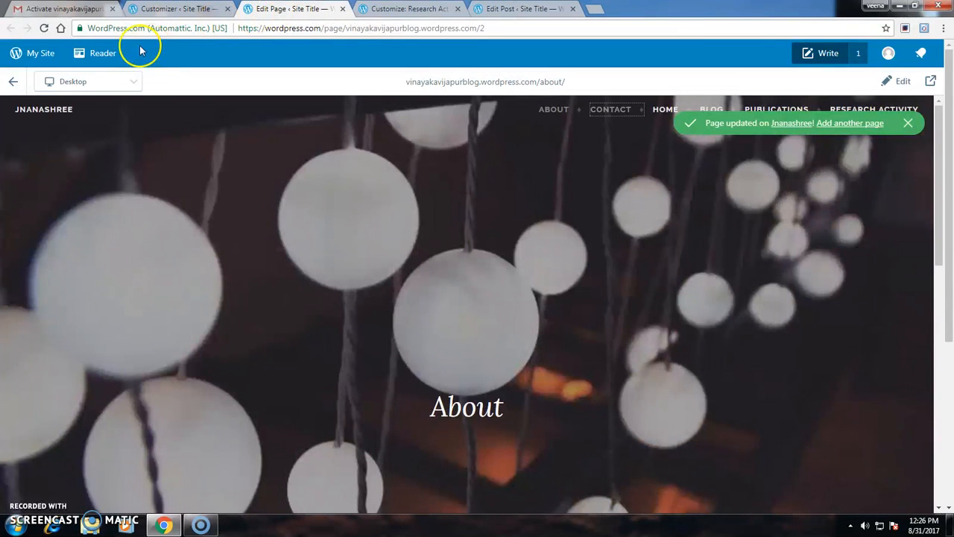
Check the Primary menu customizer, About page preview, Research Activity preview and Jnanashree post draft tabs.
left_click(179, 9)
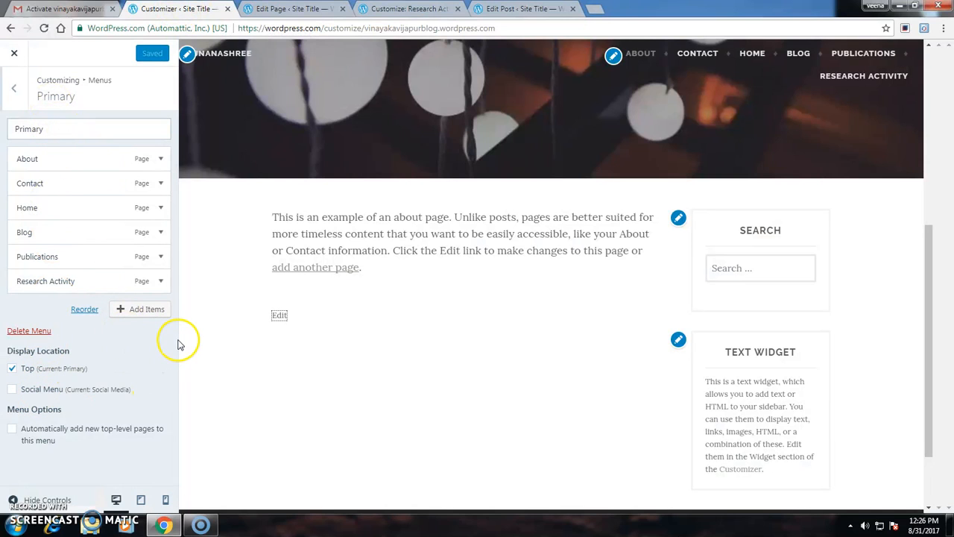
mouse_move(84, 499)
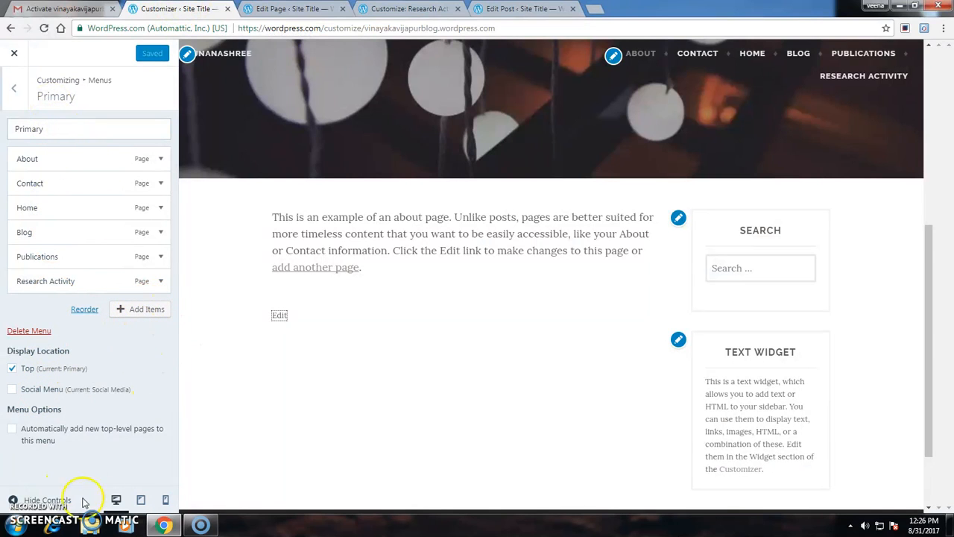
mouse_move(799, 16)
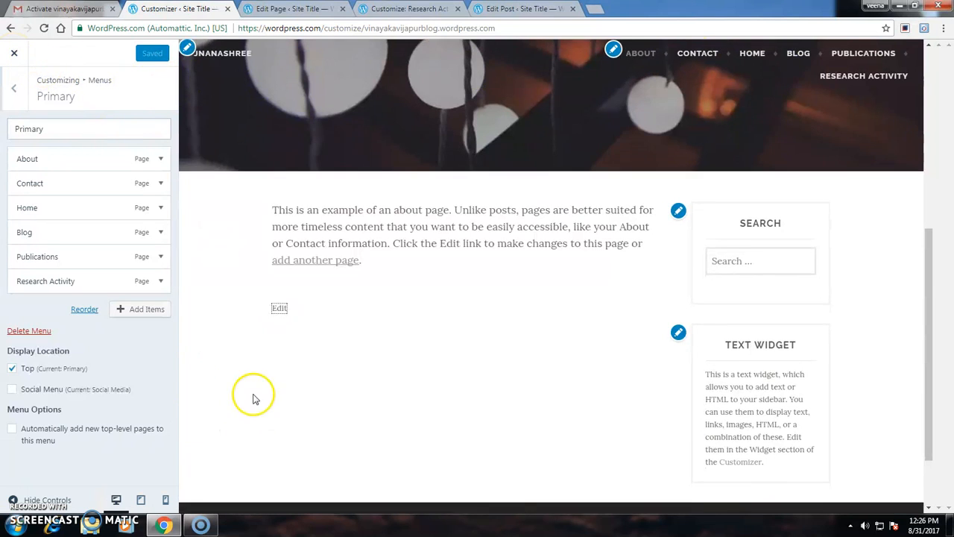
scroll("down", 3)
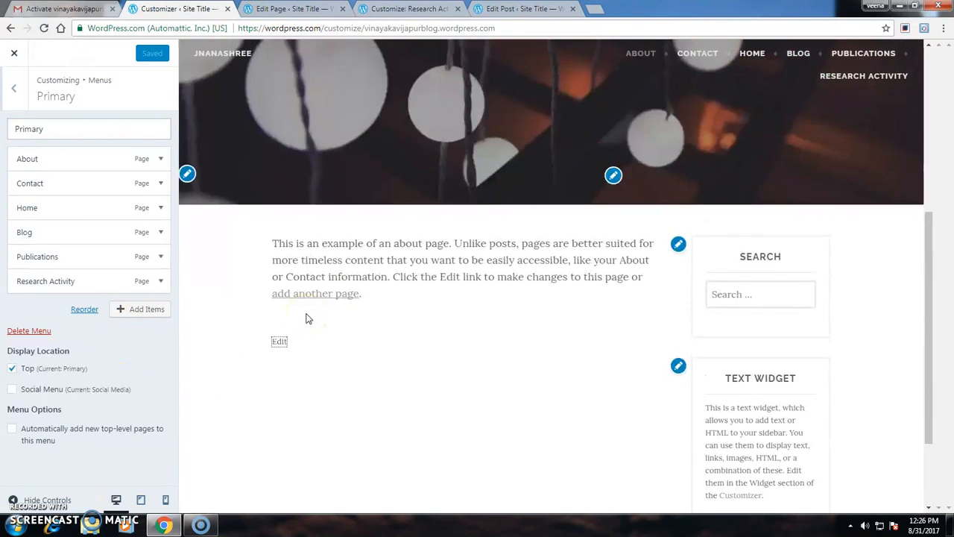
left_click(278, 340)
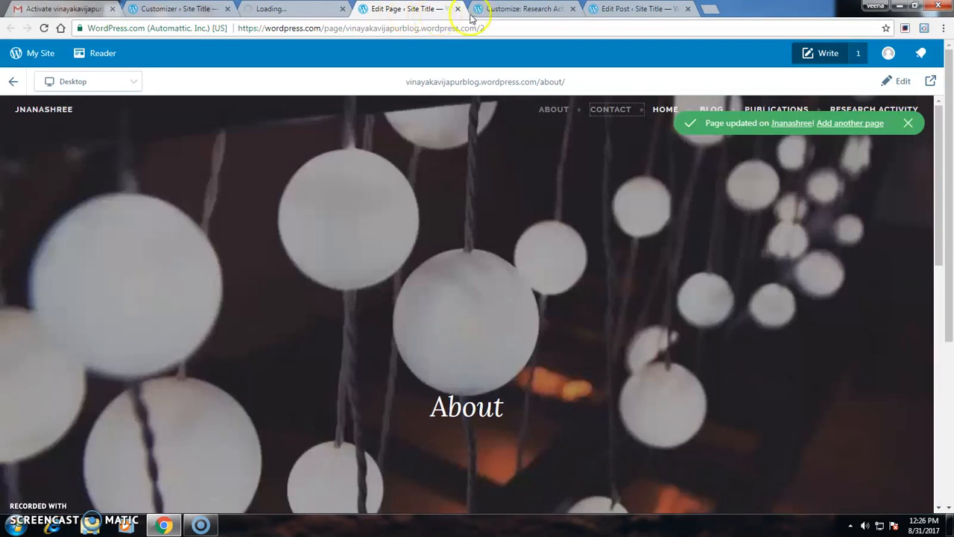
left_click(522, 9)
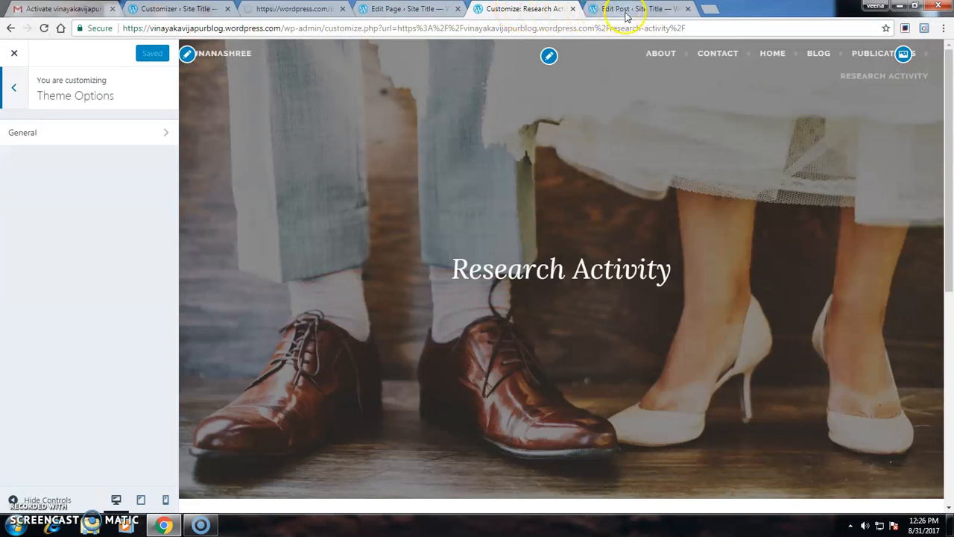
left_click(634, 9)
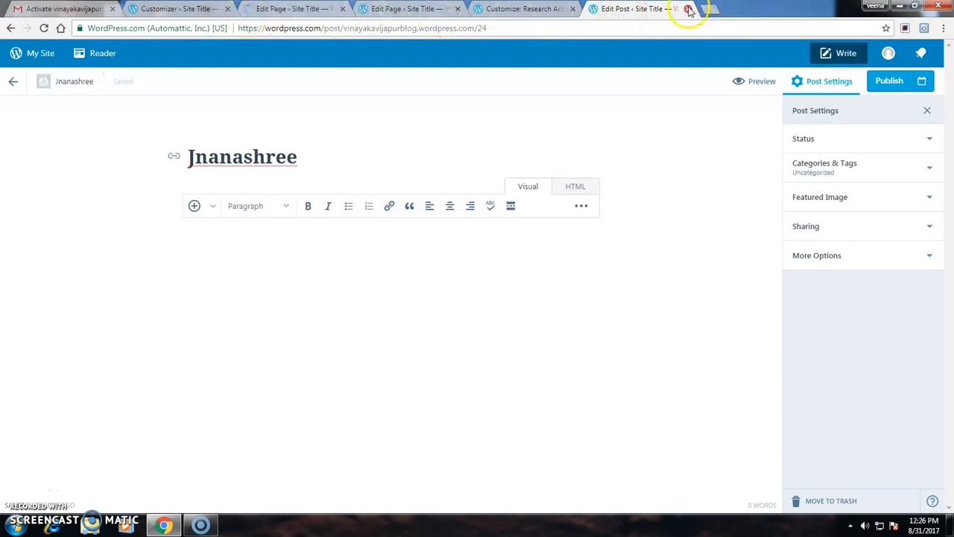
Return to the About page preview and open the account's My Profile page.
left_click(179, 9)
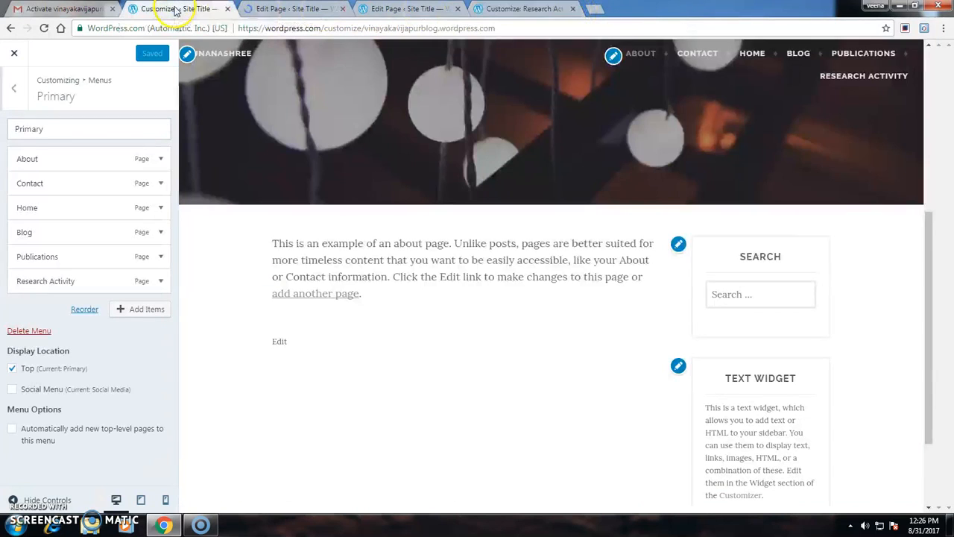
left_click(291, 9)
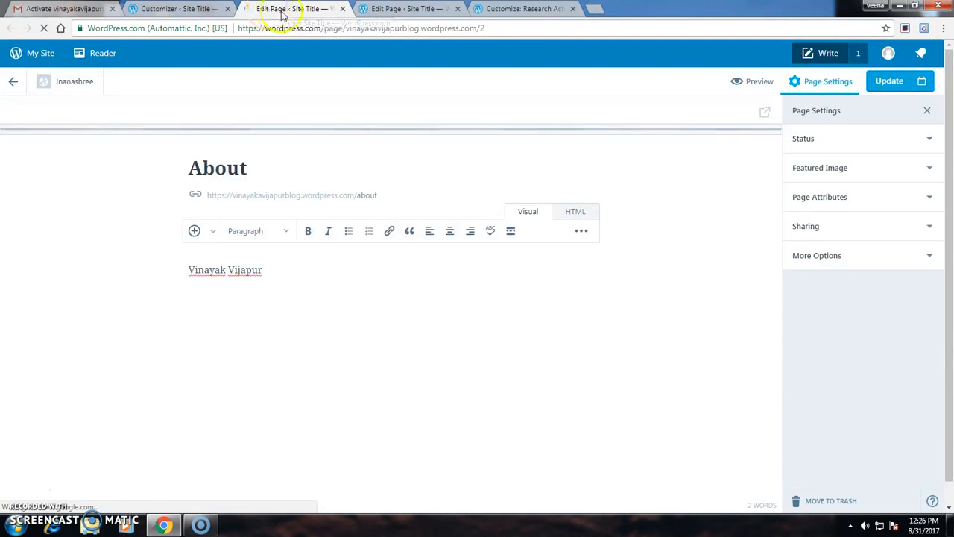
left_click(888, 81)
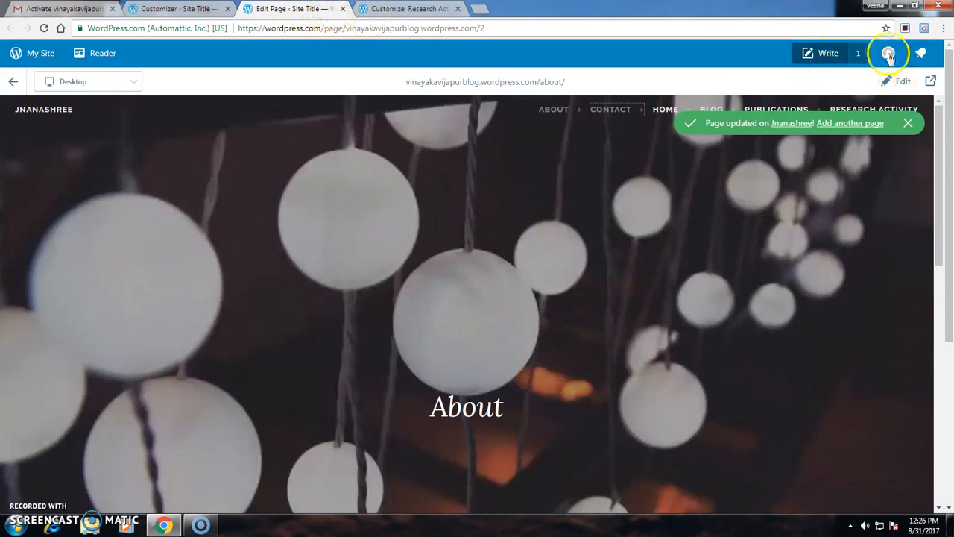
left_click(888, 54)
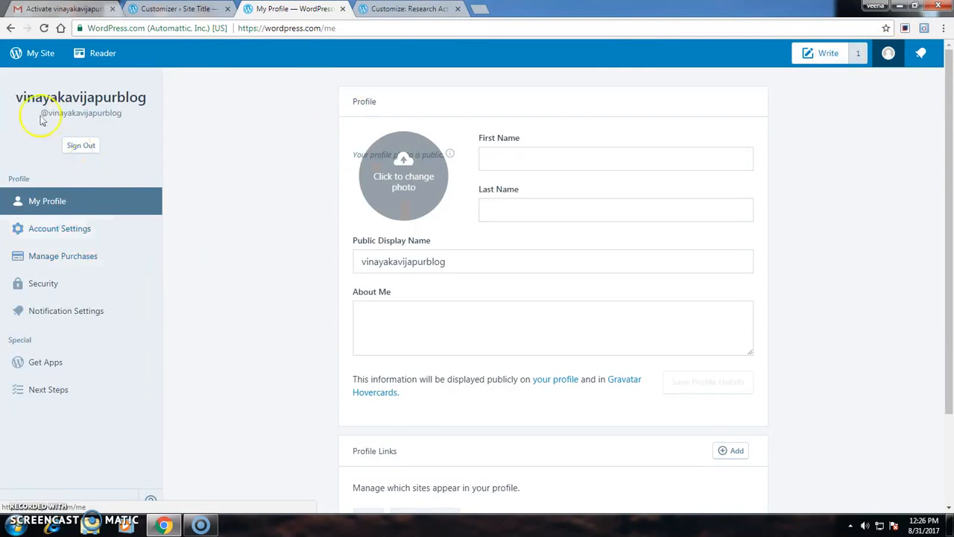
scroll("down", 3)
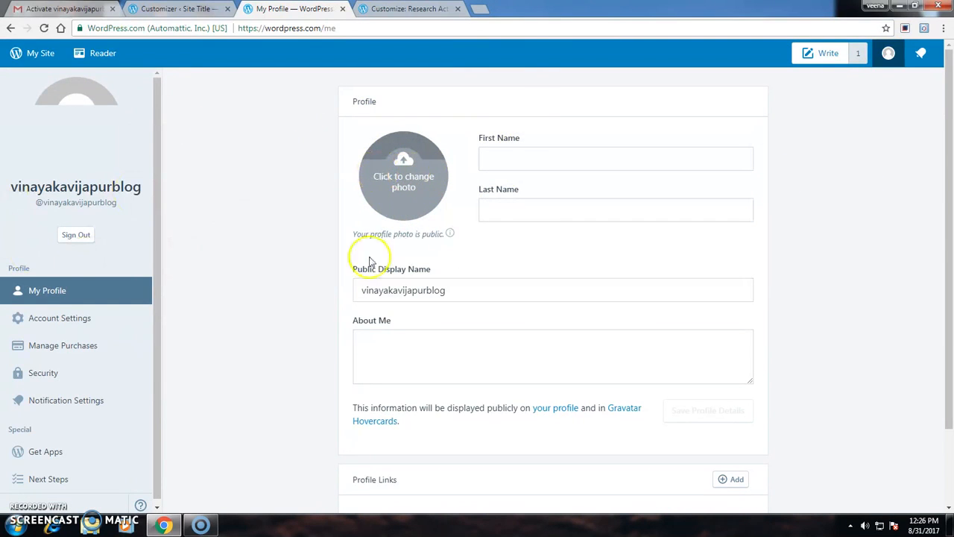
left_click(614, 158)
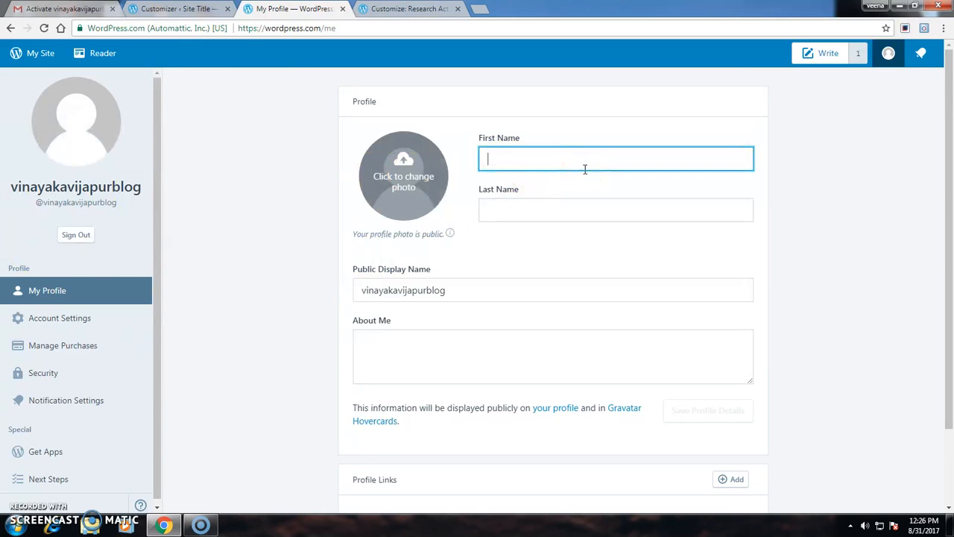
type("Vinaya")
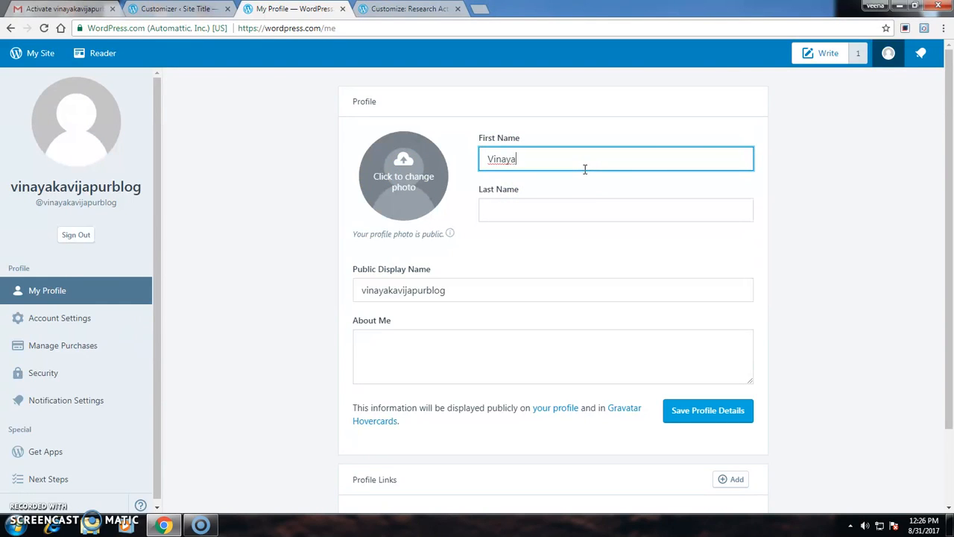
type("ka")
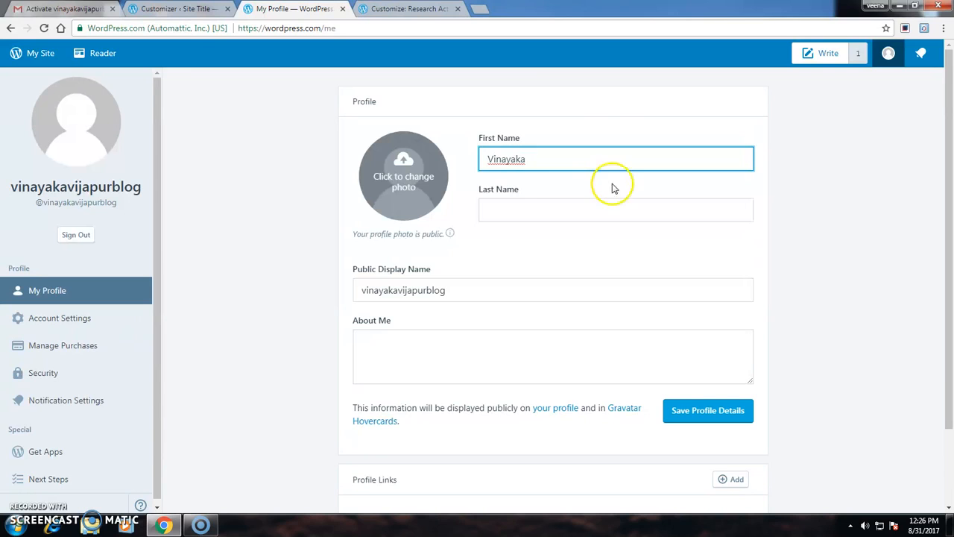
type("V")
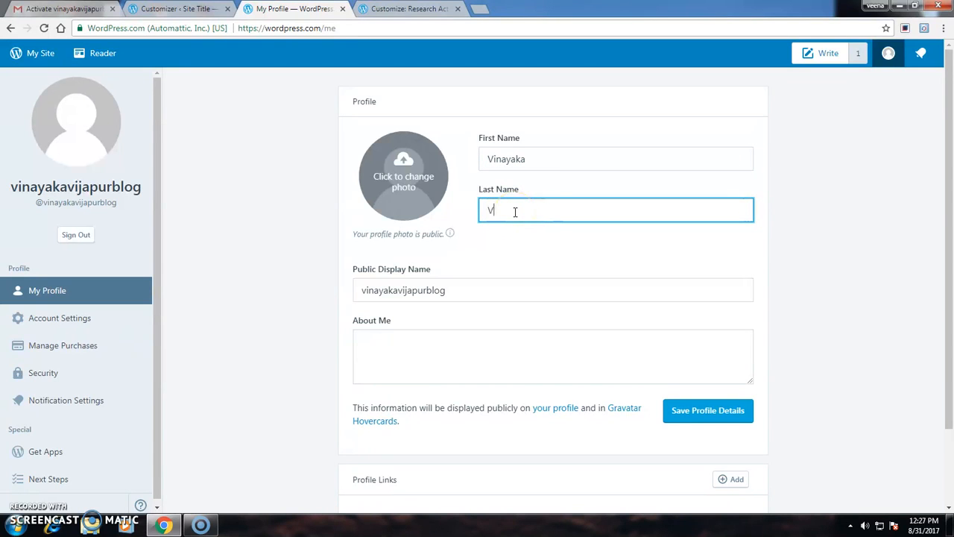
type("ijapur")
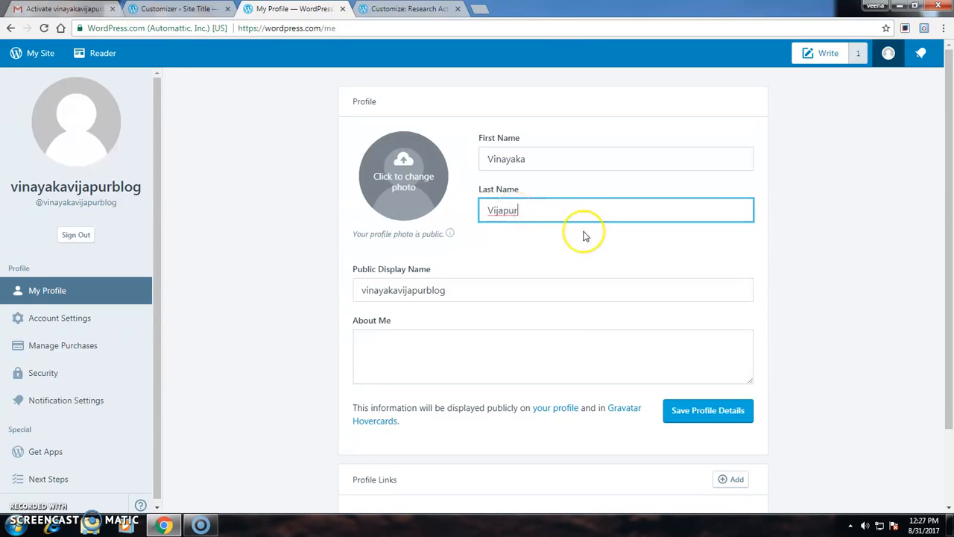
mouse_move(429, 307)
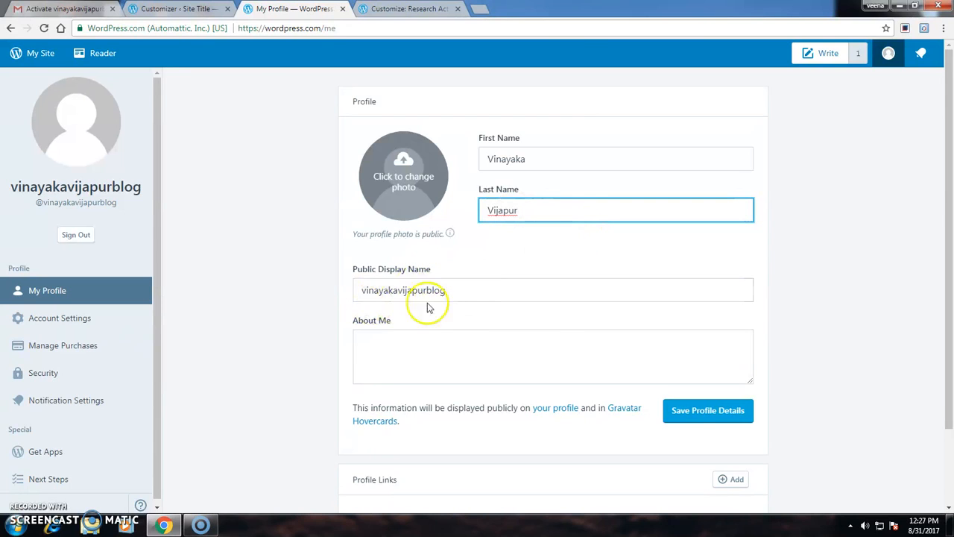
Enter "Vinayaka Vijapur" as About Me, save the profile details and return to the menu customizer.
left_click(553, 356)
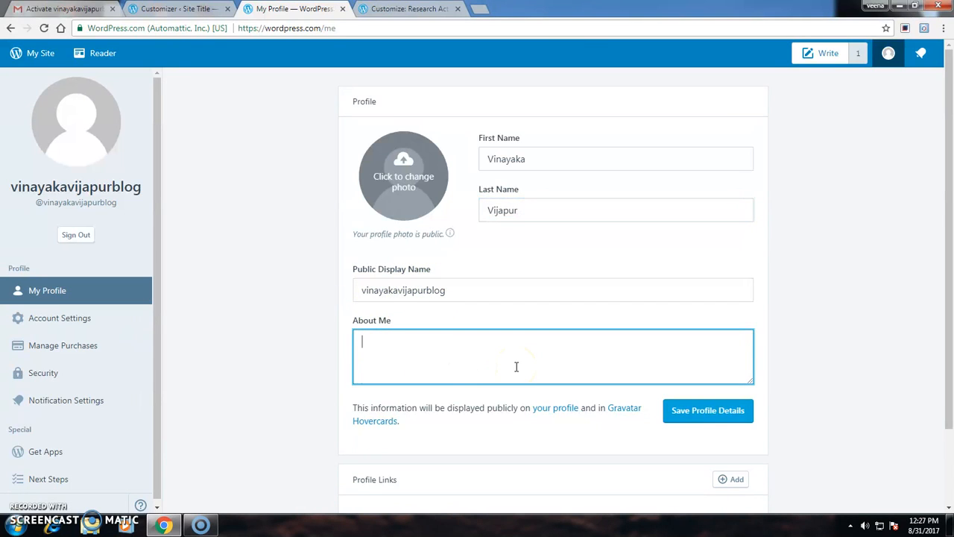
type("V")
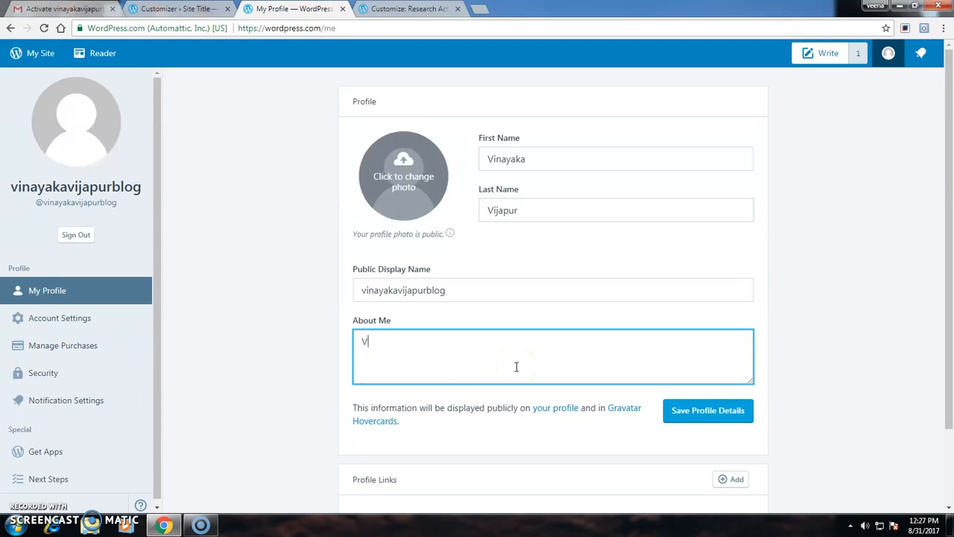
type("inayak V")
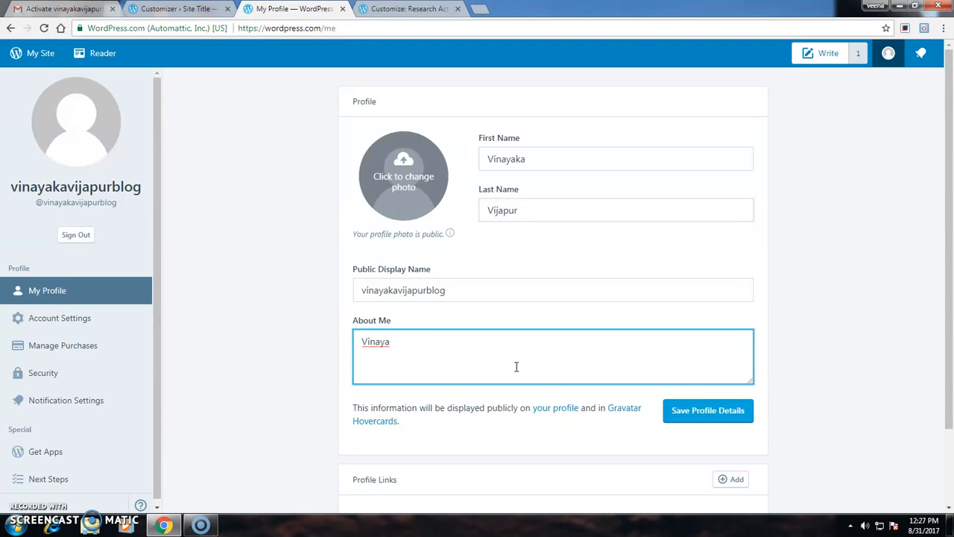
type("ka")
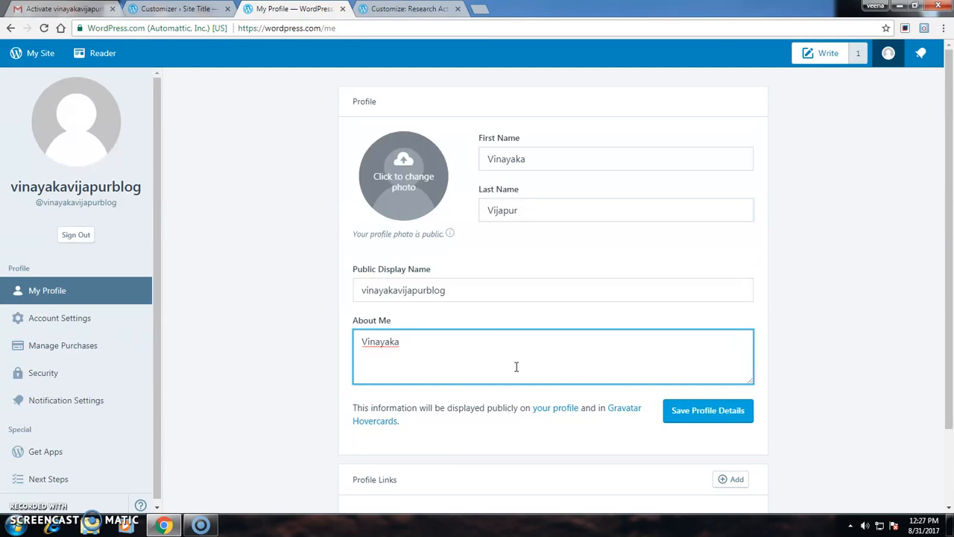
type("Vijapur")
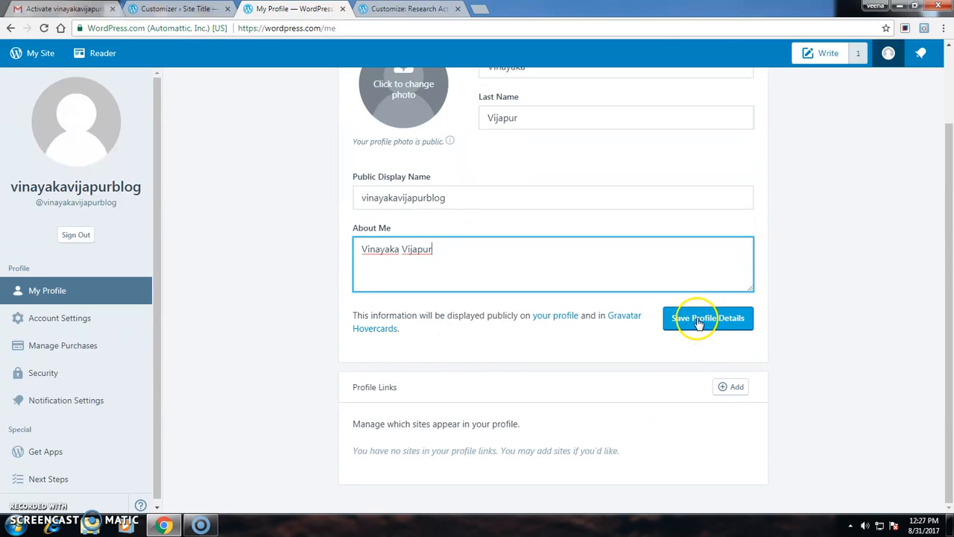
left_click(707, 318)
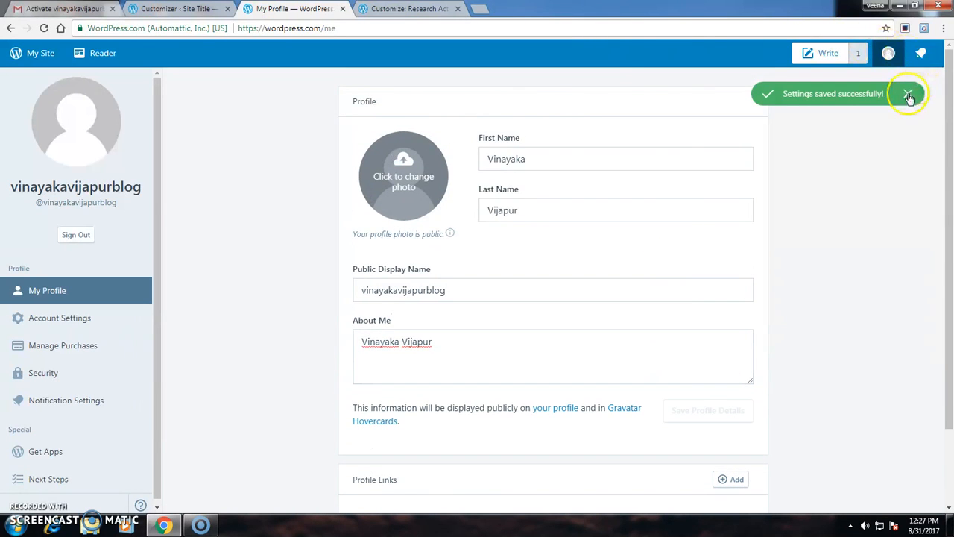
left_click(179, 9)
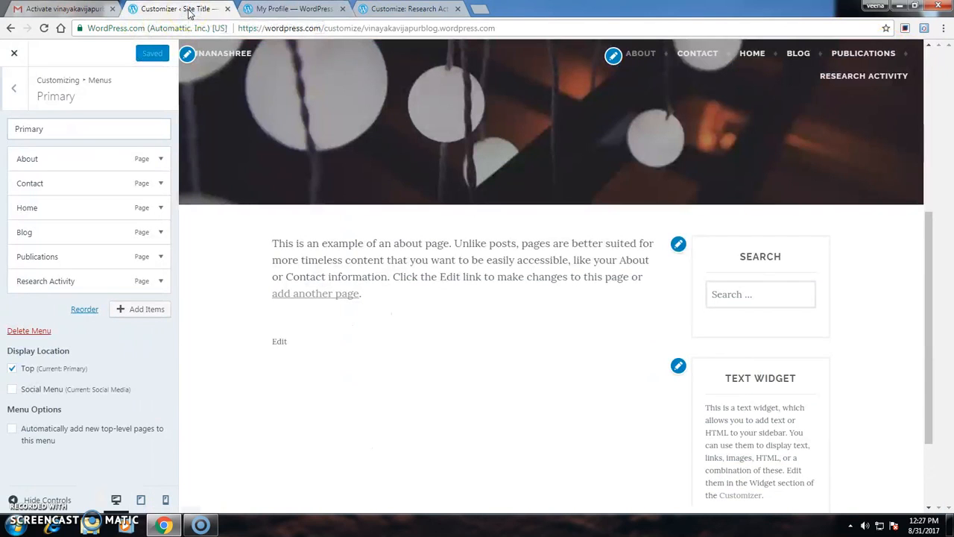
Review Header Image Opacity under Theme Options > General, then head to the site's Stats page.
left_click(179, 9)
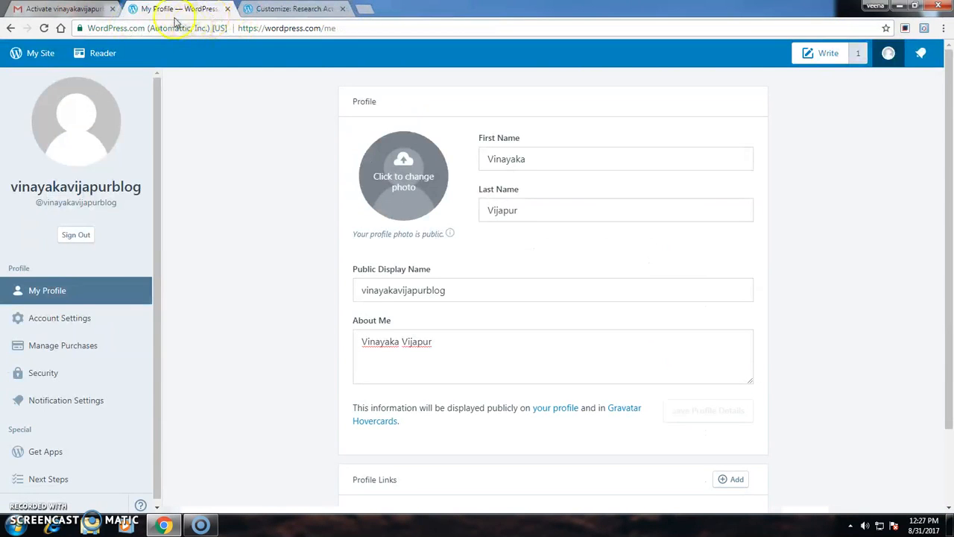
left_click(296, 9)
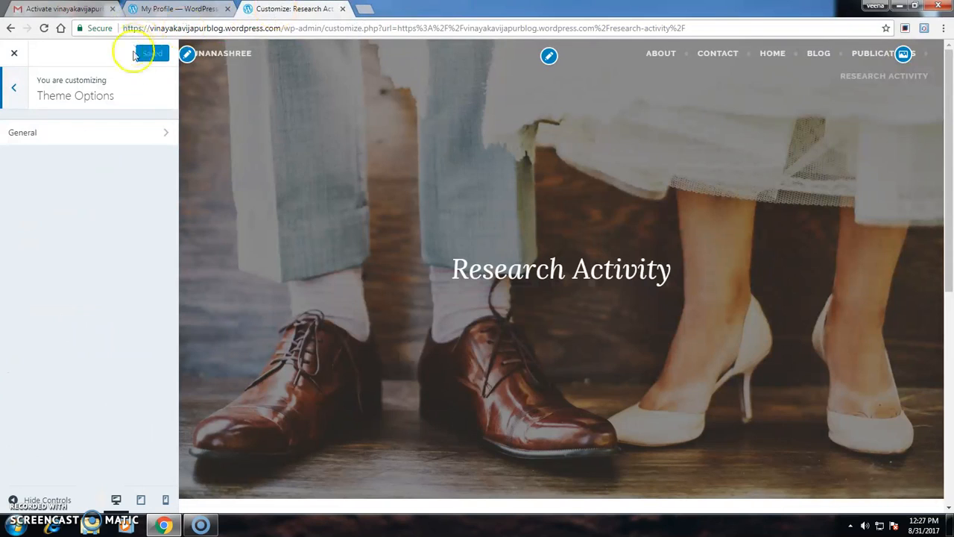
left_click(153, 54)
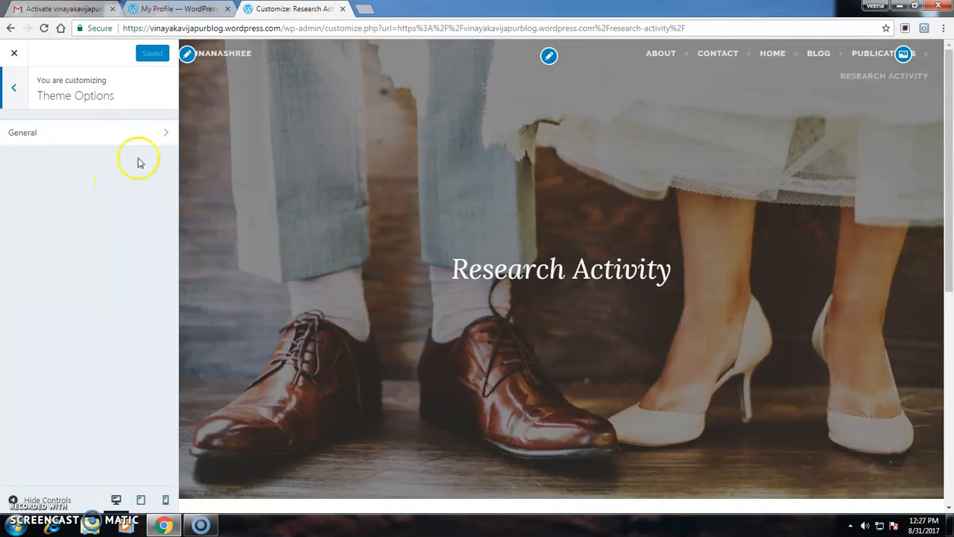
left_click(22, 131)
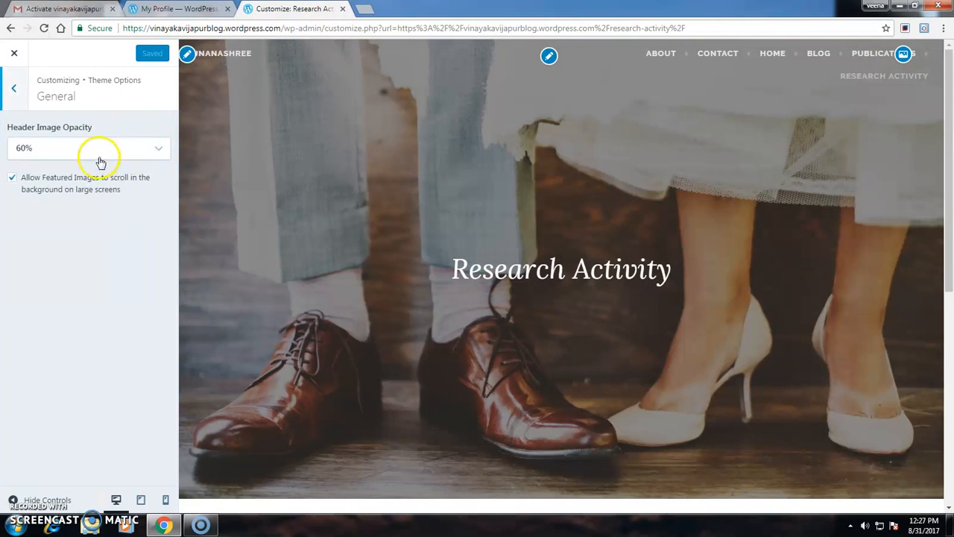
left_click(178, 9)
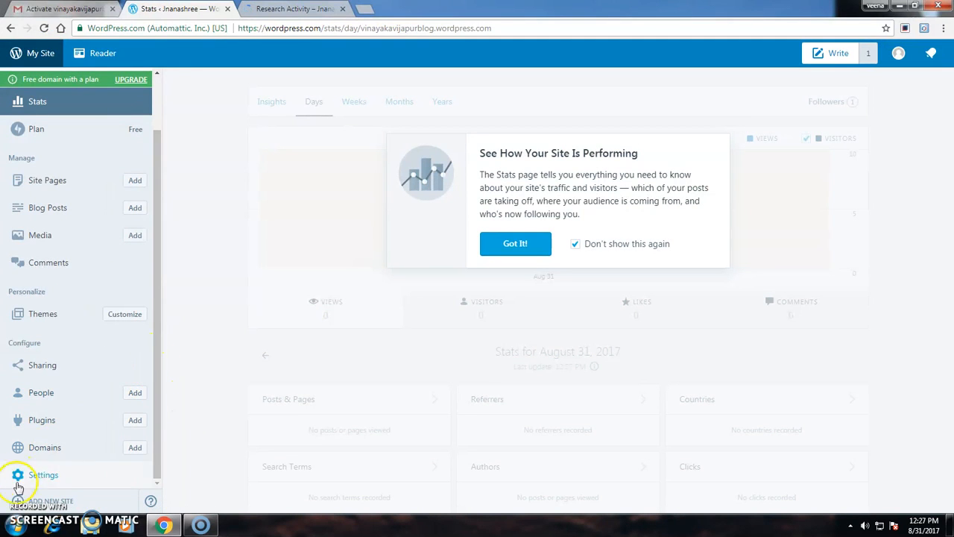
mouse_move(39, 236)
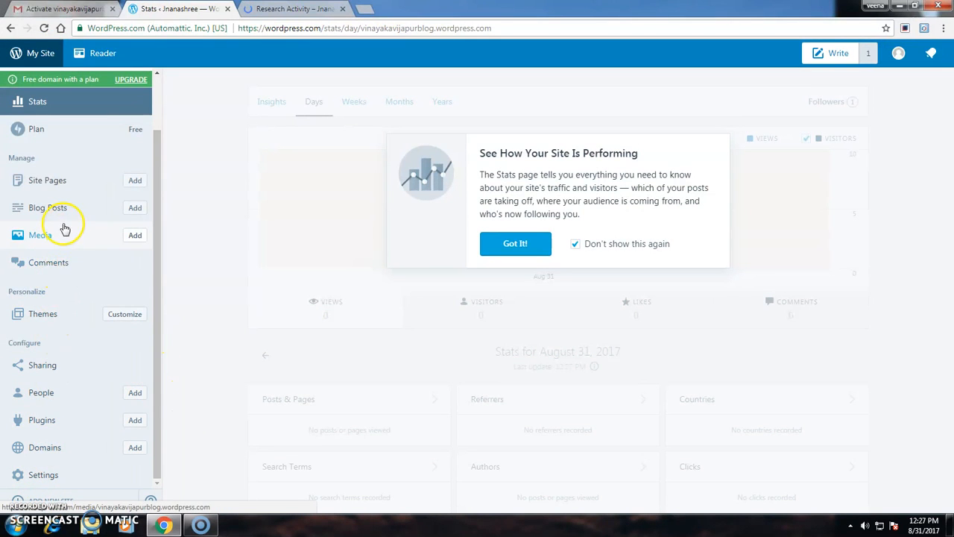
Save the Jnanashree general site settings and enter the customizer from Themes.
left_click(516, 243)
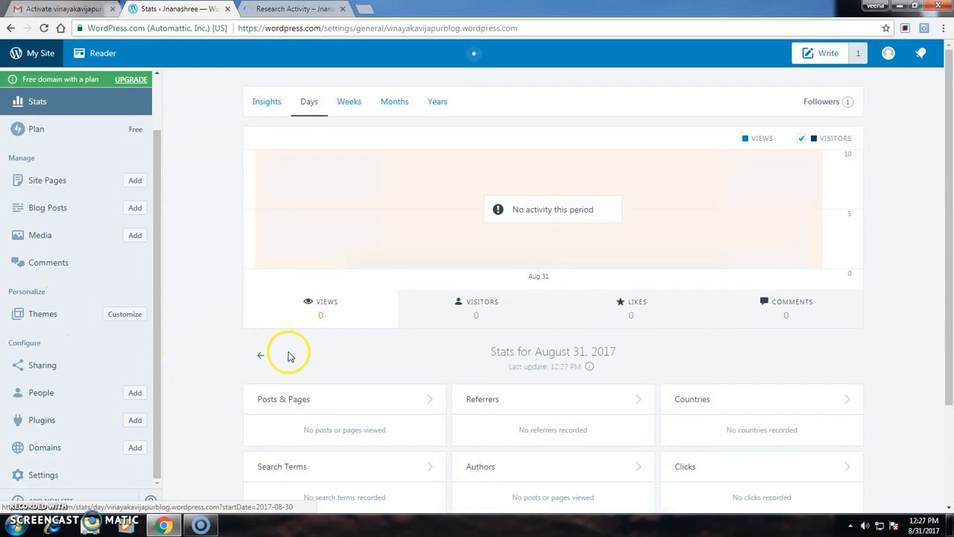
scroll("down", 3)
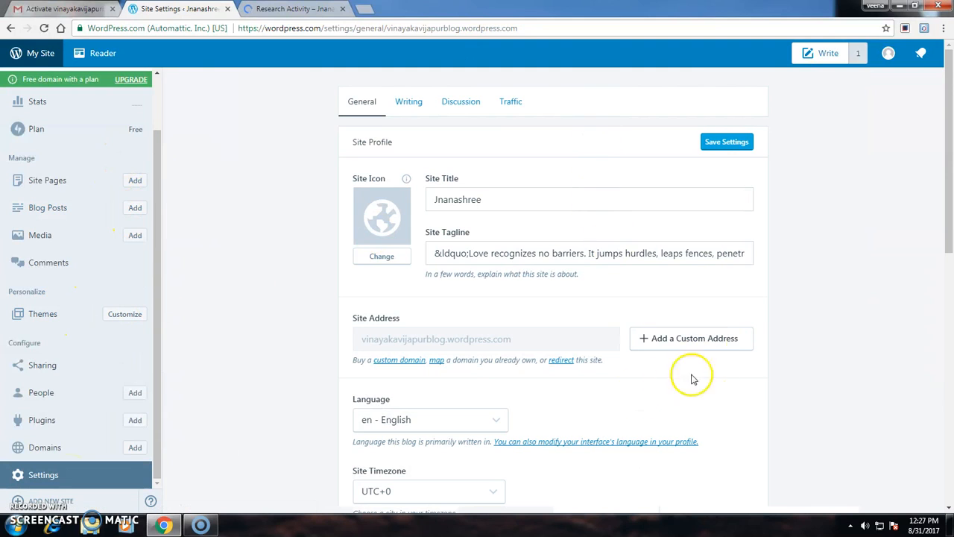
left_click(726, 142)
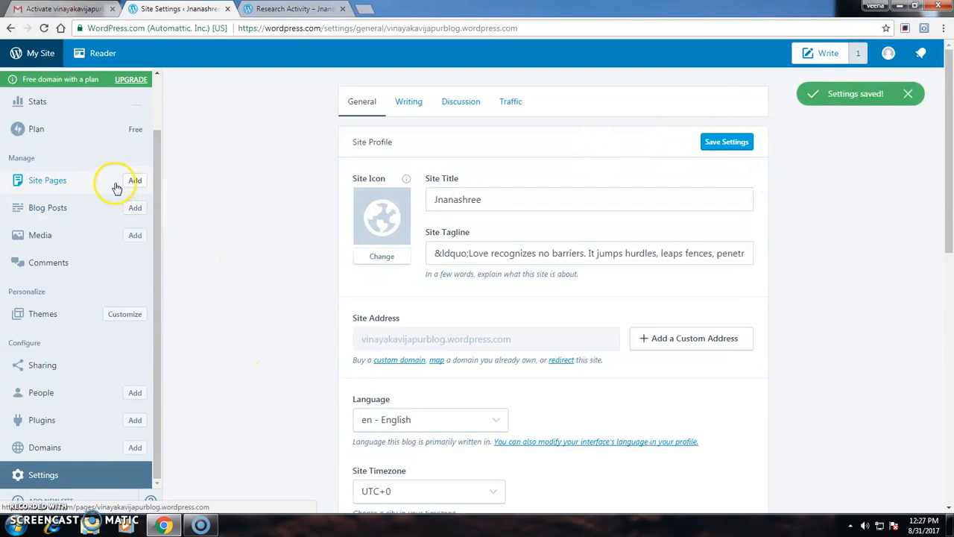
mouse_move(119, 283)
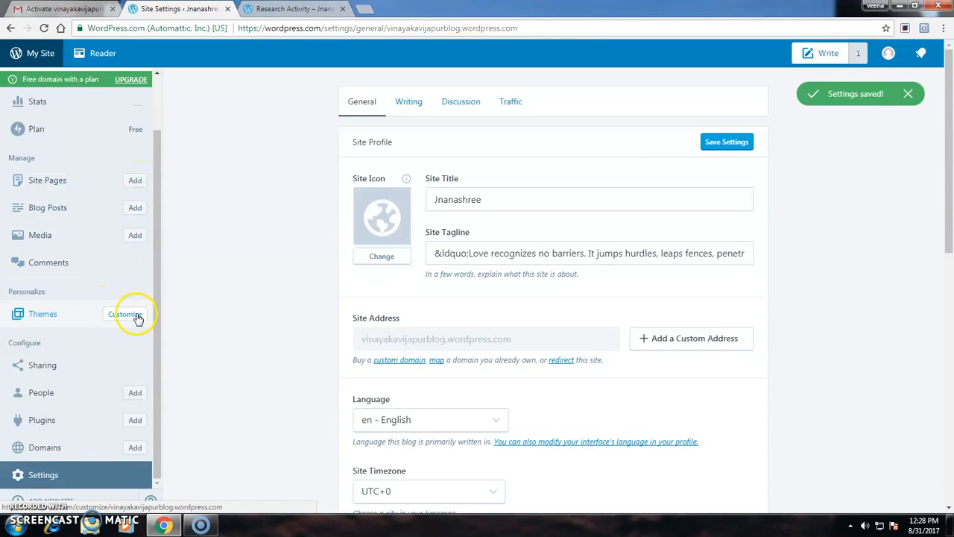
left_click(125, 313)
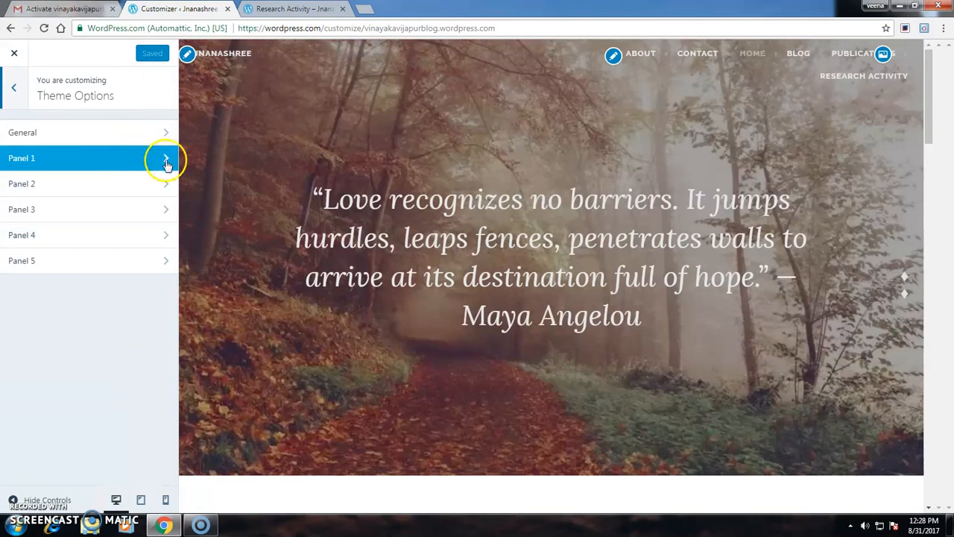
Choose the rust-orange swatch in Colors & Backgrounds and publish the new background.
left_click(13, 86)
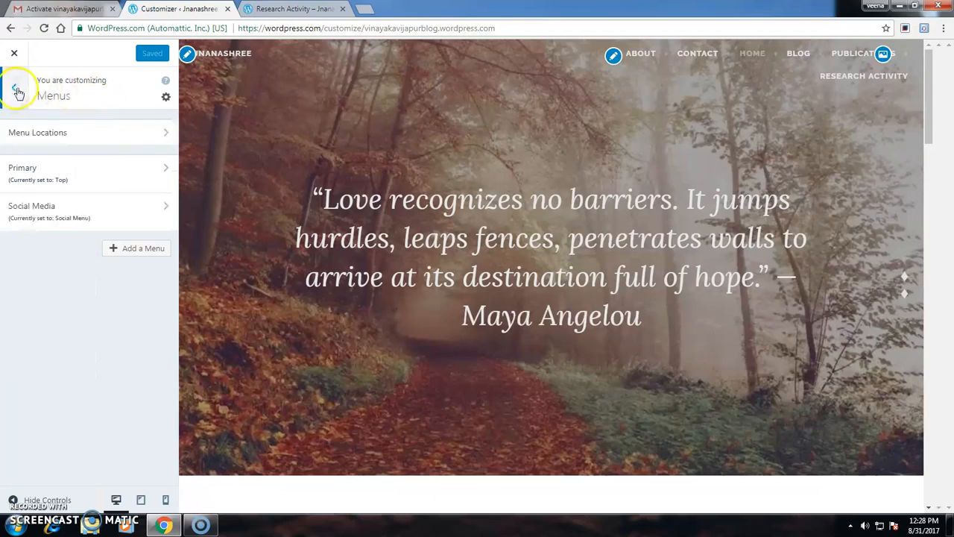
left_click(15, 91)
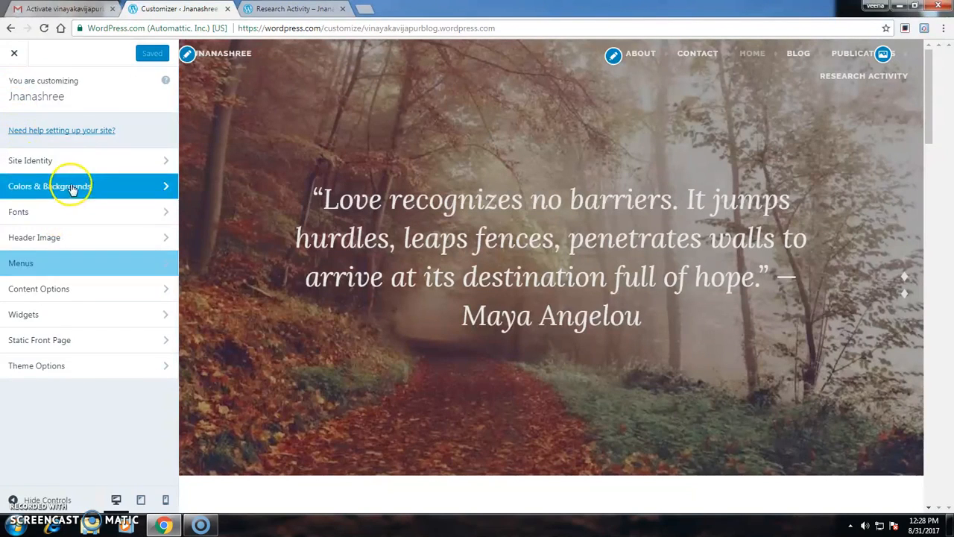
left_click(51, 185)
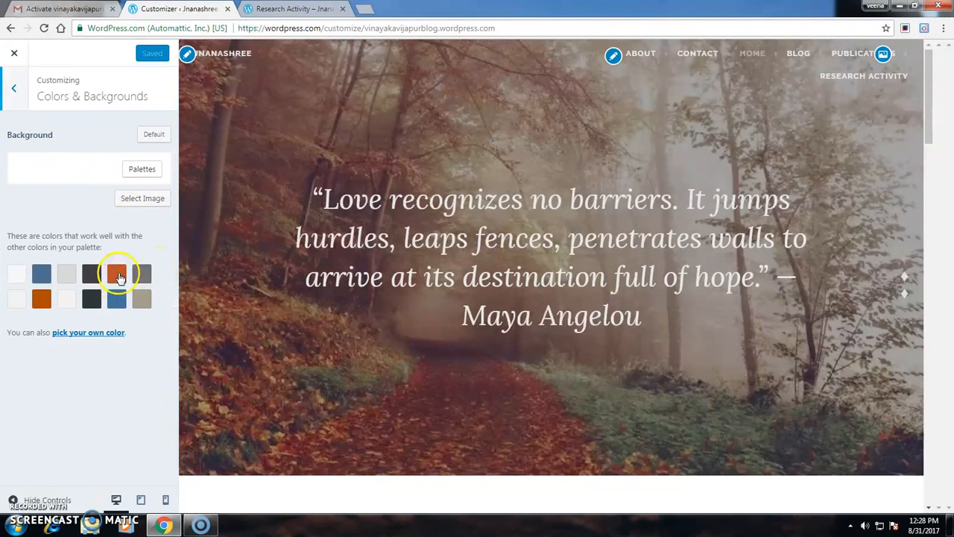
left_click(116, 275)
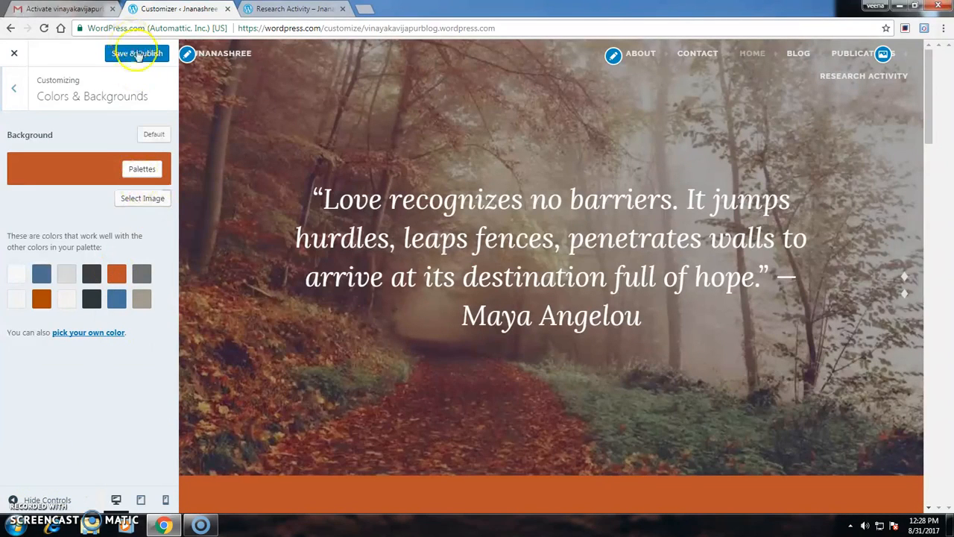
left_click(137, 53)
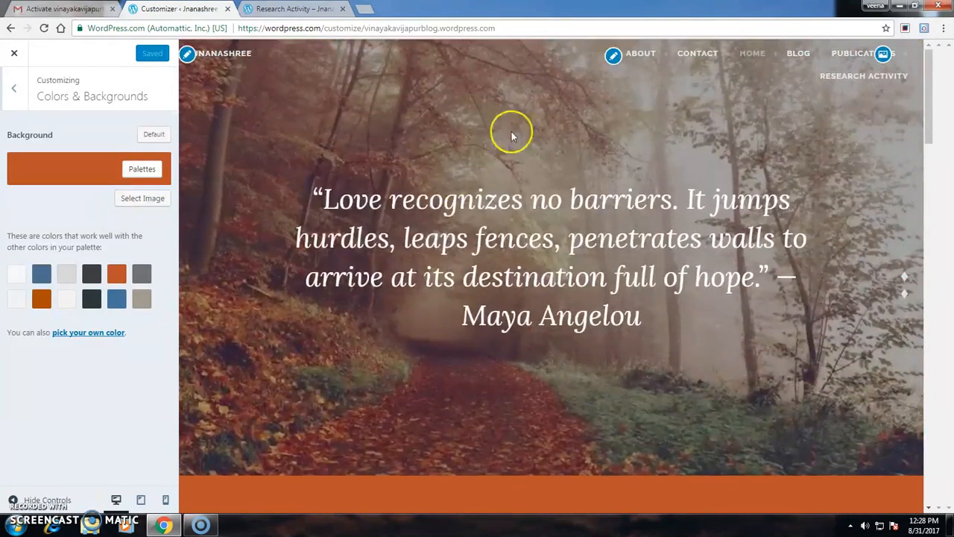
mouse_move(738, 161)
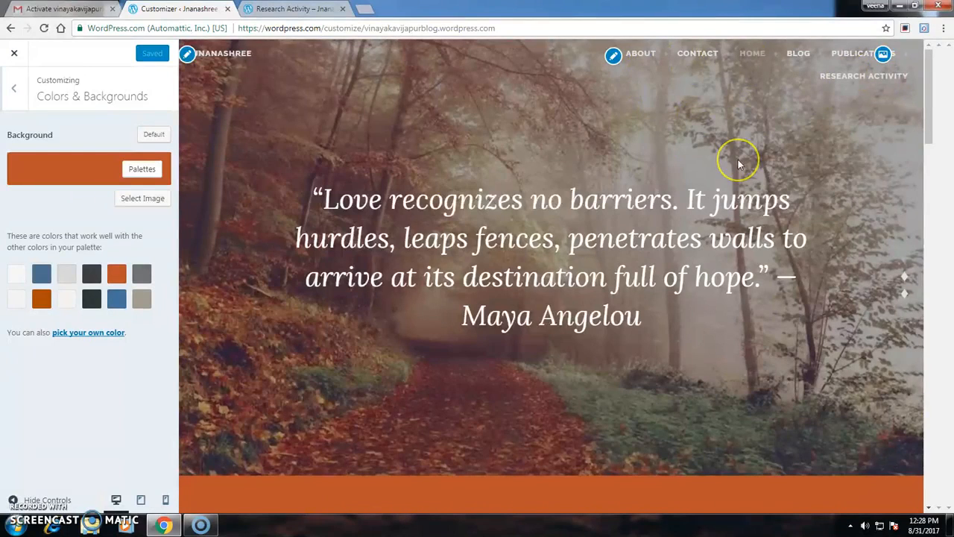
mouse_move(701, 149)
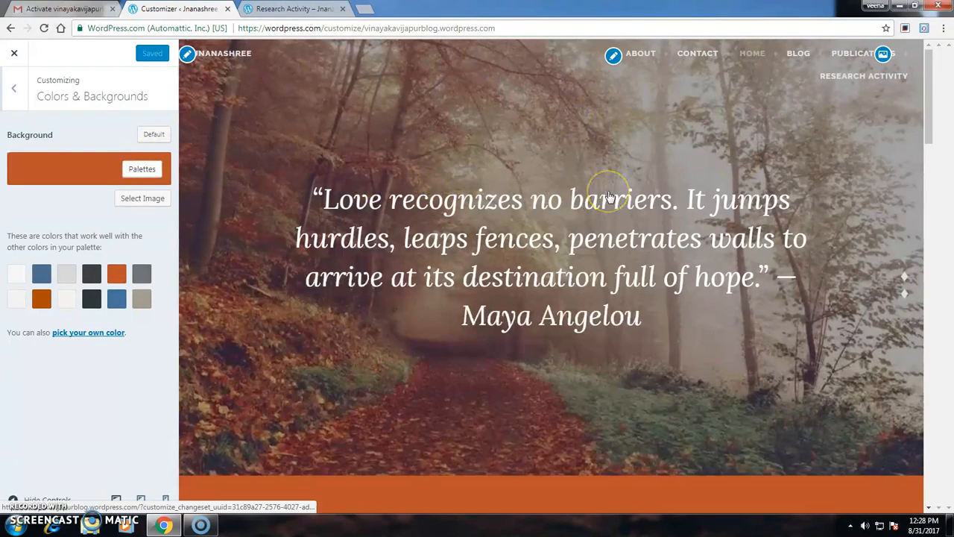
scroll("down", 3)
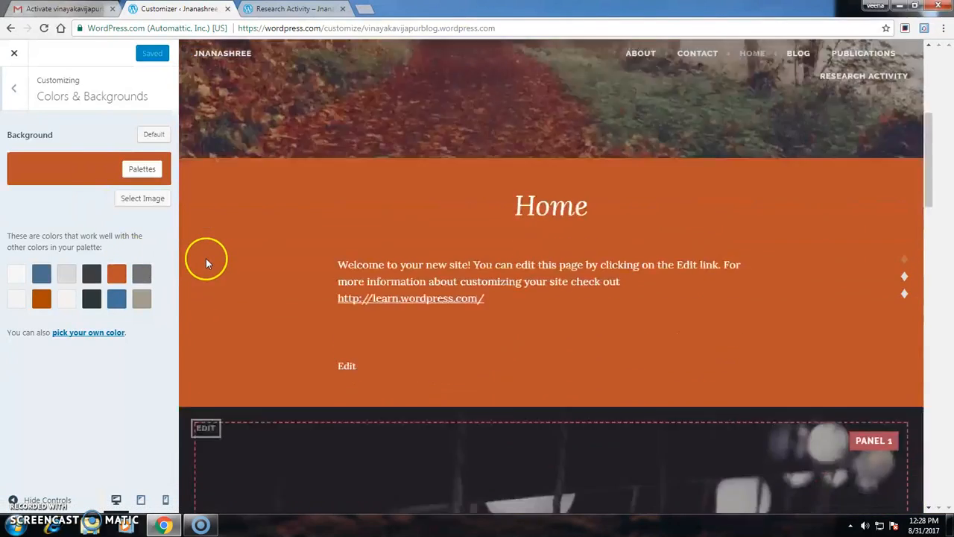
Review the widget areas and confirm Home stays the static front page.
left_click(13, 88)
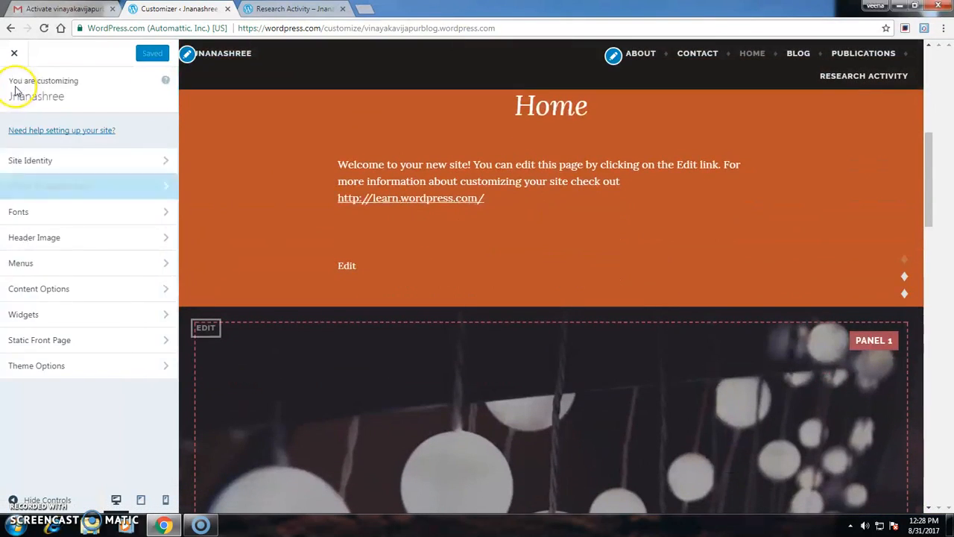
left_click(24, 313)
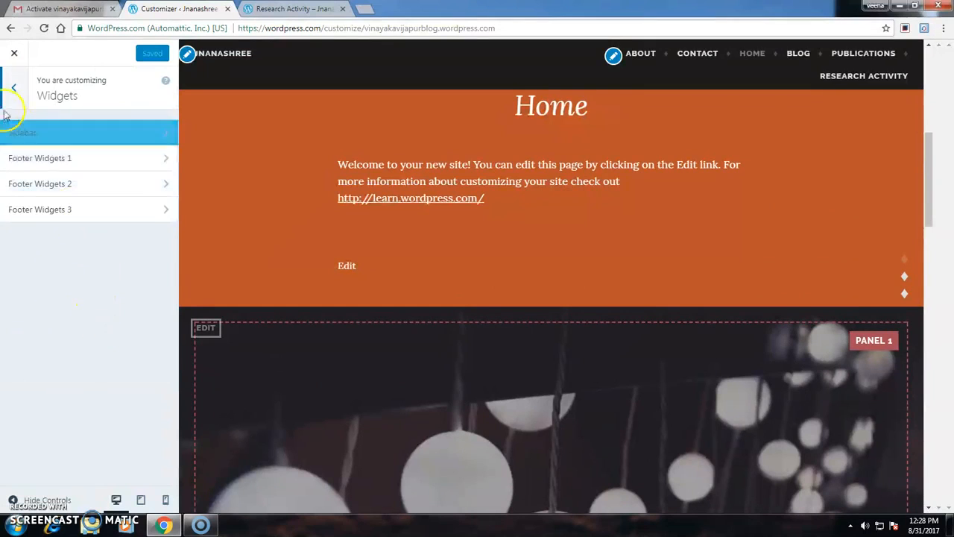
left_click(14, 87)
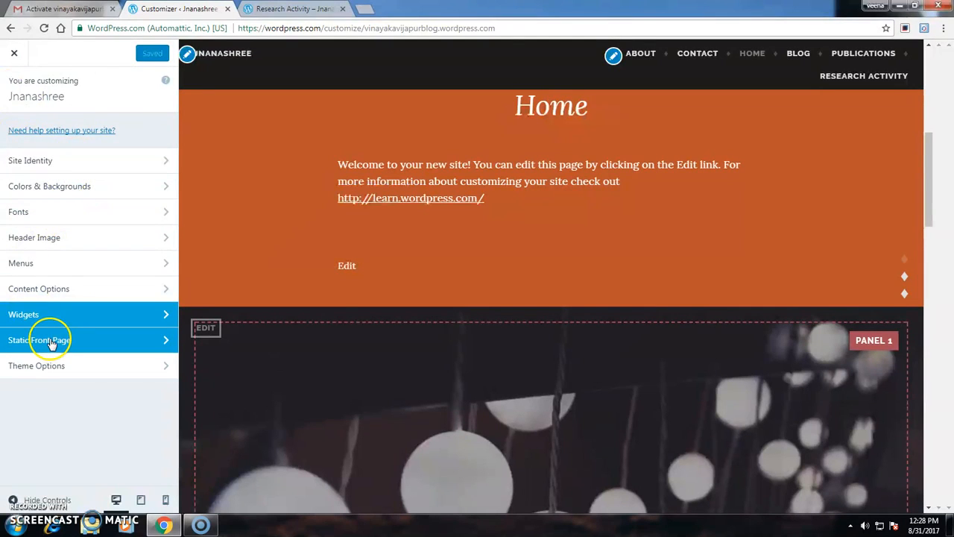
left_click(39, 340)
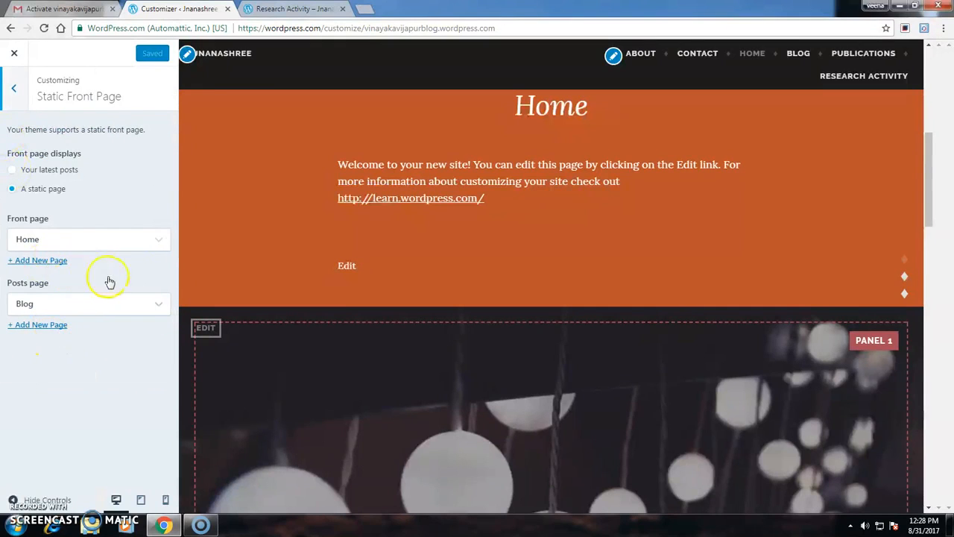
left_click(88, 238)
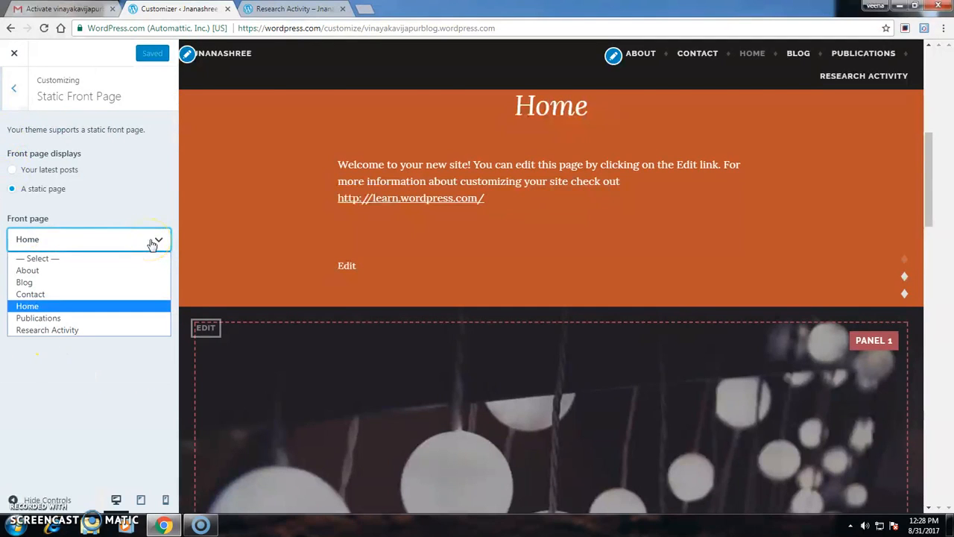
left_click(14, 88)
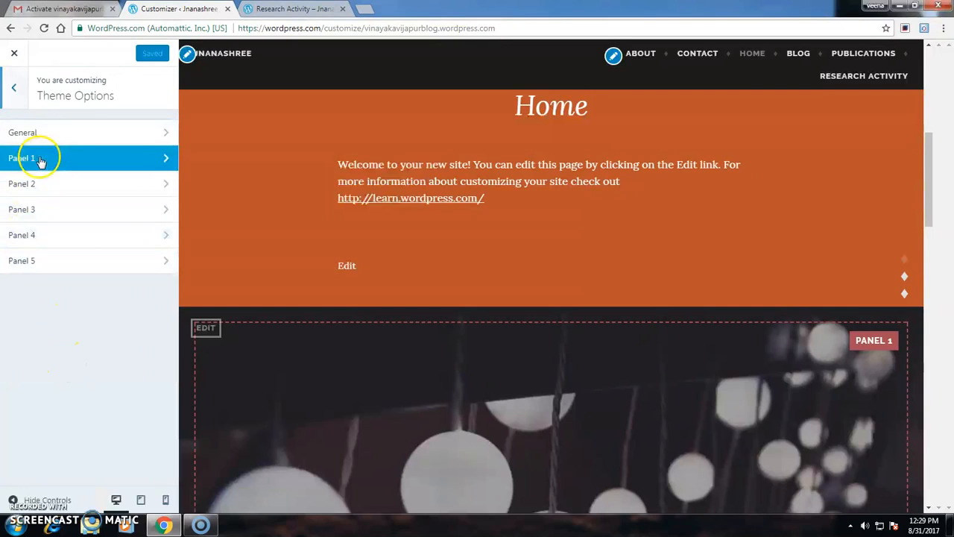
Review the theme's Panel 1, Panel 4 and Panel 5 content settings.
left_click(21, 158)
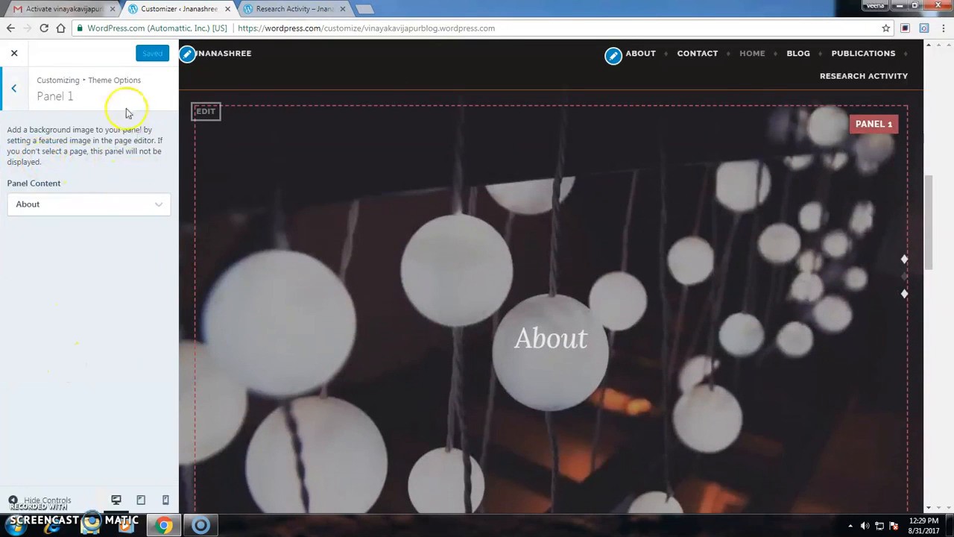
left_click(13, 86)
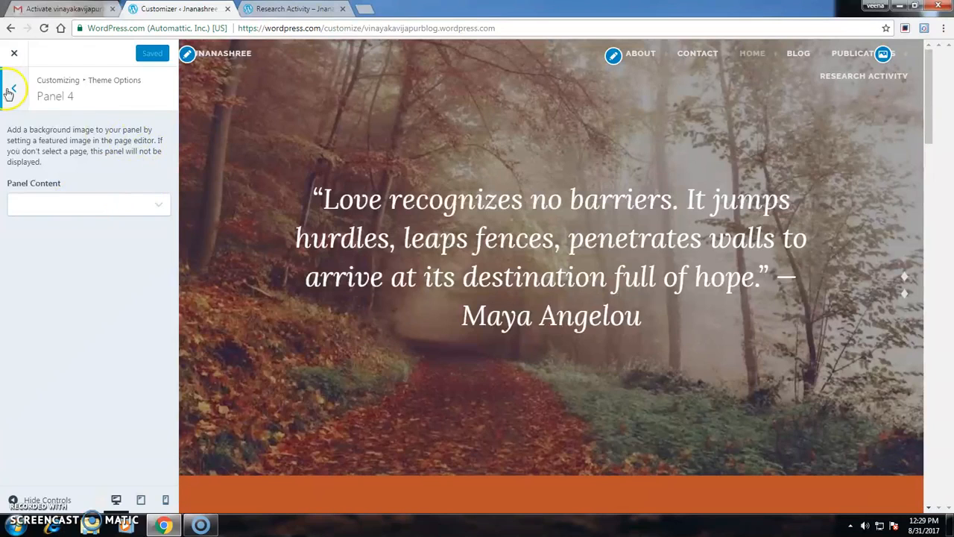
left_click(13, 88)
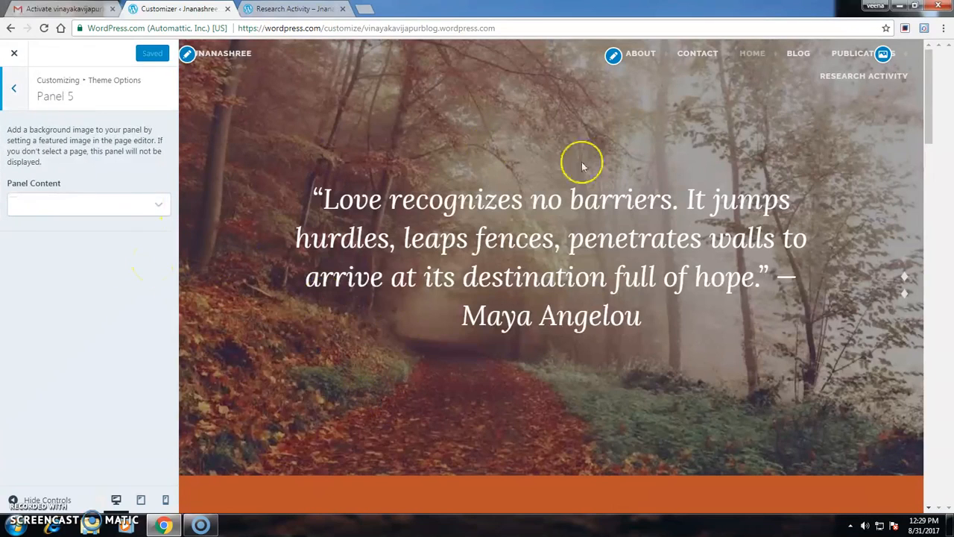
scroll("down", 3)
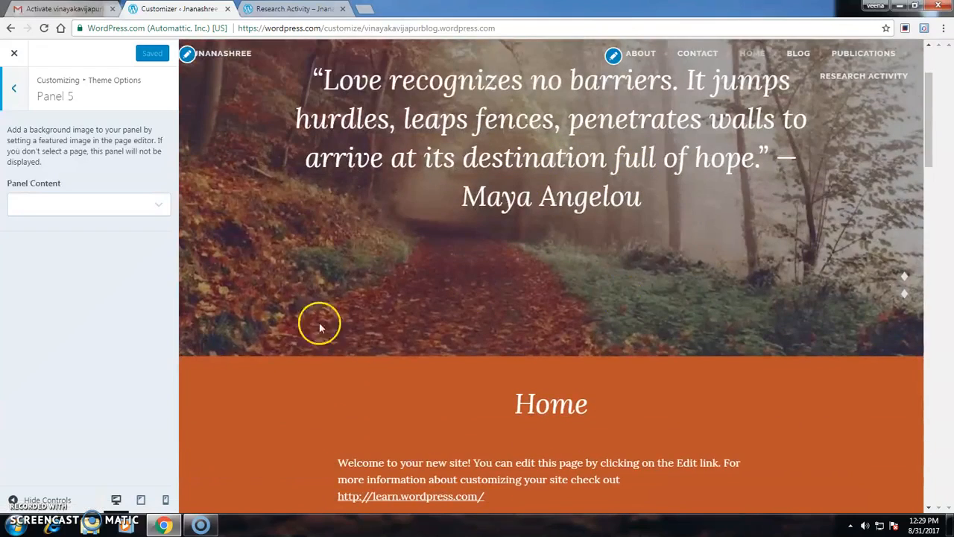